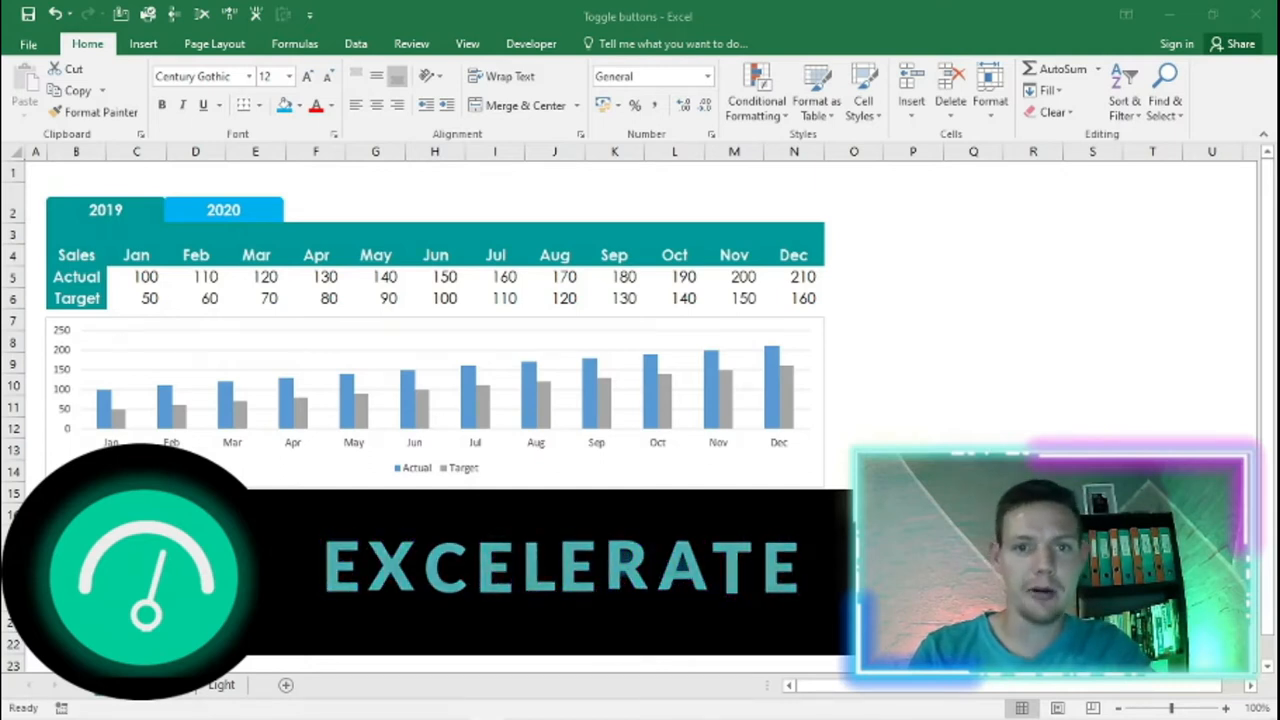
Toggle the Sales sheet between 2019 and 2020 figures, then view the Data sheet
{"action": "left_click", "coordinate": [223, 210]}
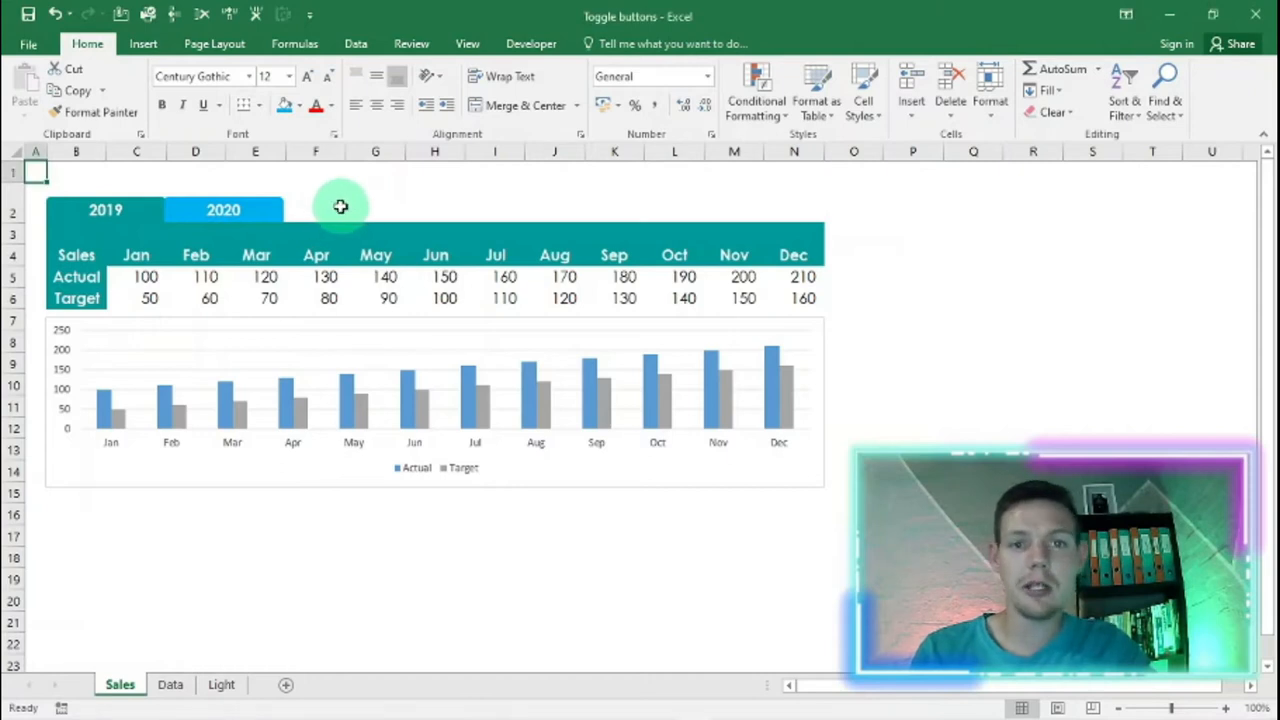
{"action": "mouse_move", "coordinate": [125, 232]}
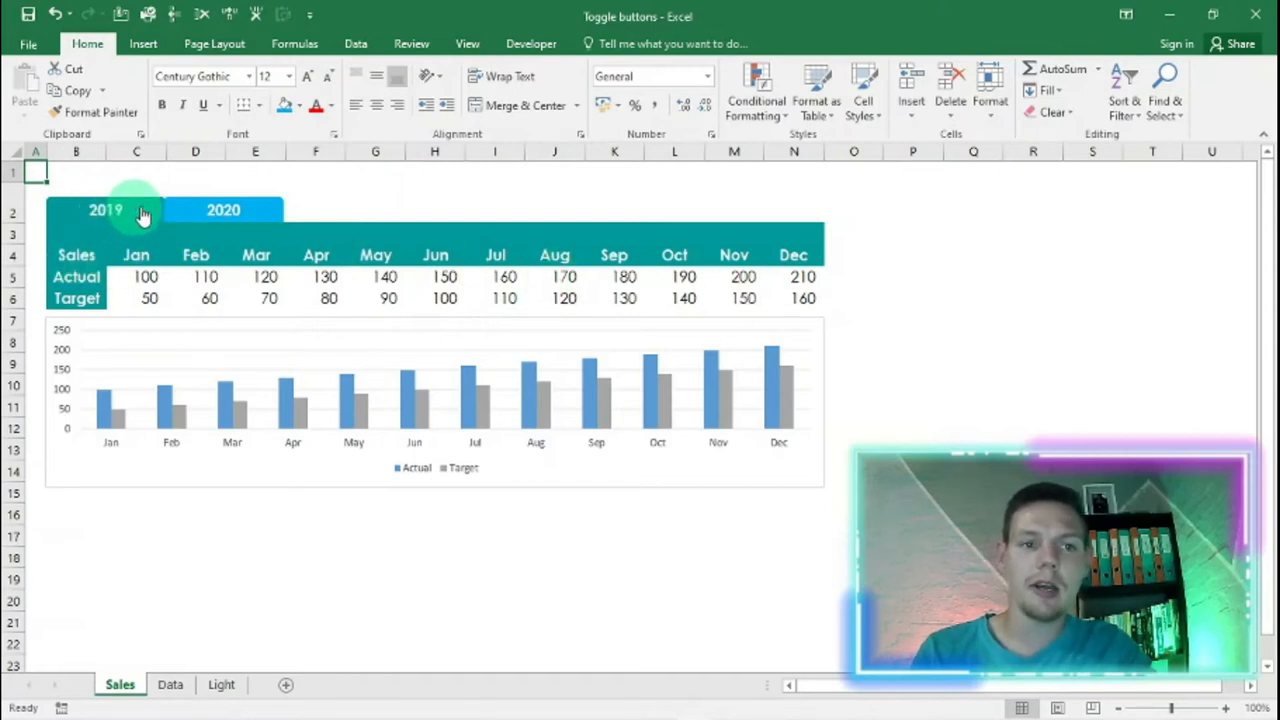
{"action": "left_click", "coordinate": [223, 210]}
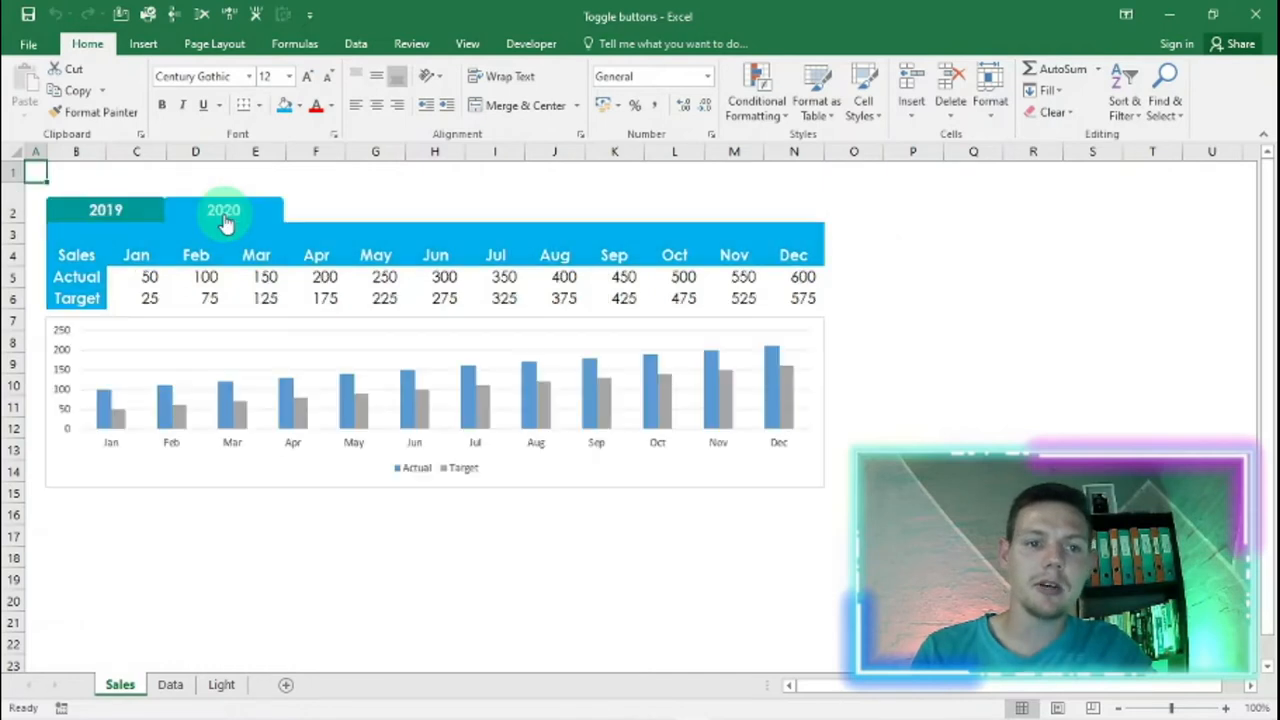
{"action": "left_click", "coordinate": [223, 210]}
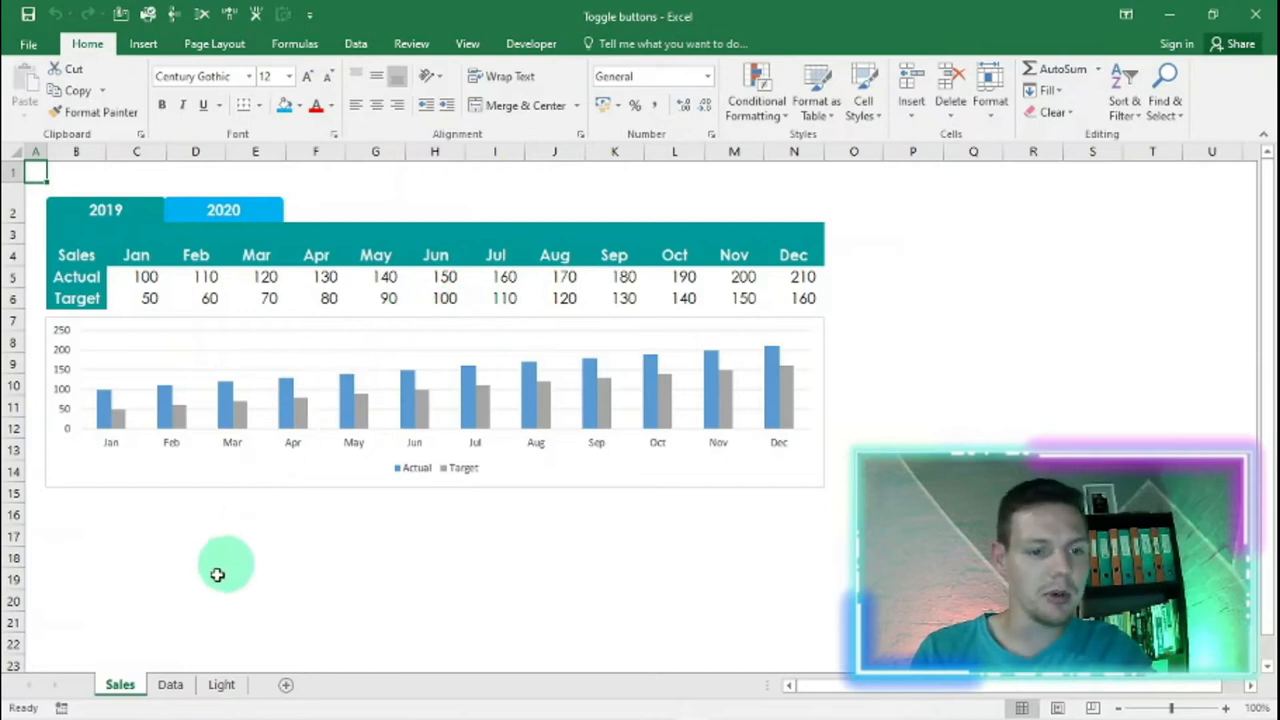
{"action": "left_click", "coordinate": [170, 684]}
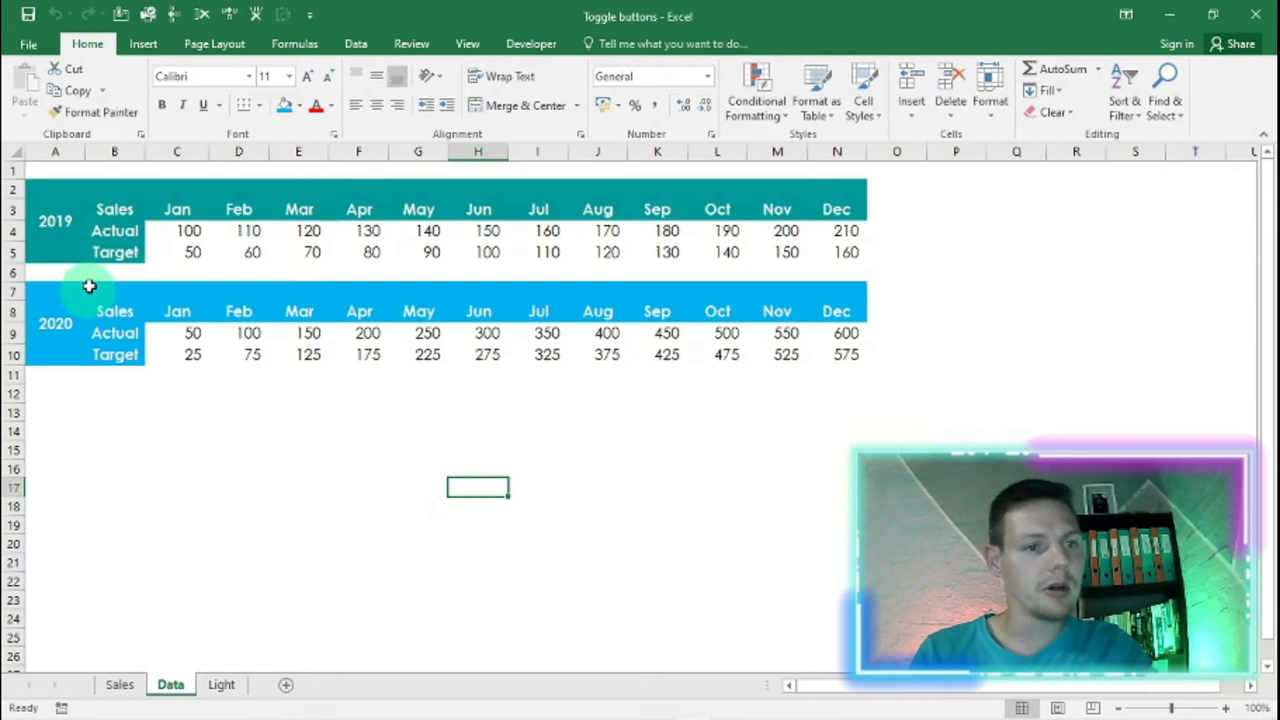
{"action": "left_click", "coordinate": [55, 333]}
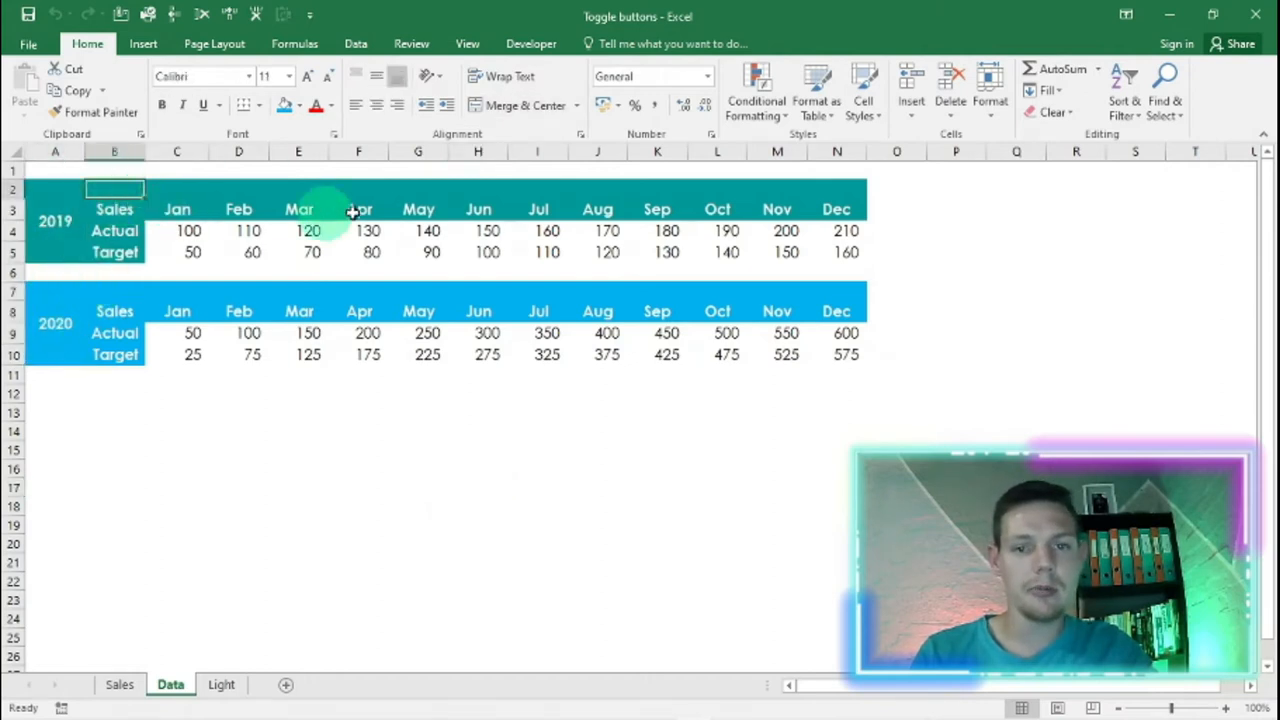
{"action": "left_click", "coordinate": [114, 251]}
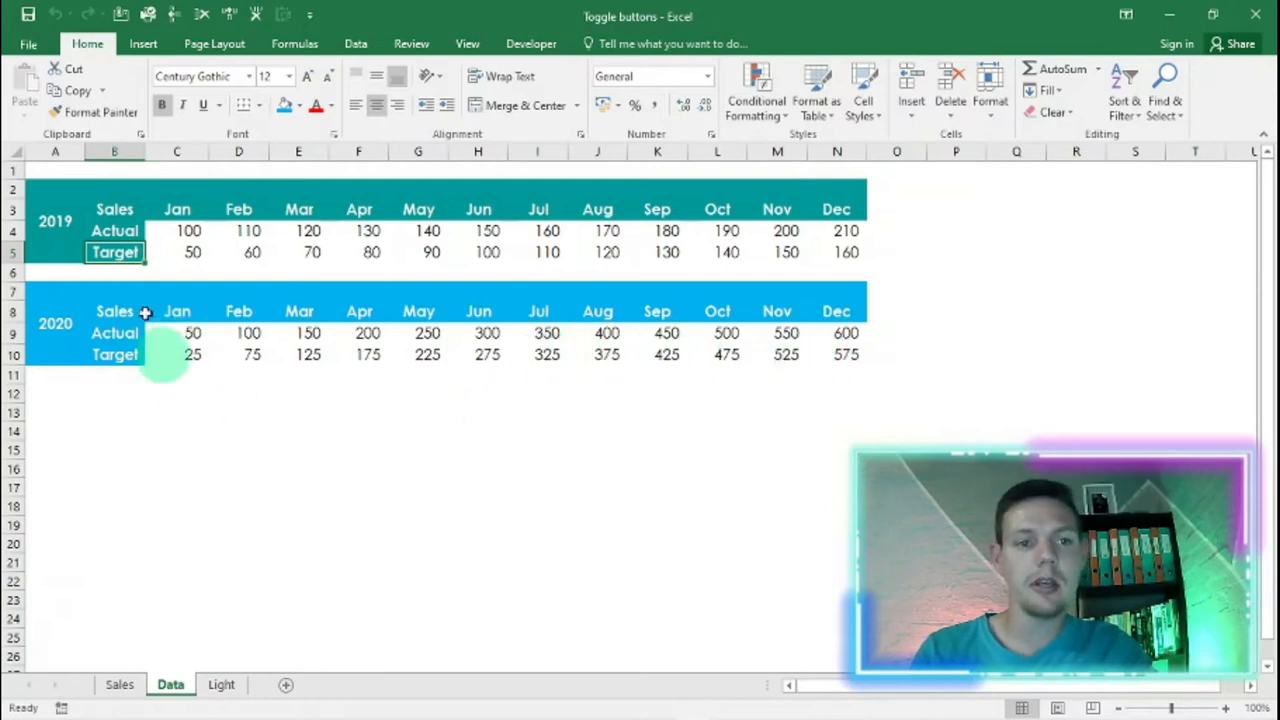
{"action": "mouse_move", "coordinate": [455, 405]}
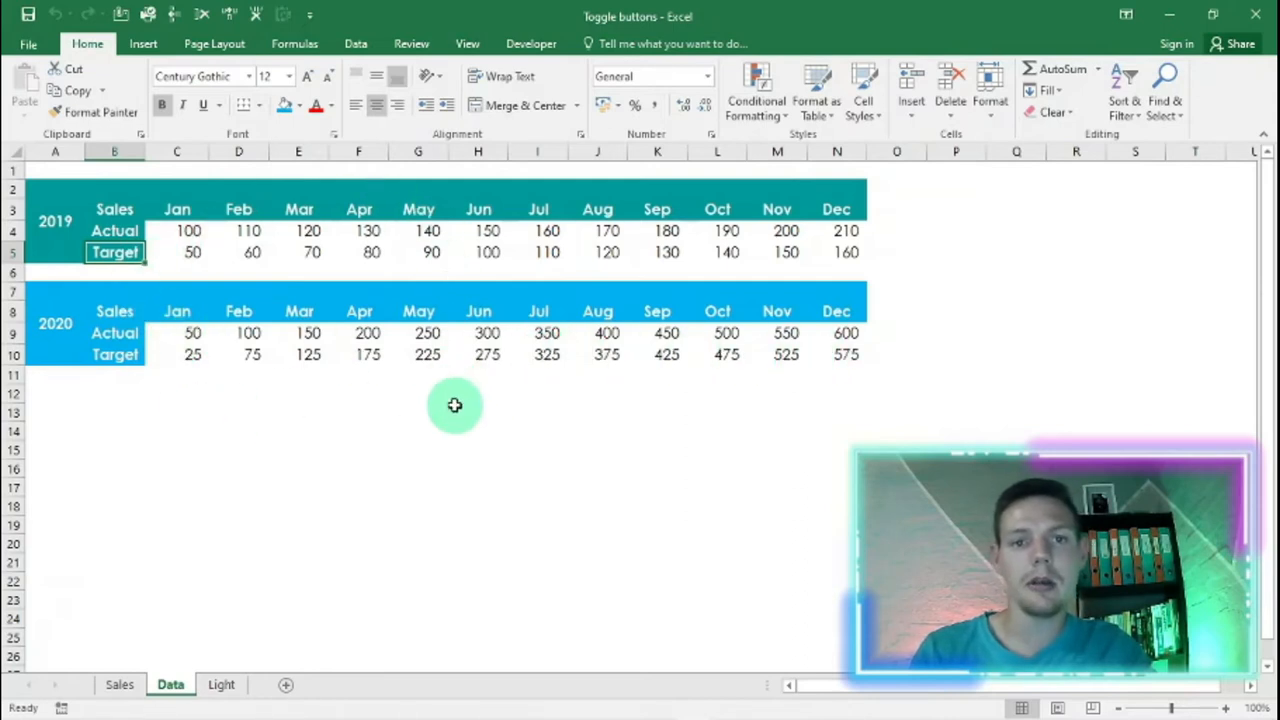
{"action": "mouse_move", "coordinate": [449, 393]}
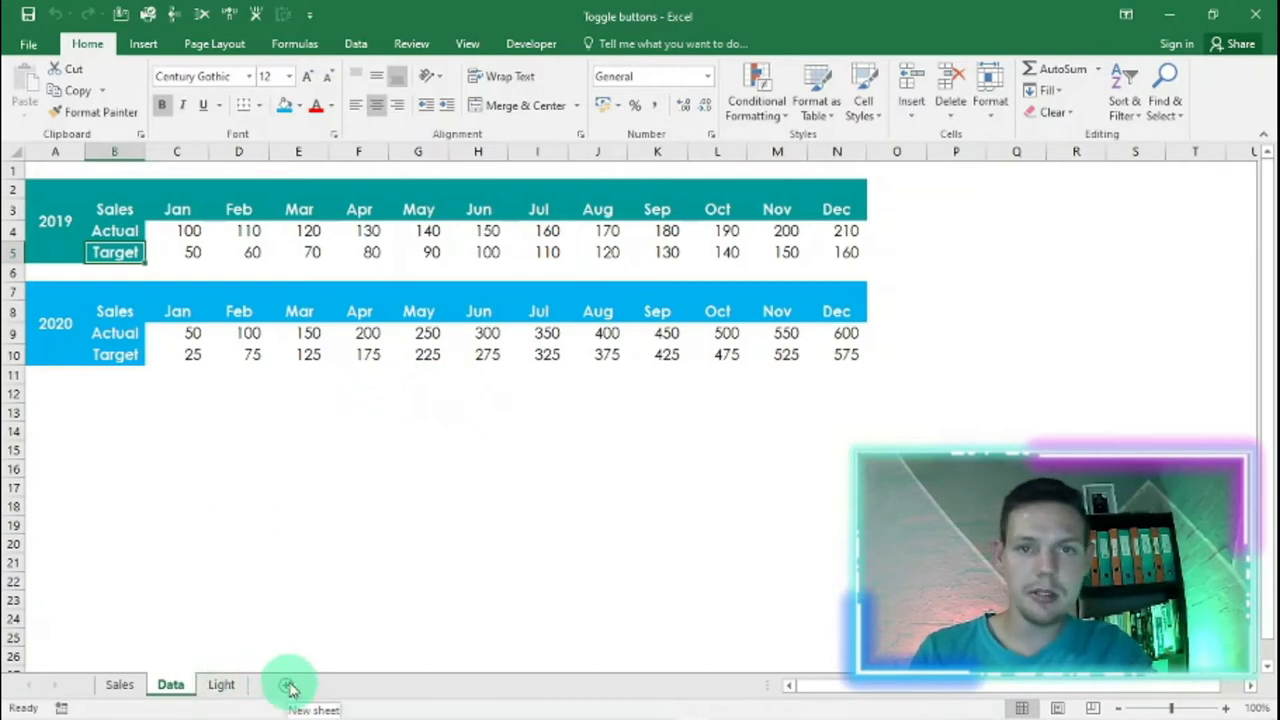
Add Sheet2, select B2, and pick a rectangle from Insert > Shapes
{"action": "left_click", "coordinate": [290, 685]}
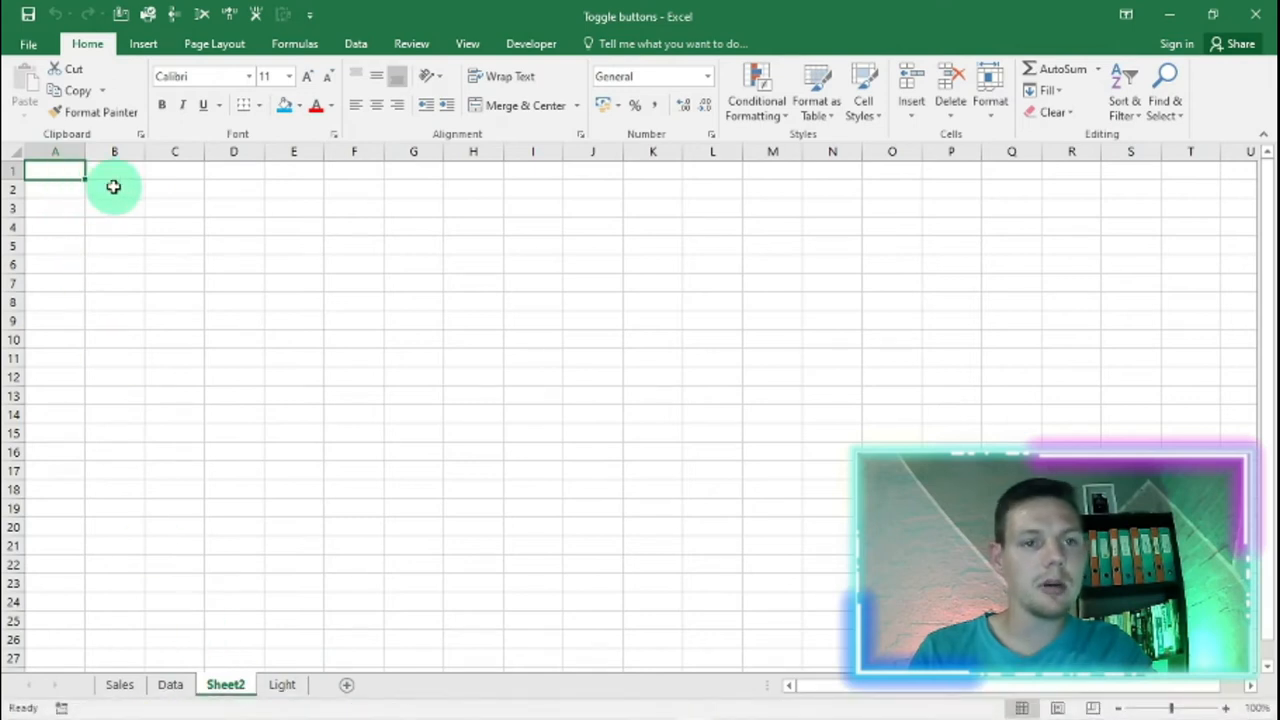
{"action": "left_click", "coordinate": [114, 189]}
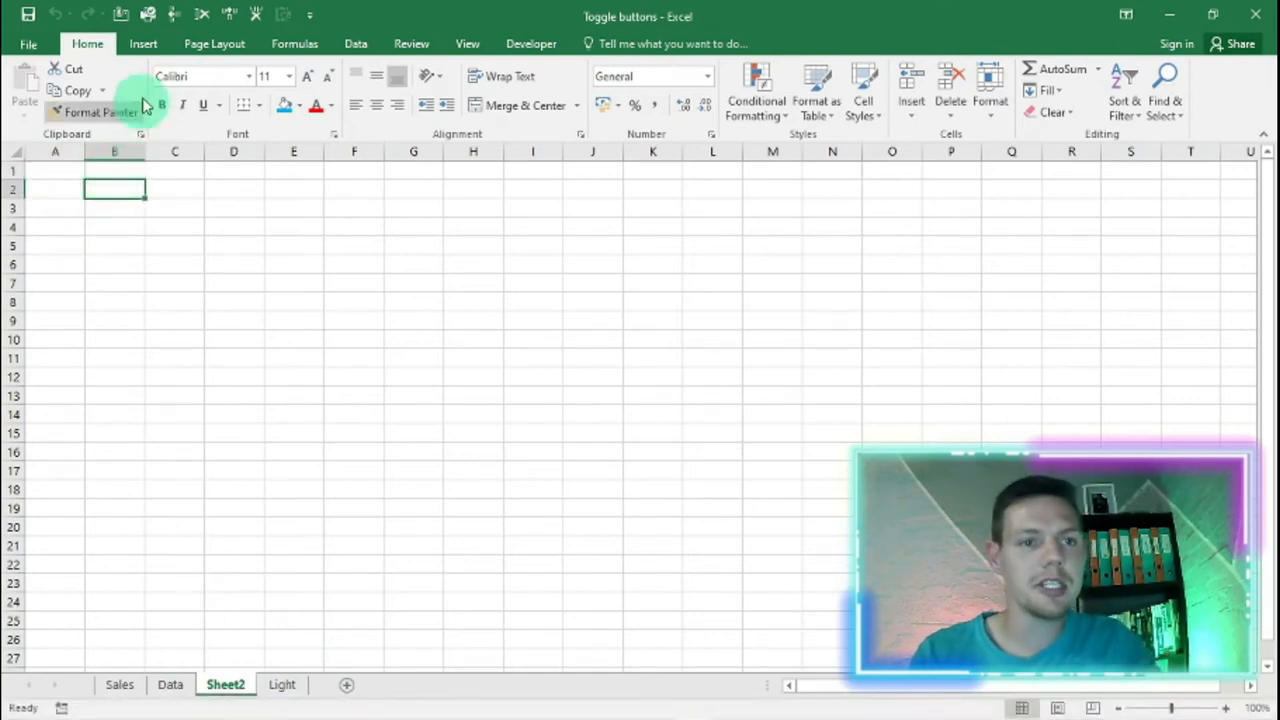
{"action": "left_click", "coordinate": [143, 43]}
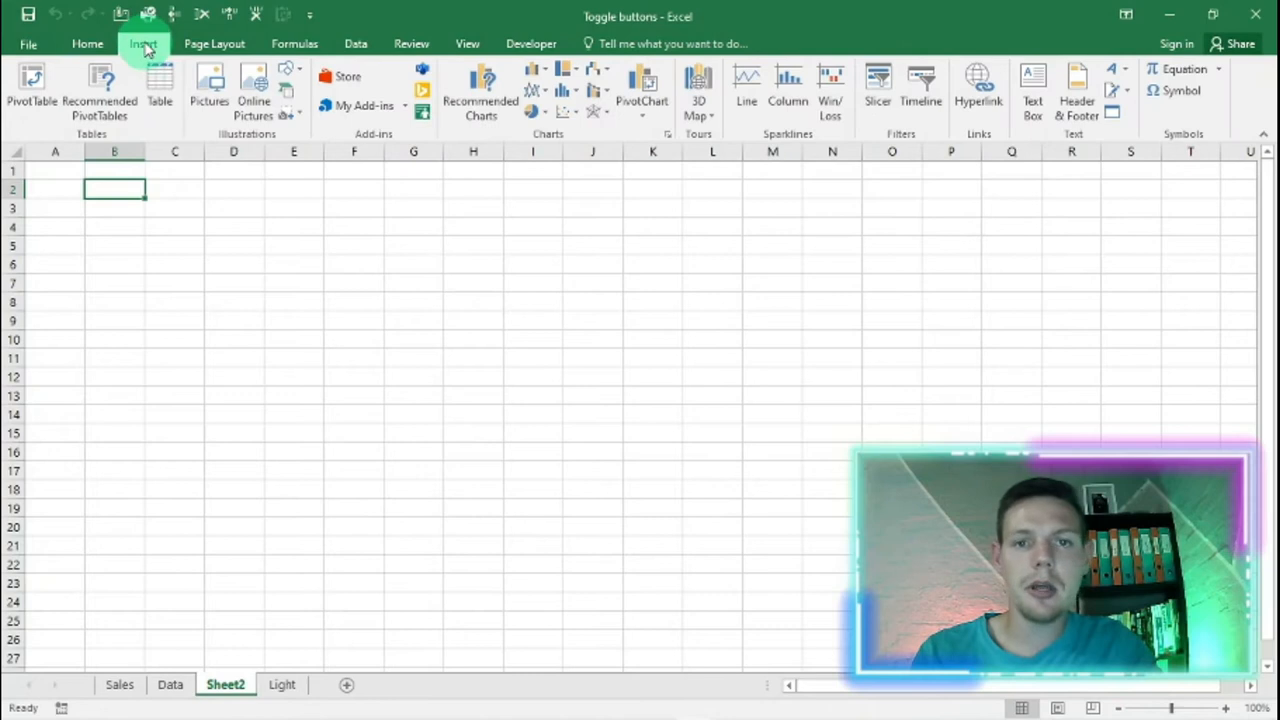
{"action": "left_click", "coordinate": [286, 78]}
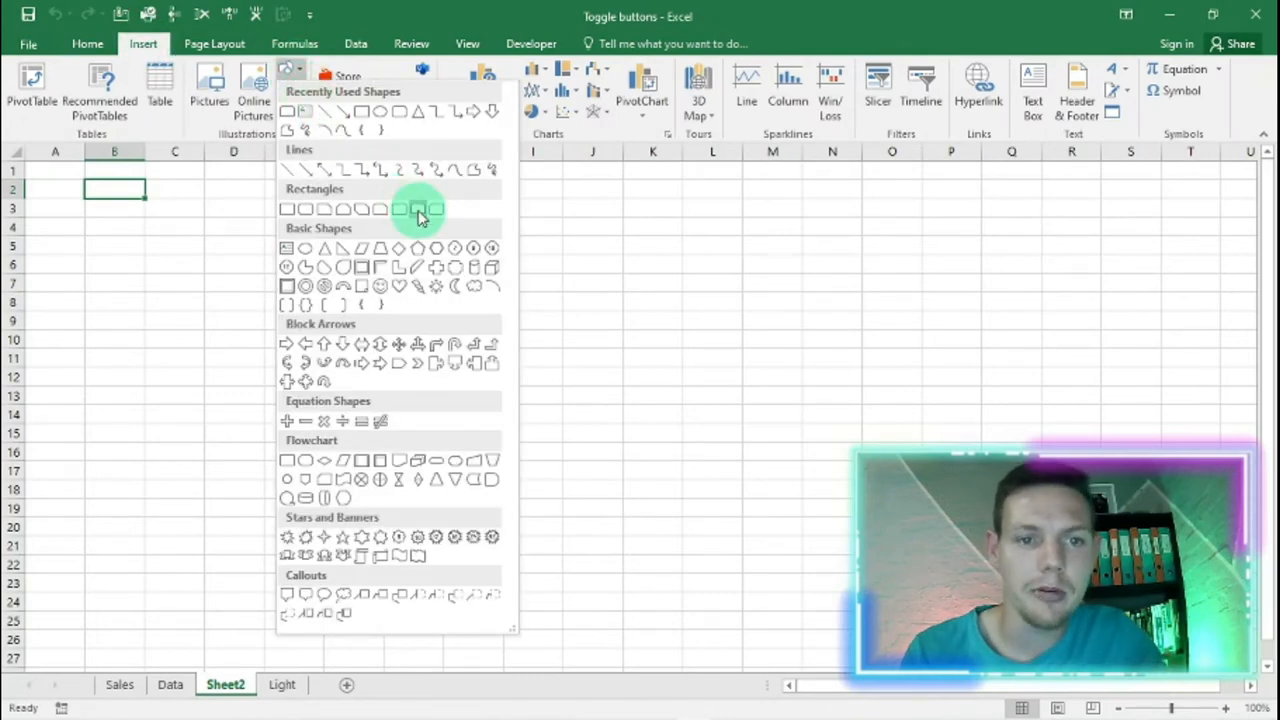
{"action": "left_click", "coordinate": [418, 209]}
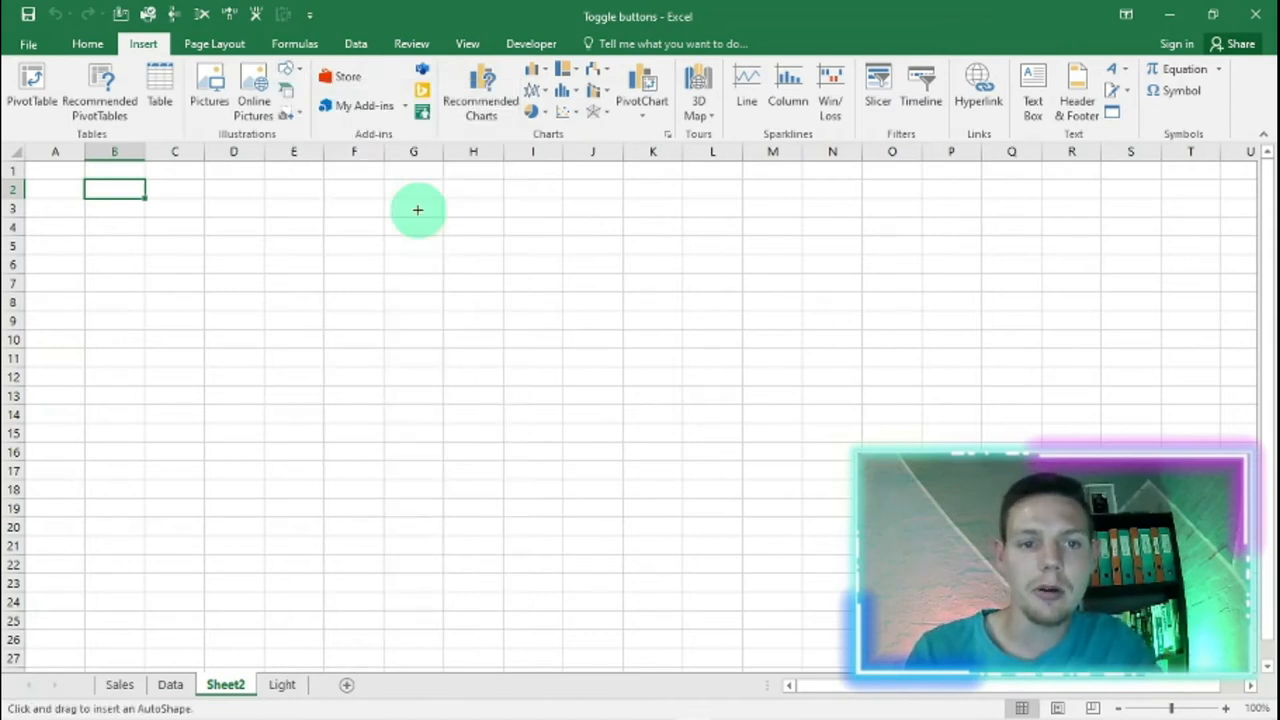
{"action": "mouse_move", "coordinate": [88, 175]}
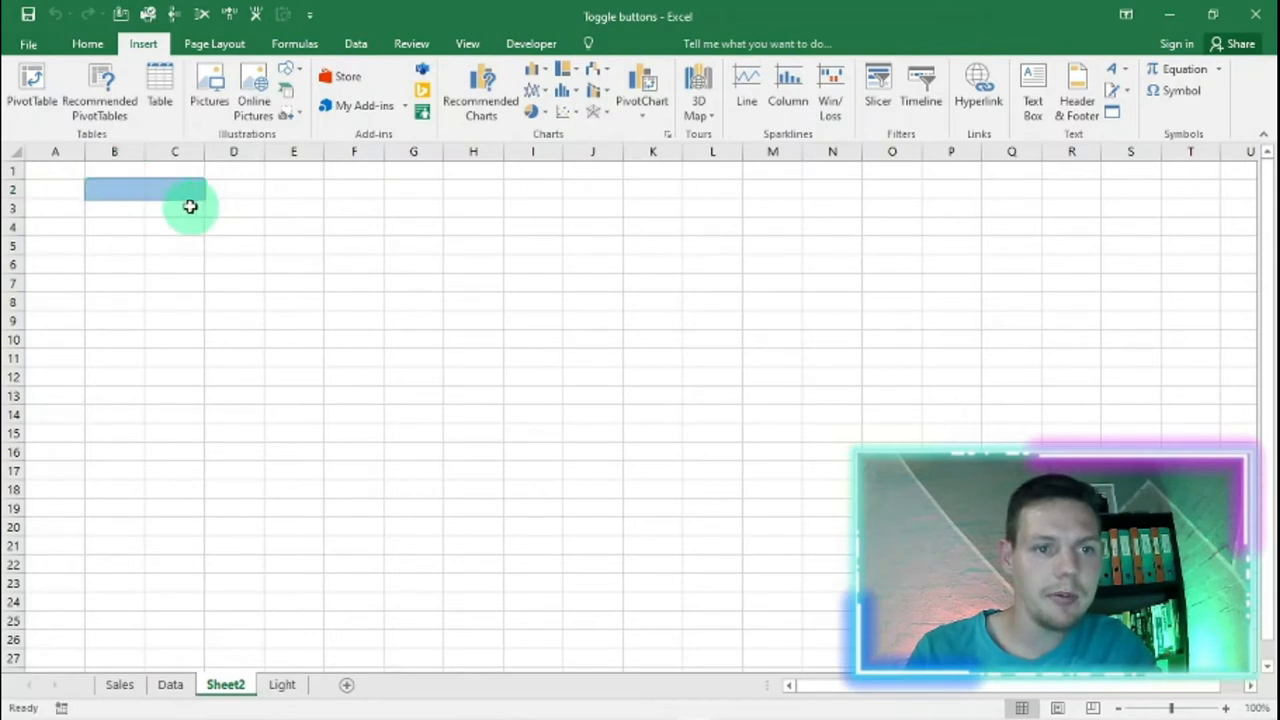
Type 2019 into the rectangle and centre the label
{"action": "left_click", "coordinate": [145, 189]}
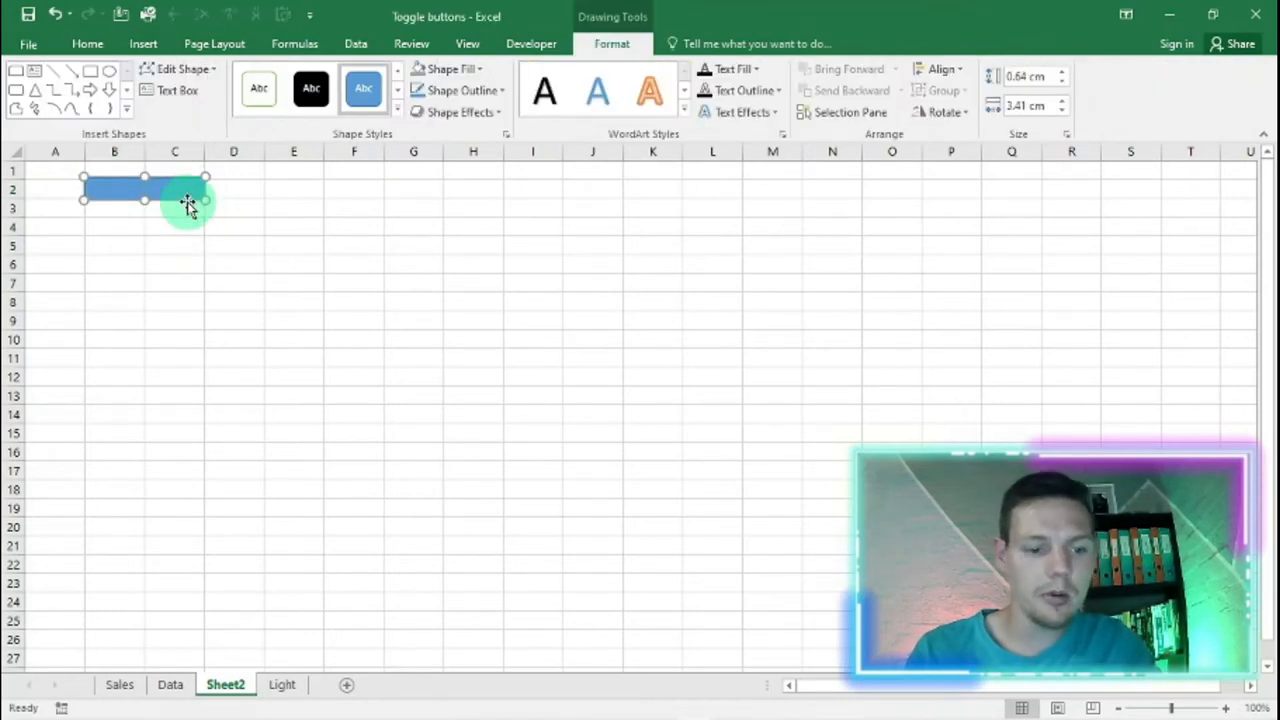
{"action": "type", "text": "2019"}
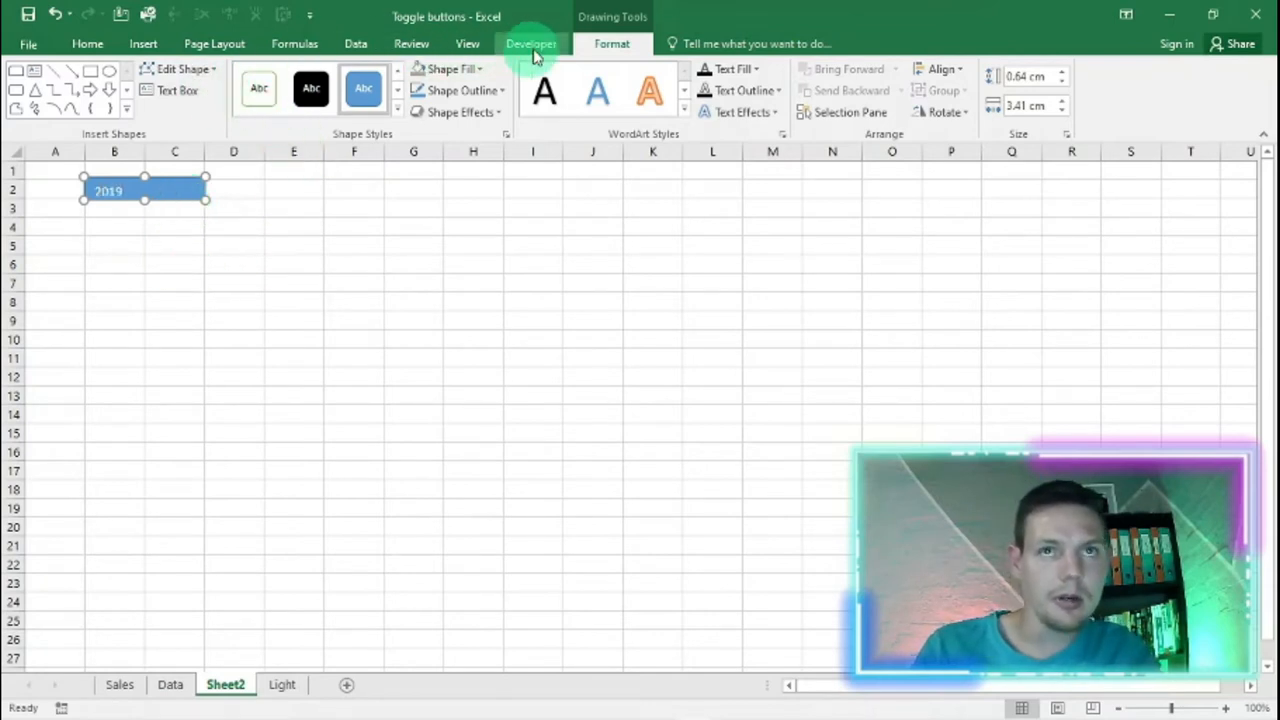
{"action": "mouse_move", "coordinate": [140, 55]}
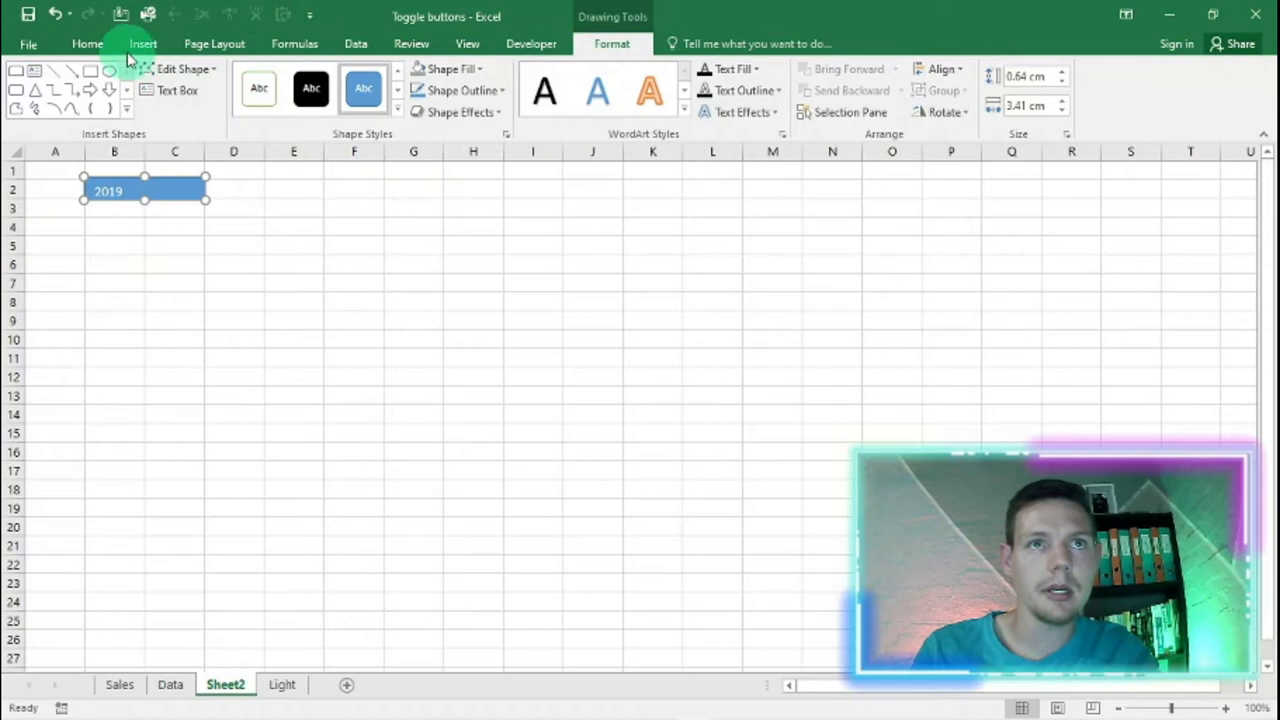
{"action": "left_click", "coordinate": [87, 43]}
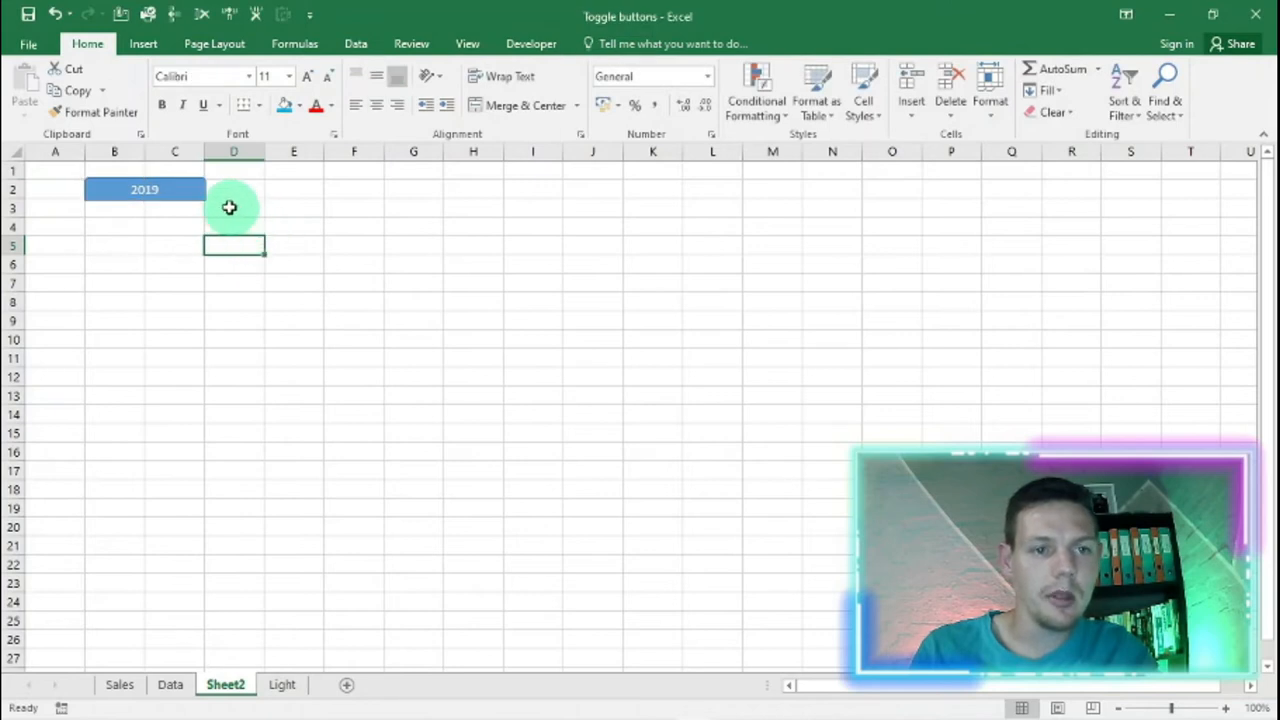
{"action": "left_click", "coordinate": [144, 189]}
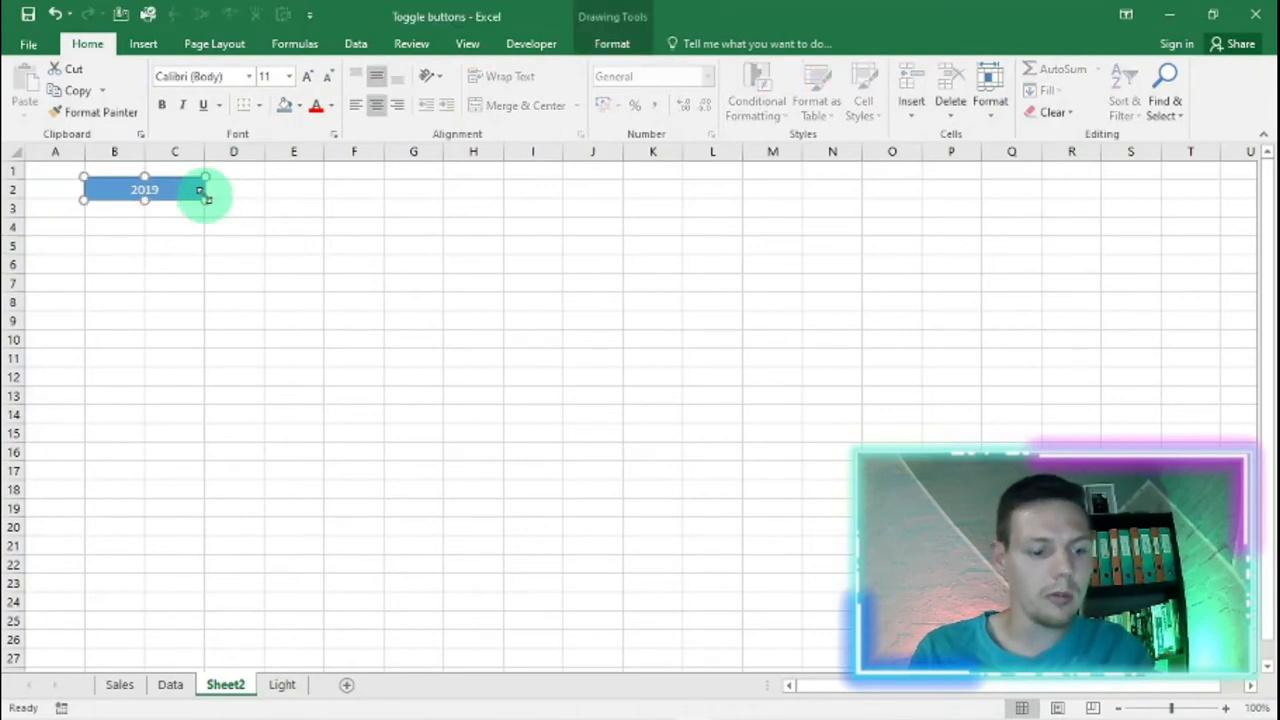
{"action": "mouse_move", "coordinate": [252, 210]}
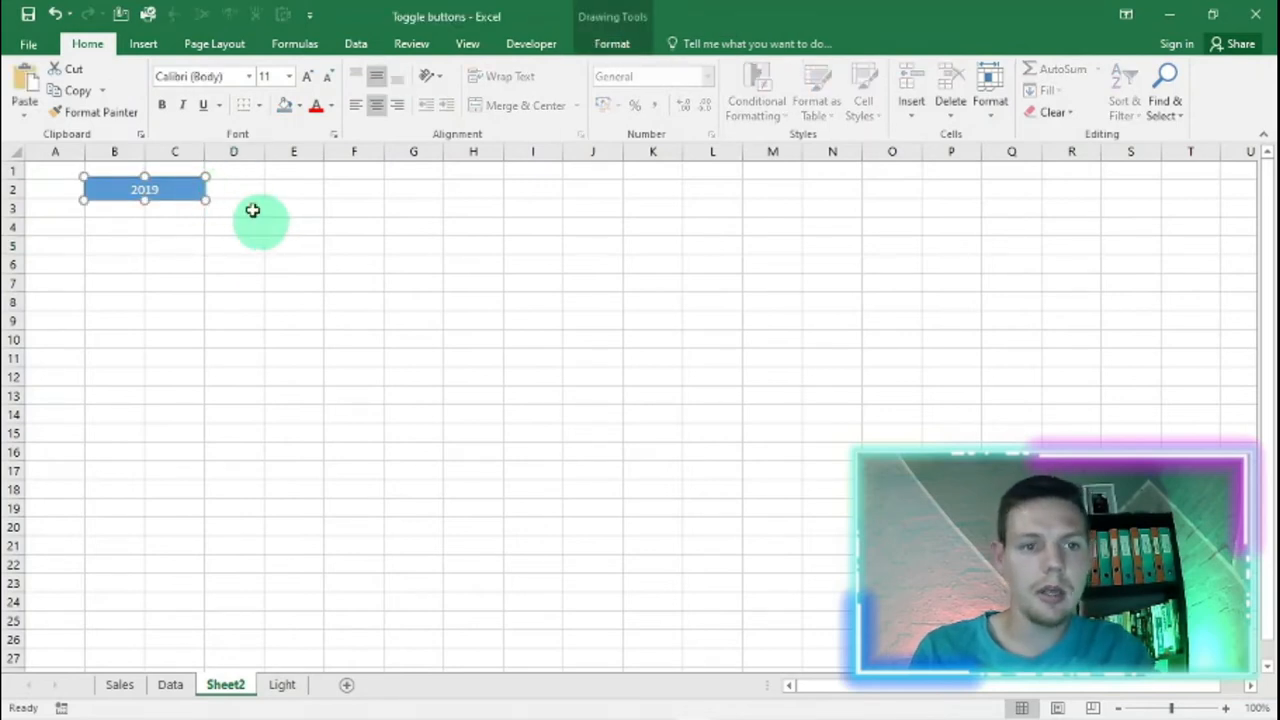
Copy the 2019 rectangle beside itself and give the copy a new teal fill
{"action": "left_click", "coordinate": [293, 170]}
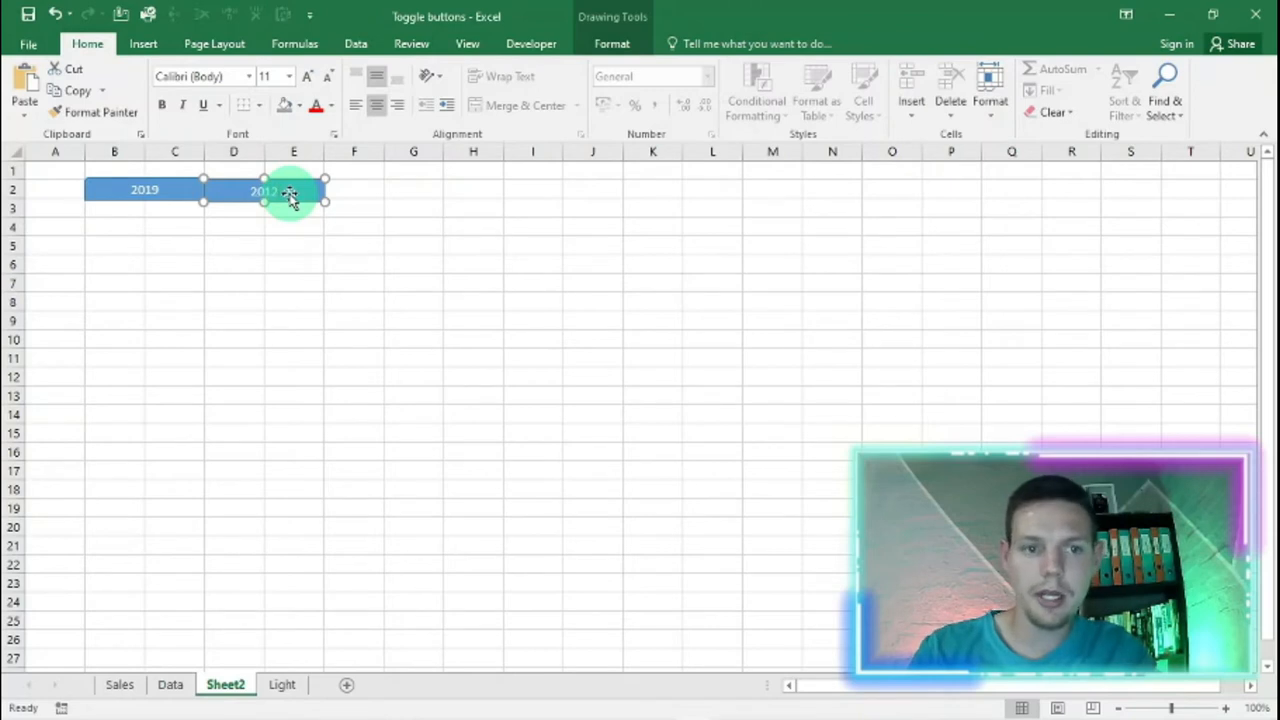
{"action": "left_click_drag", "start_coordinate": [293, 191], "coordinate": [233, 191]}
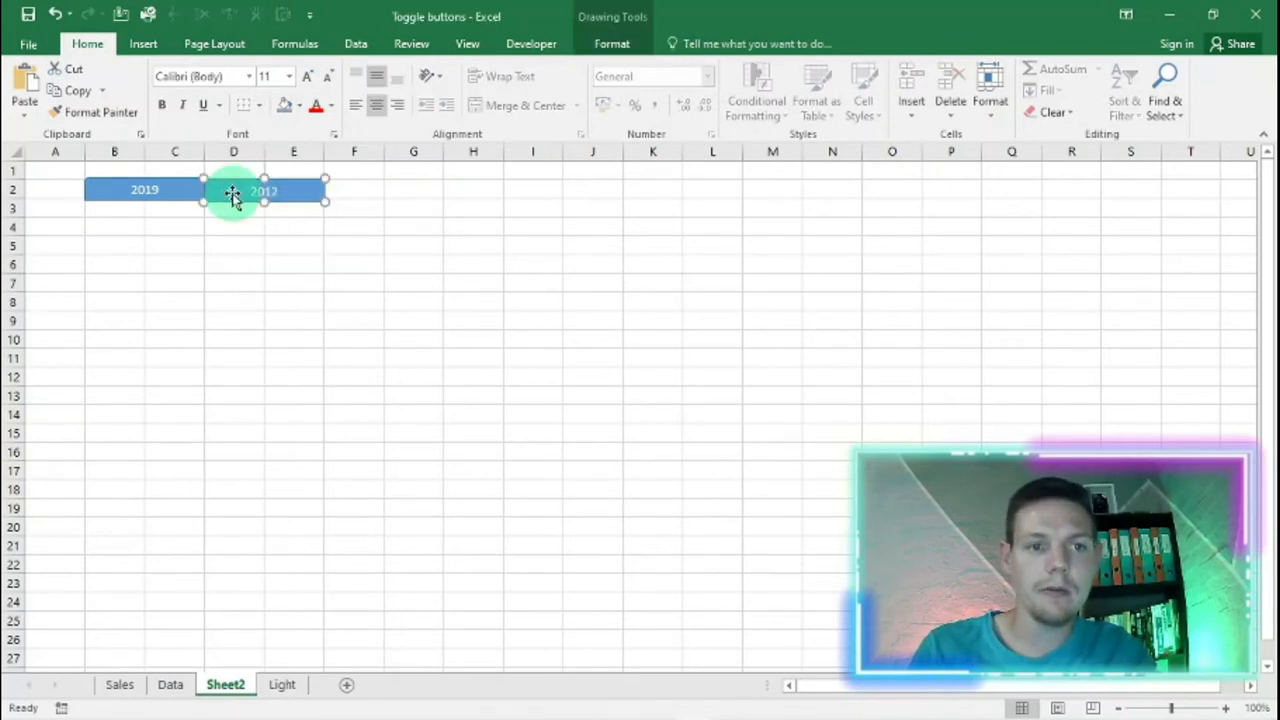
{"action": "left_click", "coordinate": [264, 190]}
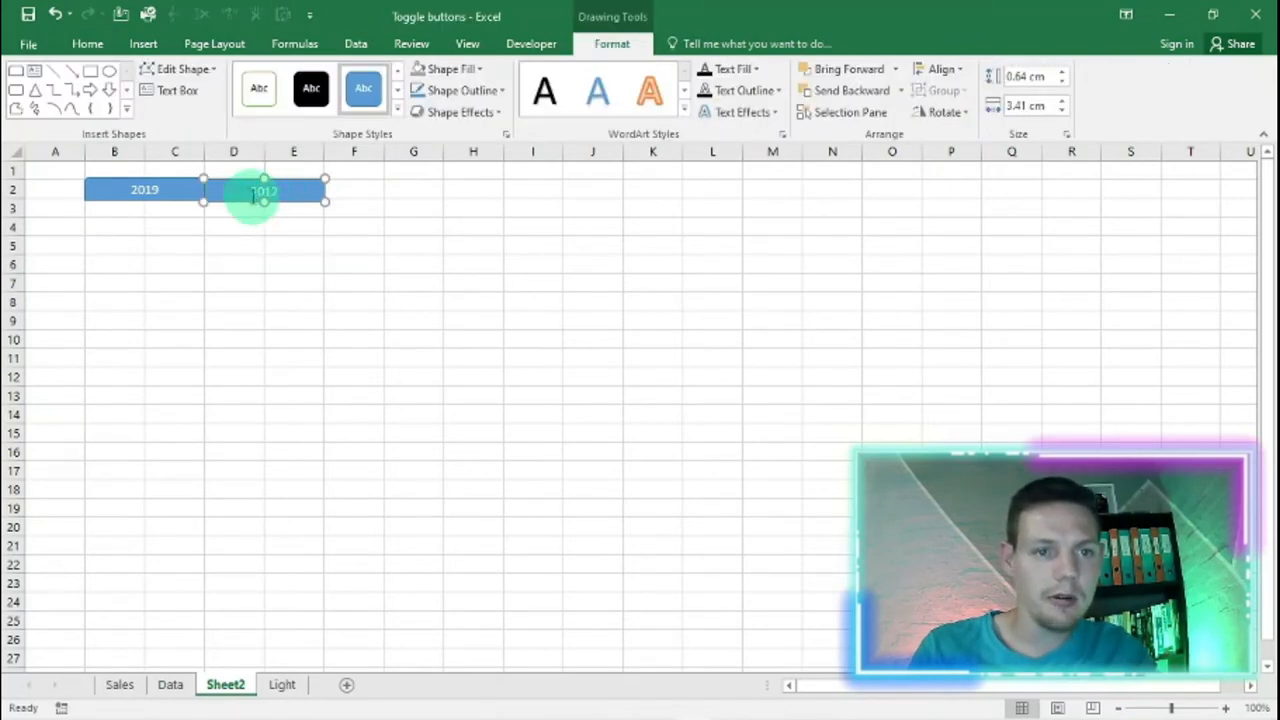
{"action": "left_click", "coordinate": [451, 68]}
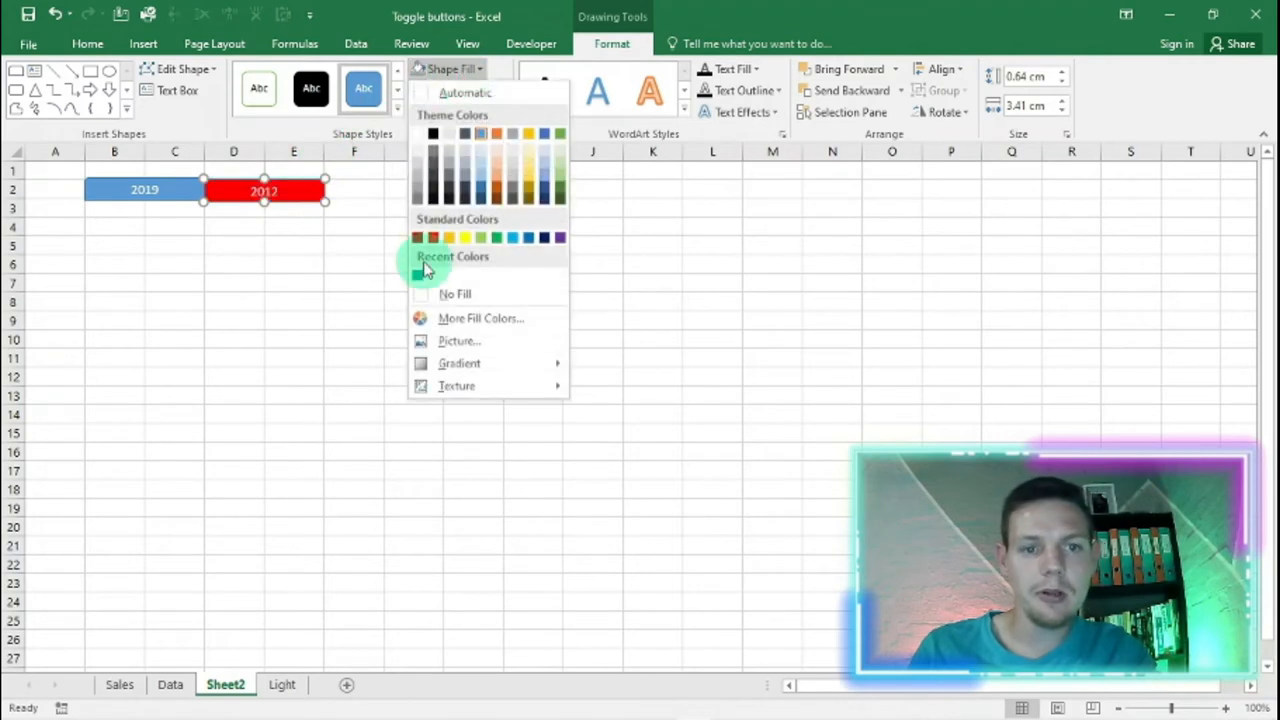
{"action": "left_click", "coordinate": [420, 272]}
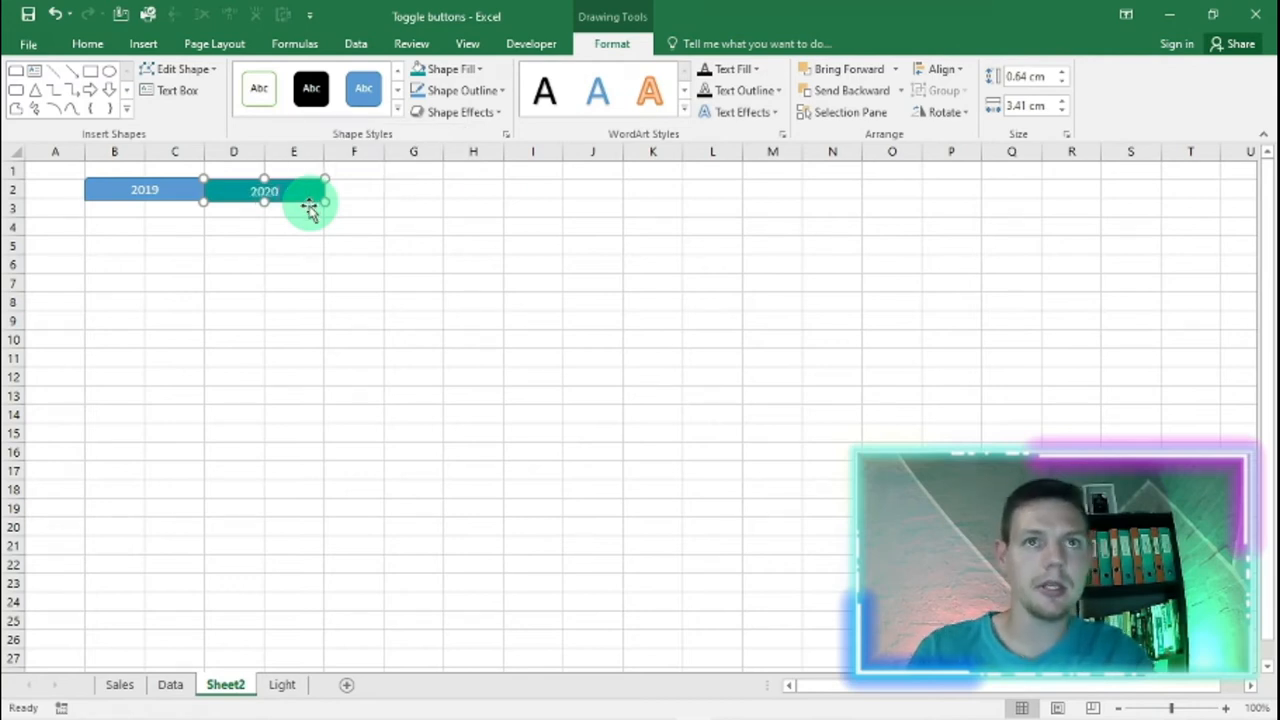
Set the 2020 button snug against the 2019 button and deselect it
{"action": "left_click", "coordinate": [293, 263]}
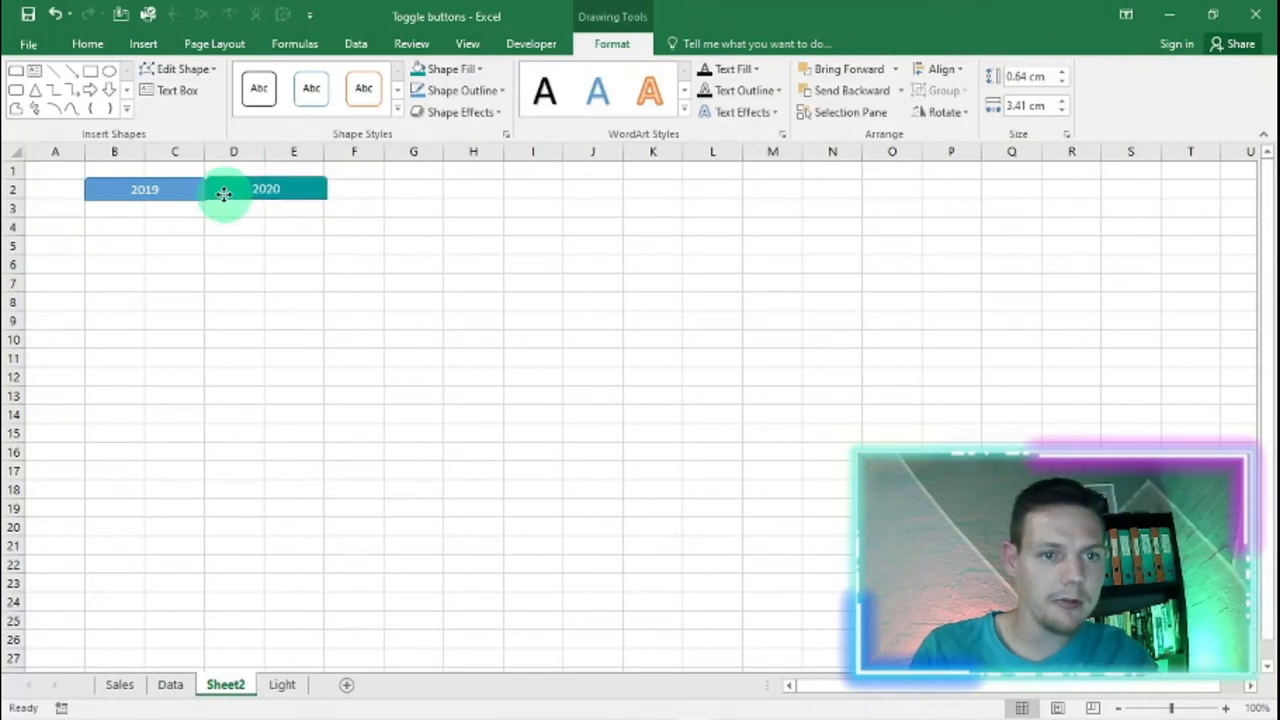
{"action": "left_click", "coordinate": [293, 264]}
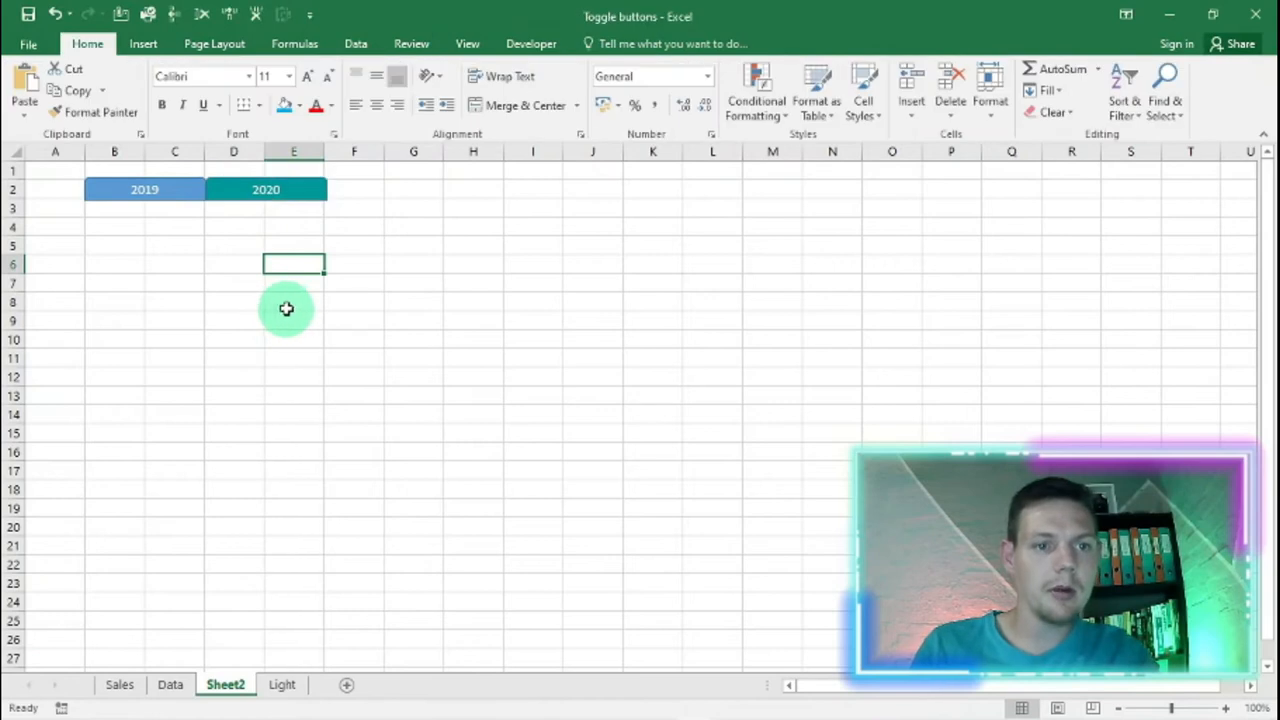
{"action": "left_click", "coordinate": [293, 320]}
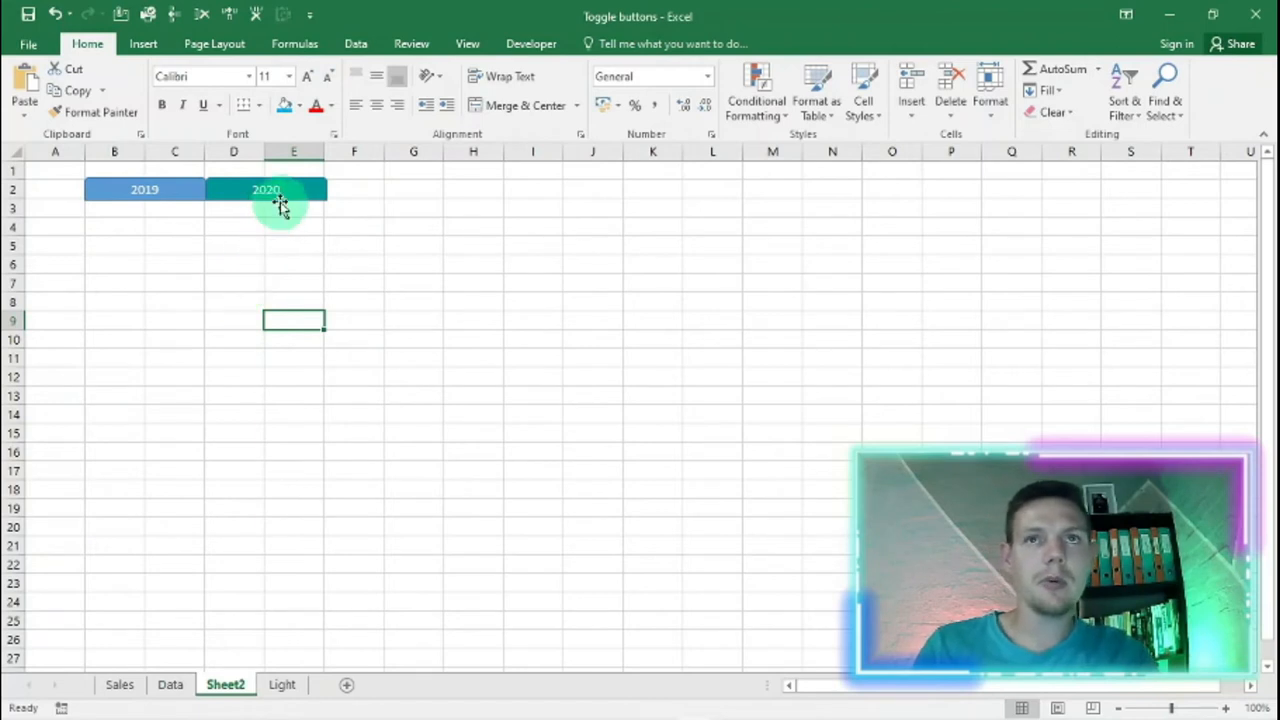
Start recording macro Toggle1, replacing the existing one, and go to the Data sheet
{"action": "left_click", "coordinate": [531, 43]}
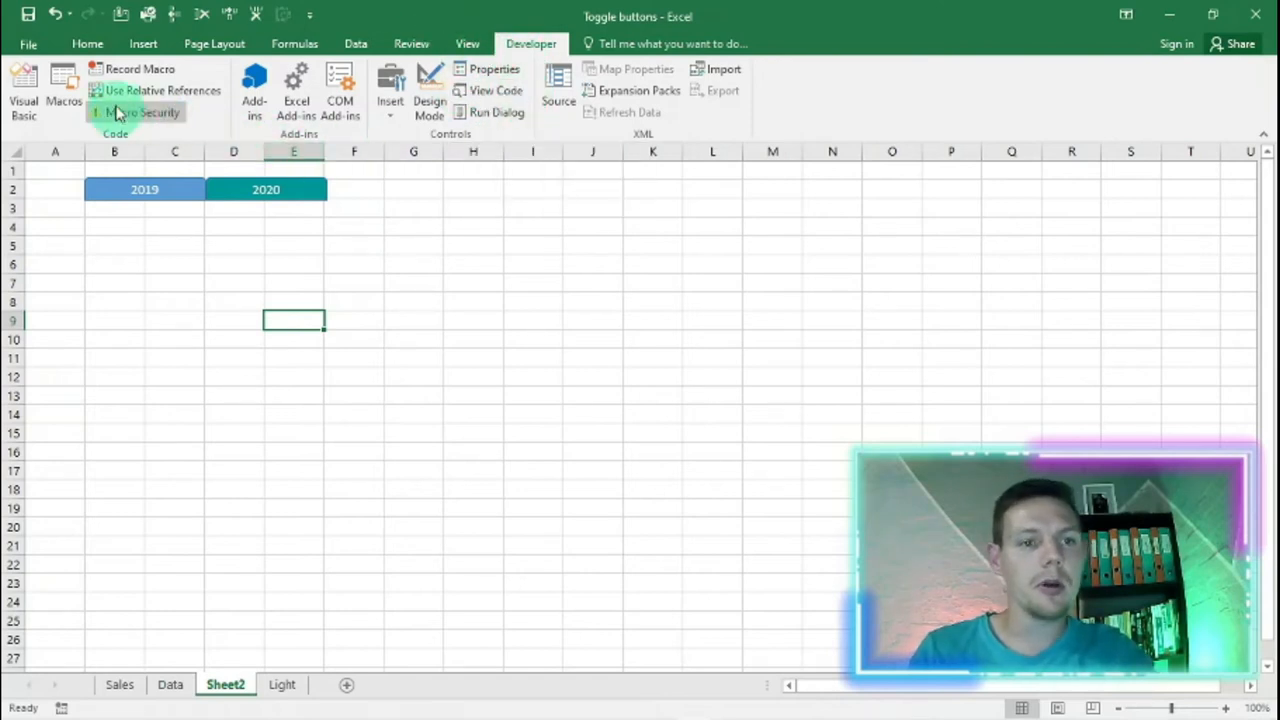
{"action": "mouse_move", "coordinate": [140, 69]}
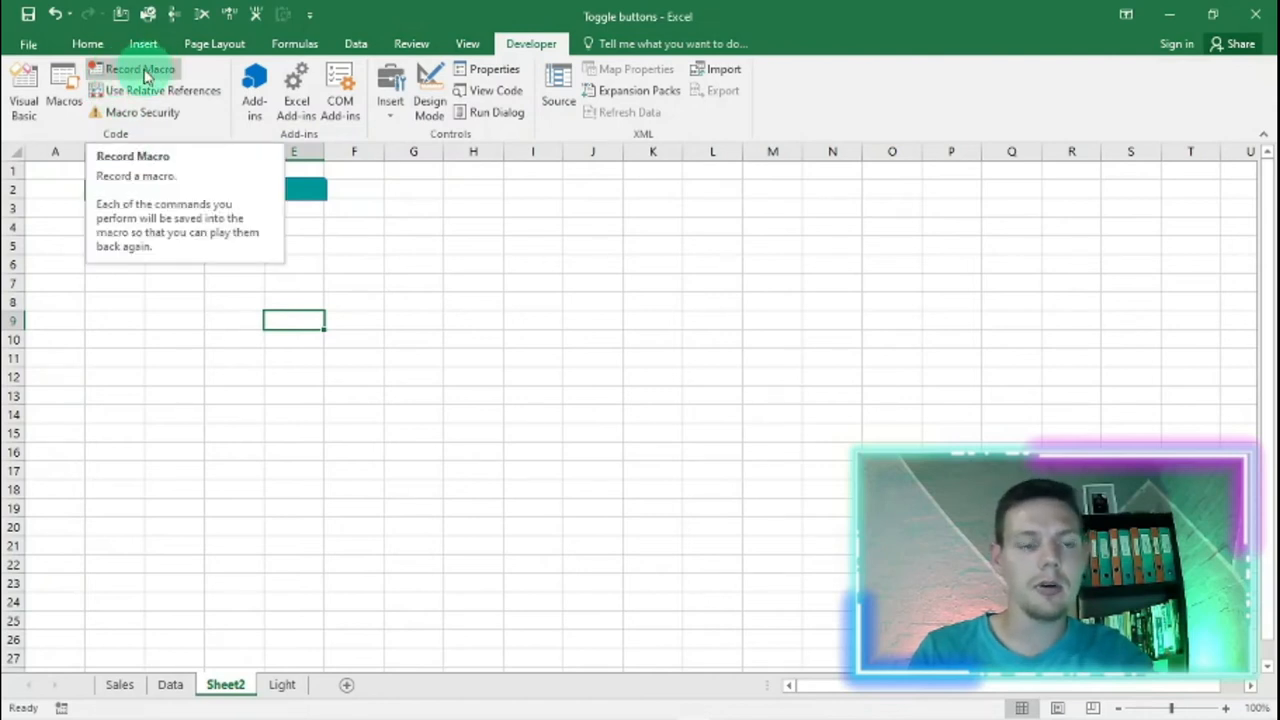
{"action": "left_click", "coordinate": [140, 68]}
{"action": "type", "text": "Toggle1"}
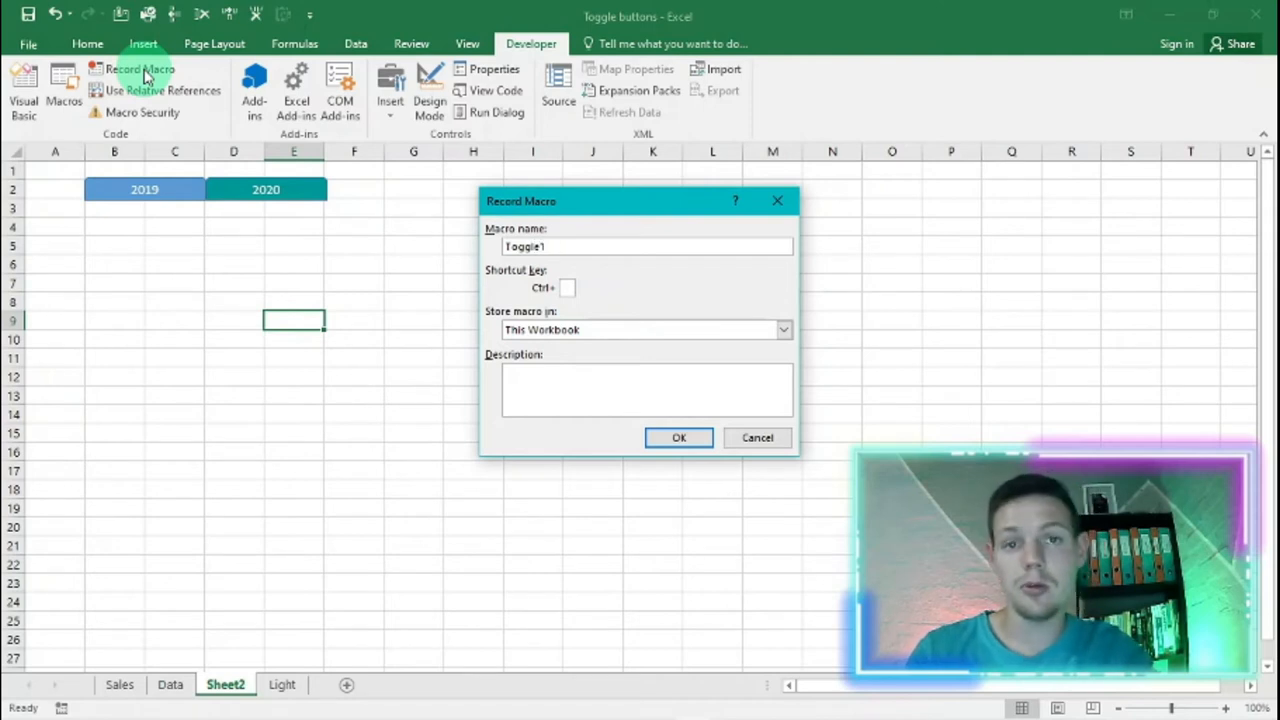
{"action": "left_click", "coordinate": [678, 437]}
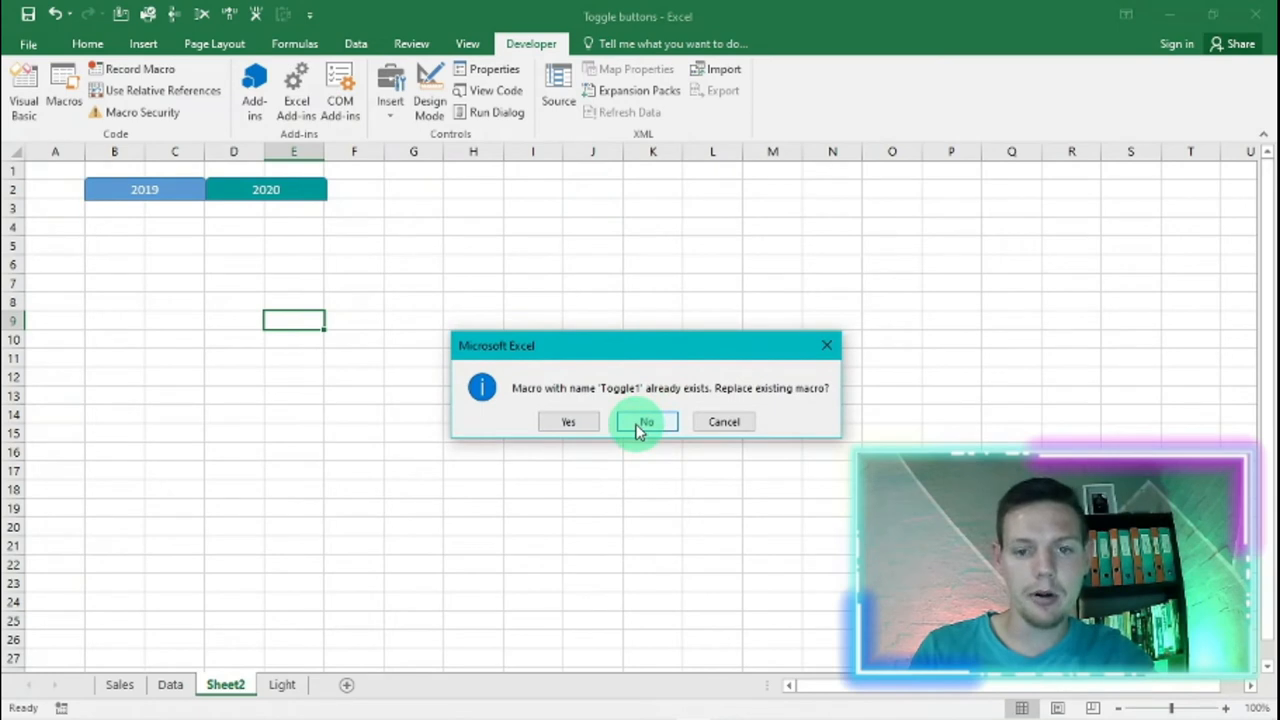
{"action": "left_click", "coordinate": [645, 421]}
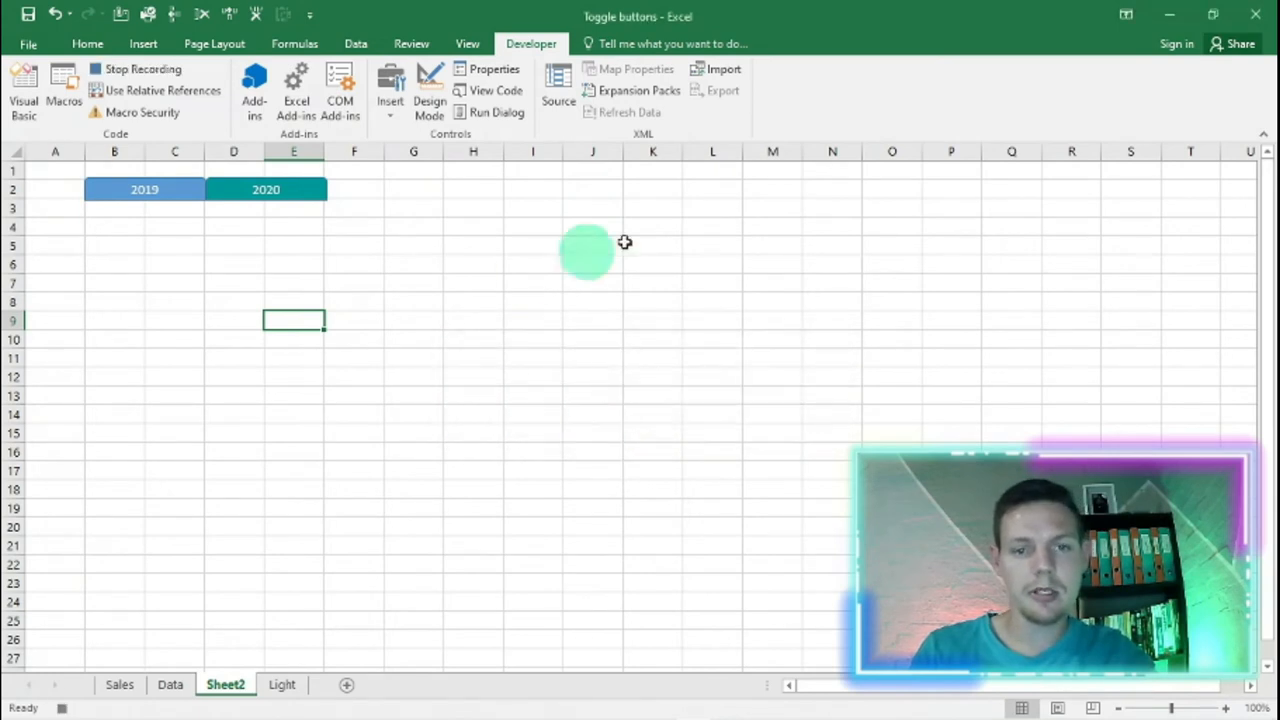
{"action": "mouse_move", "coordinate": [469, 307]}
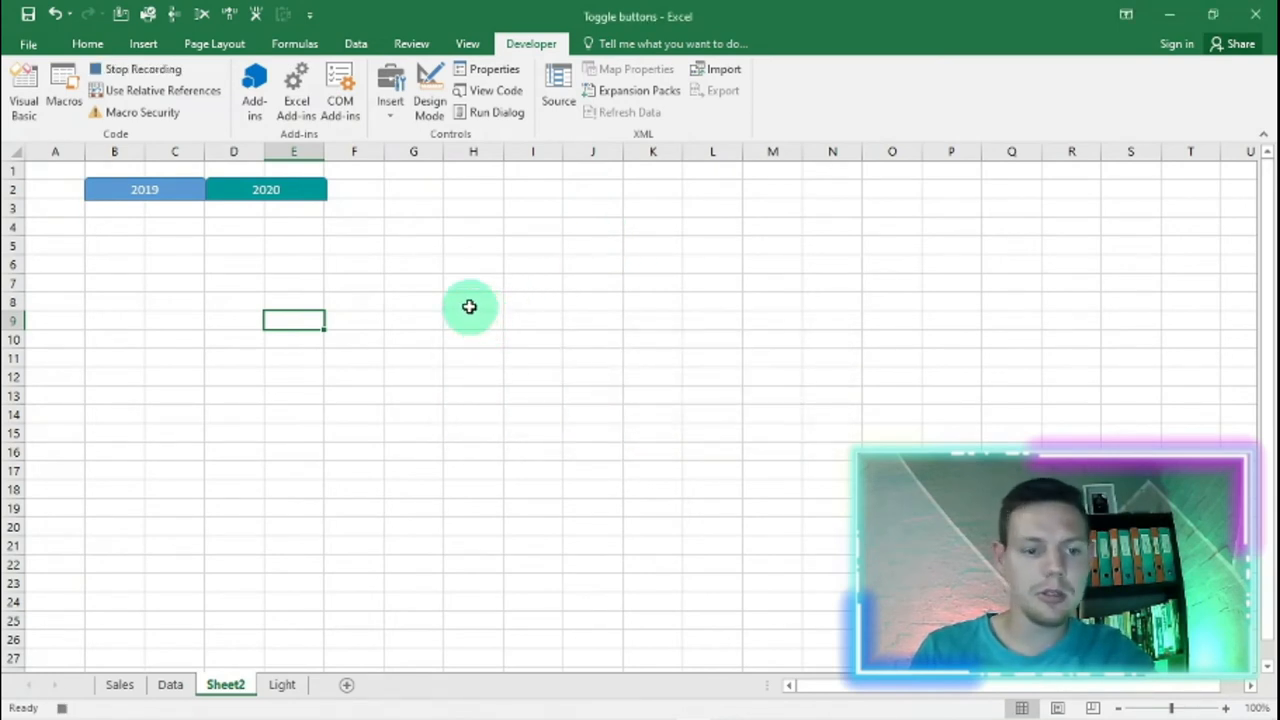
{"action": "left_click", "coordinate": [170, 684]}
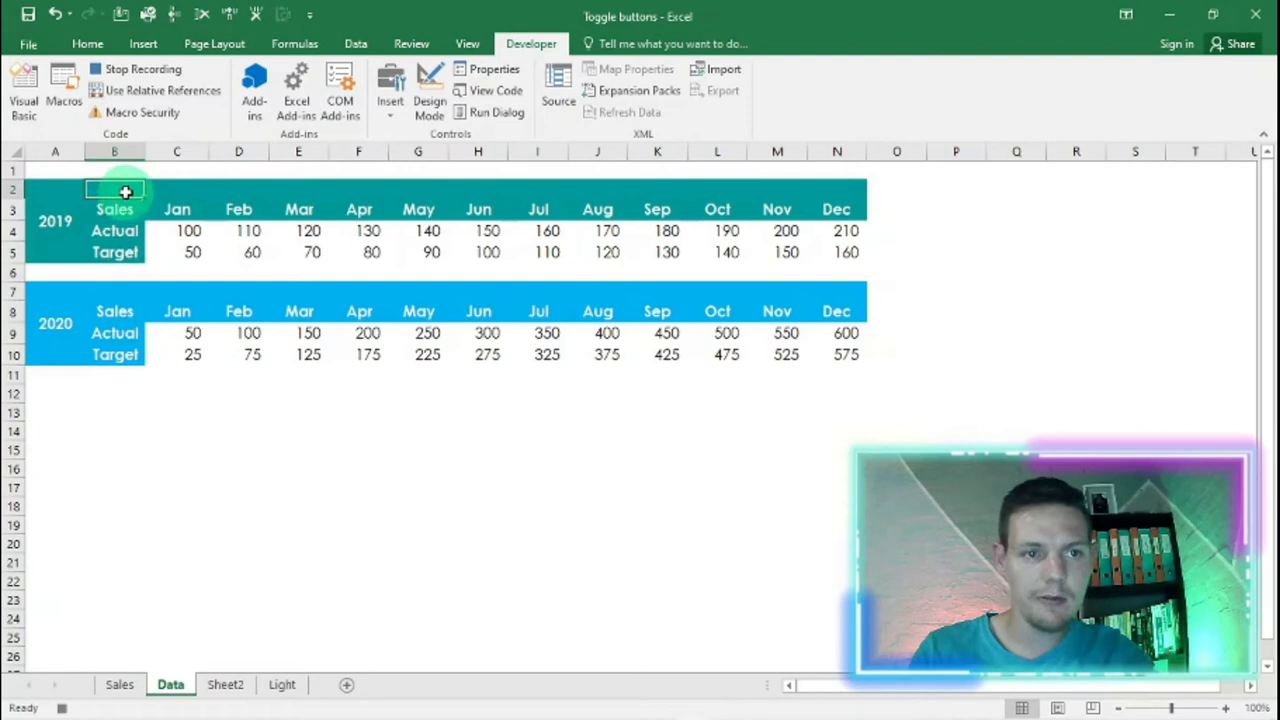
Copy the 2019 table B2:N5 to Sheet2 cell B3 and stop recording Toggle1
{"action": "left_click_drag", "start_coordinate": [114, 190], "coordinate": [820, 195]}
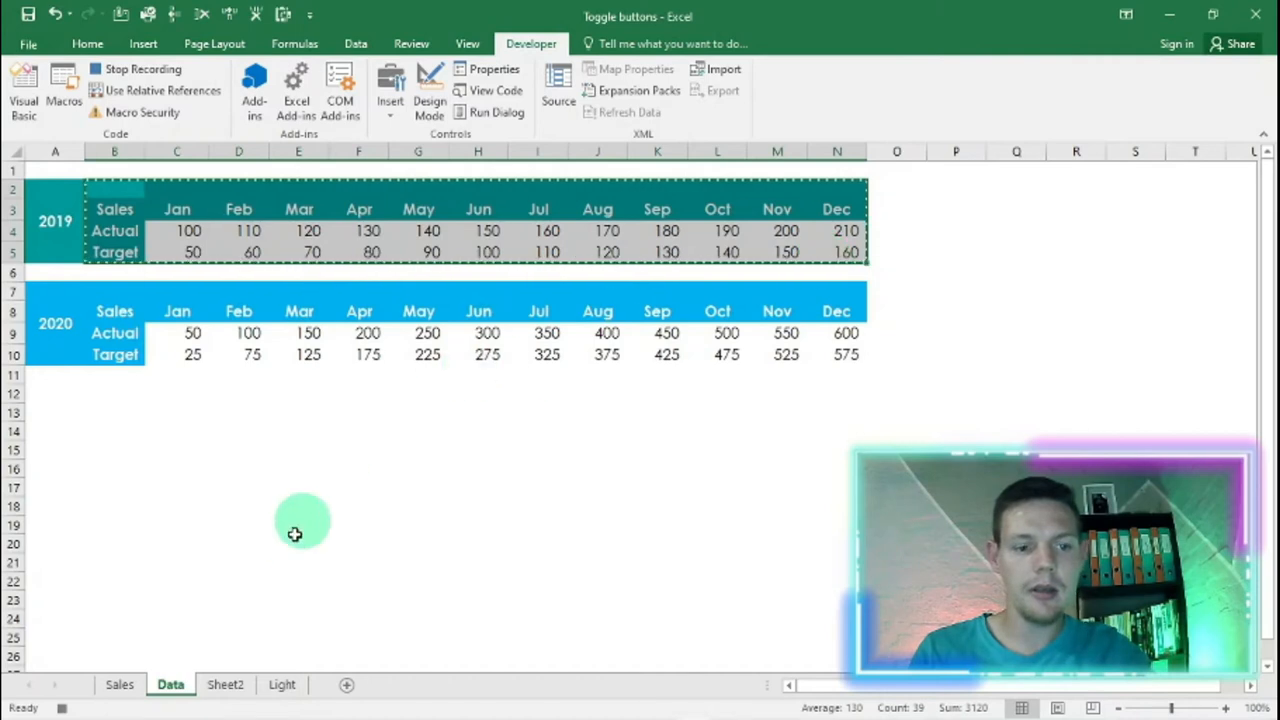
{"action": "left_click", "coordinate": [225, 684]}
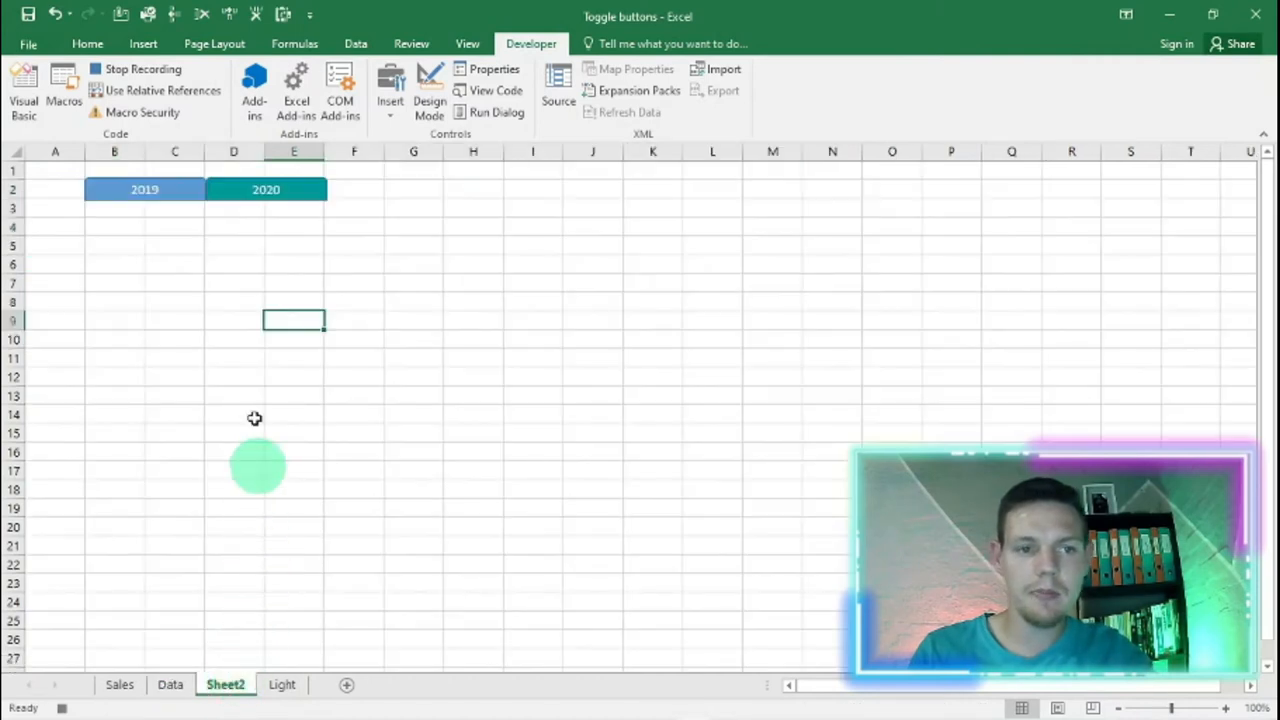
{"action": "left_click", "coordinate": [127, 207]}
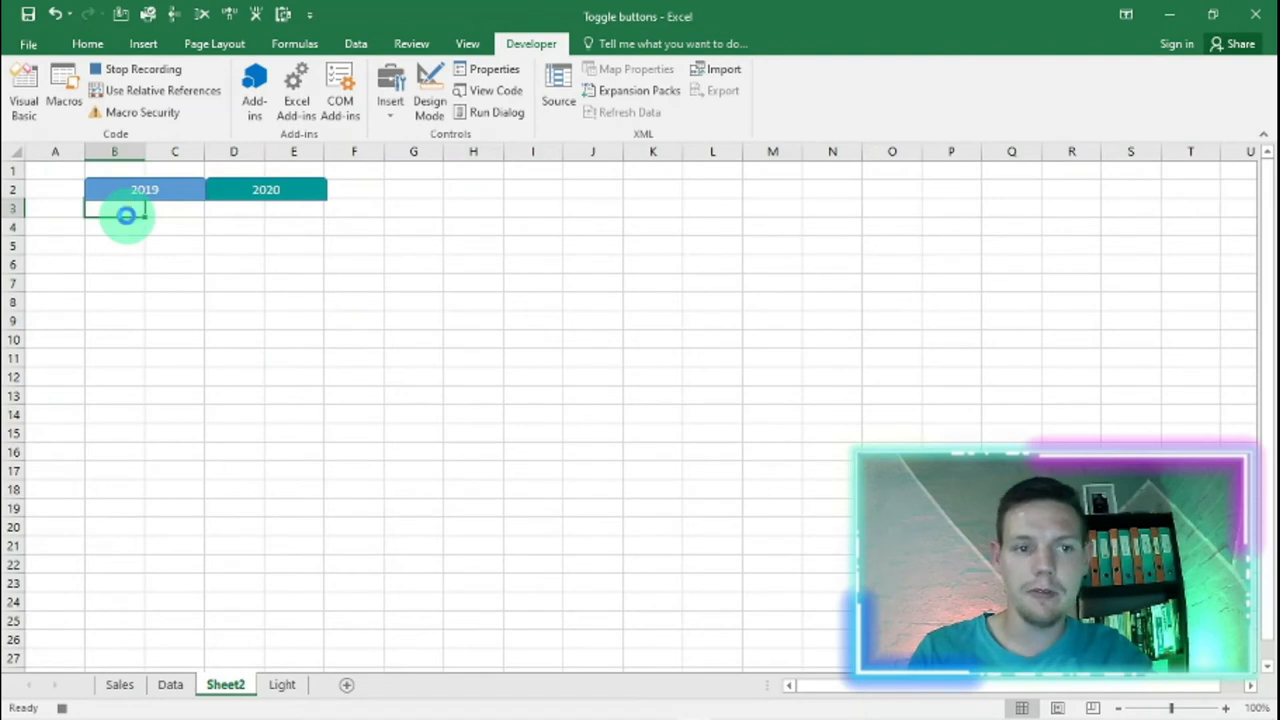
{"action": "key", "text": "ctrl+v"}
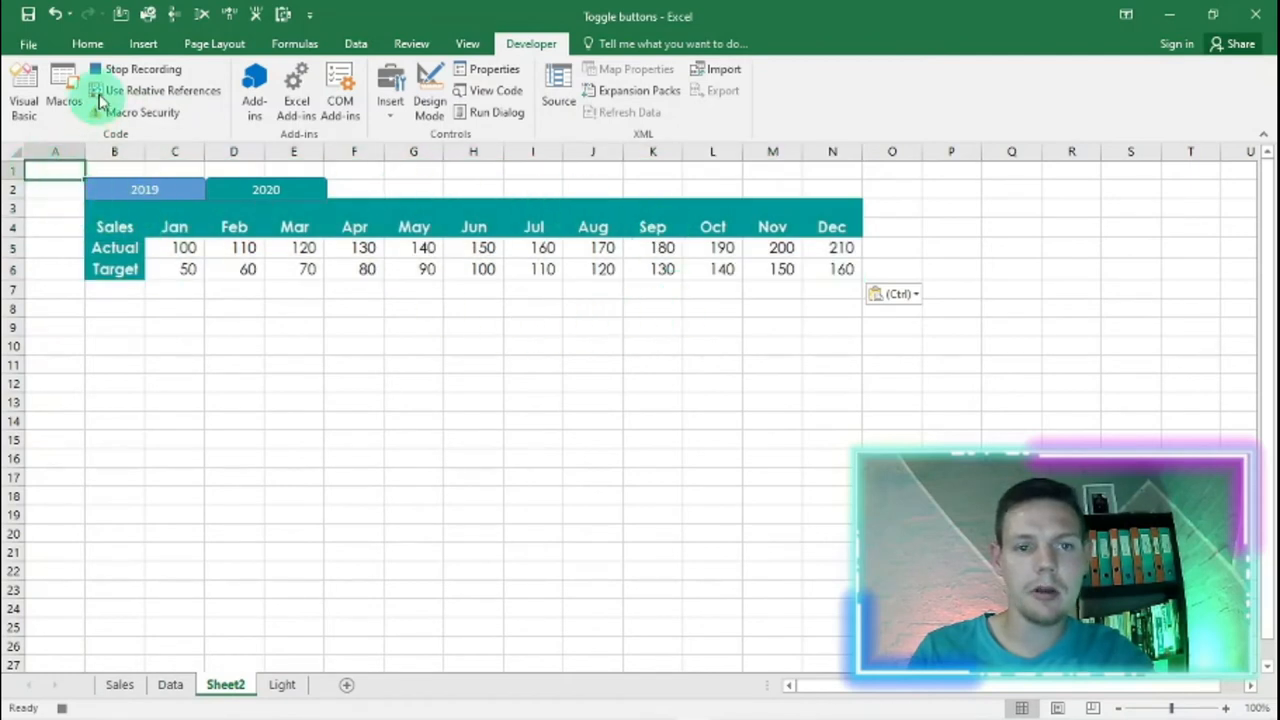
{"action": "left_click", "coordinate": [143, 68]}
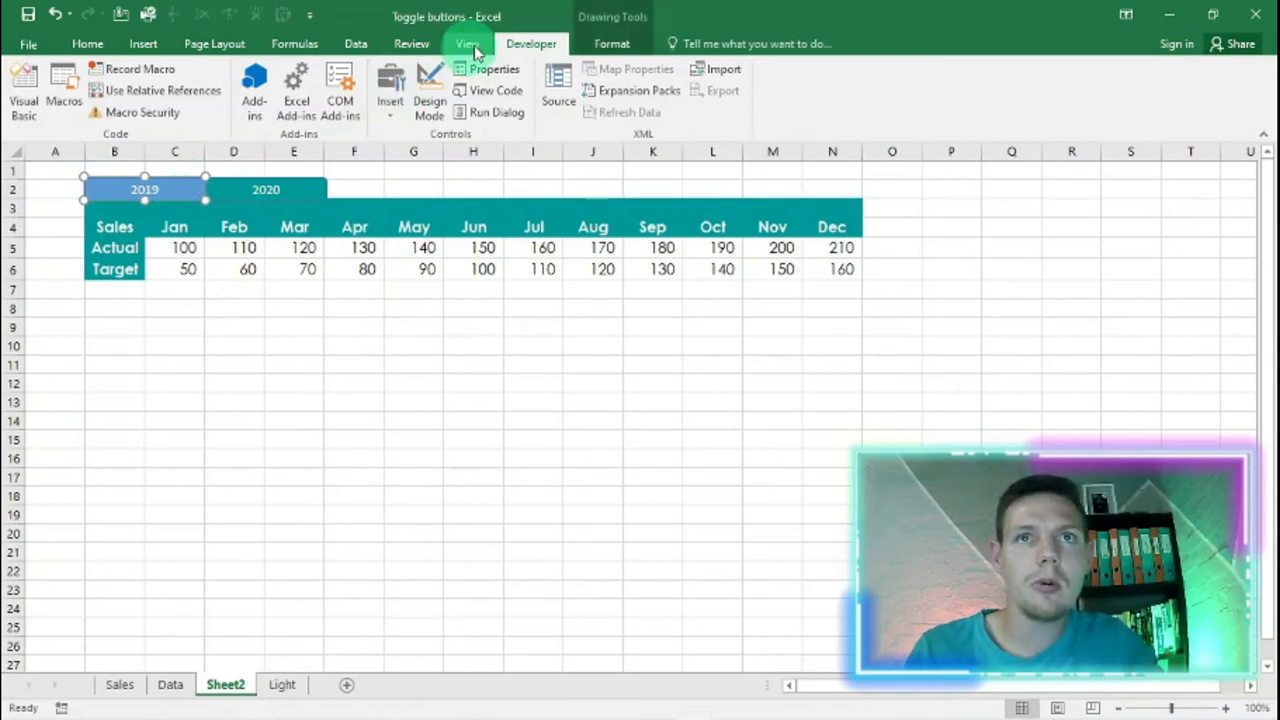
{"action": "mouse_move", "coordinate": [531, 43]}
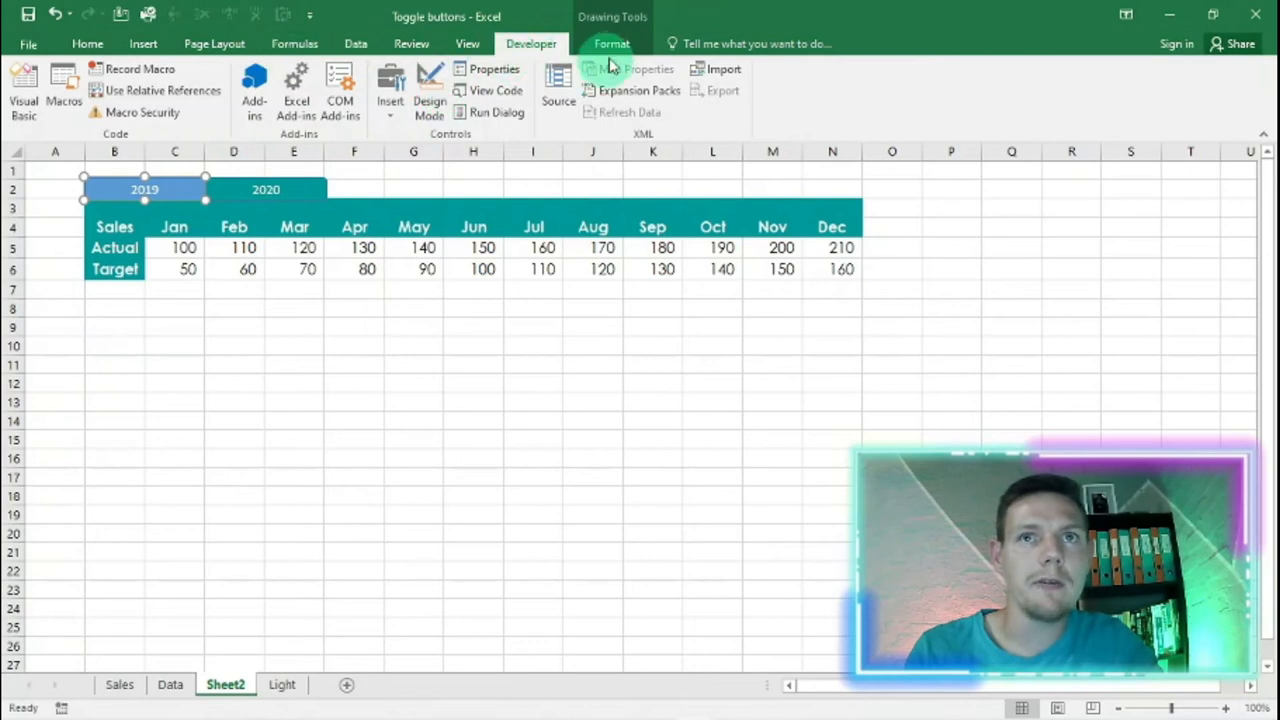
Make the 2019 button teal and the 2020 button light blue, then deselect
{"action": "left_click", "coordinate": [611, 43]}
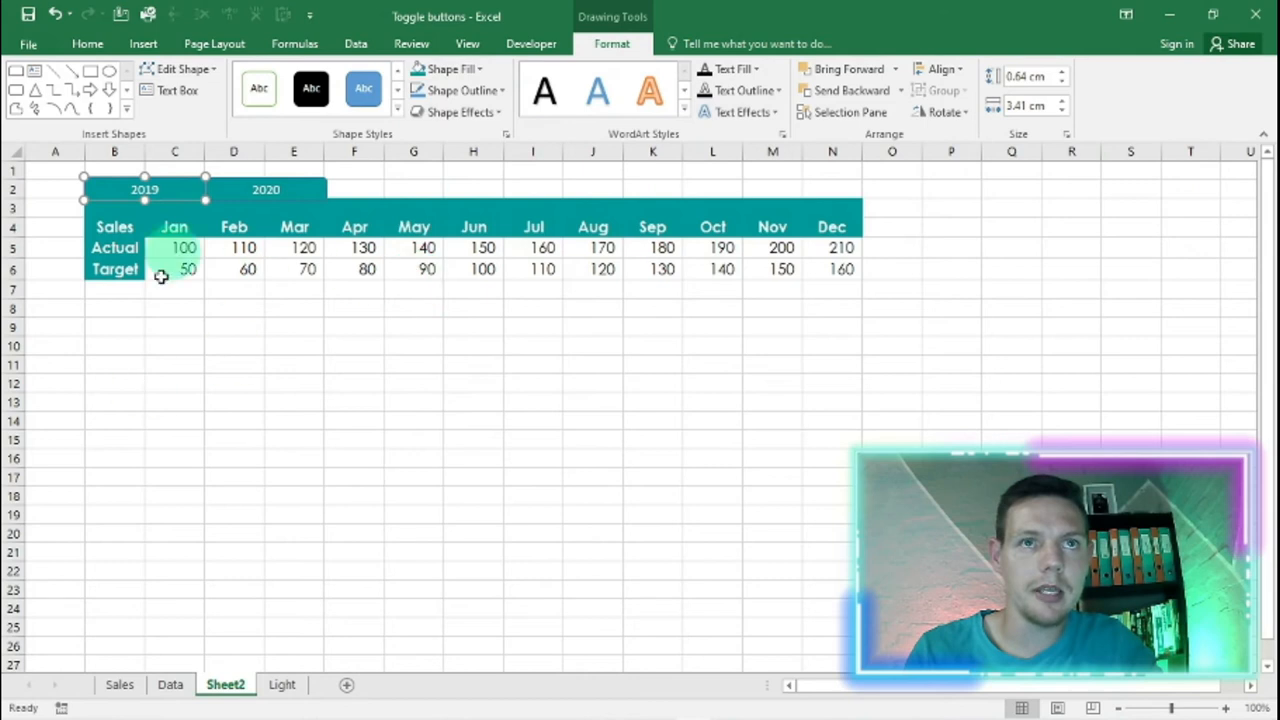
{"action": "left_click", "coordinate": [266, 189]}
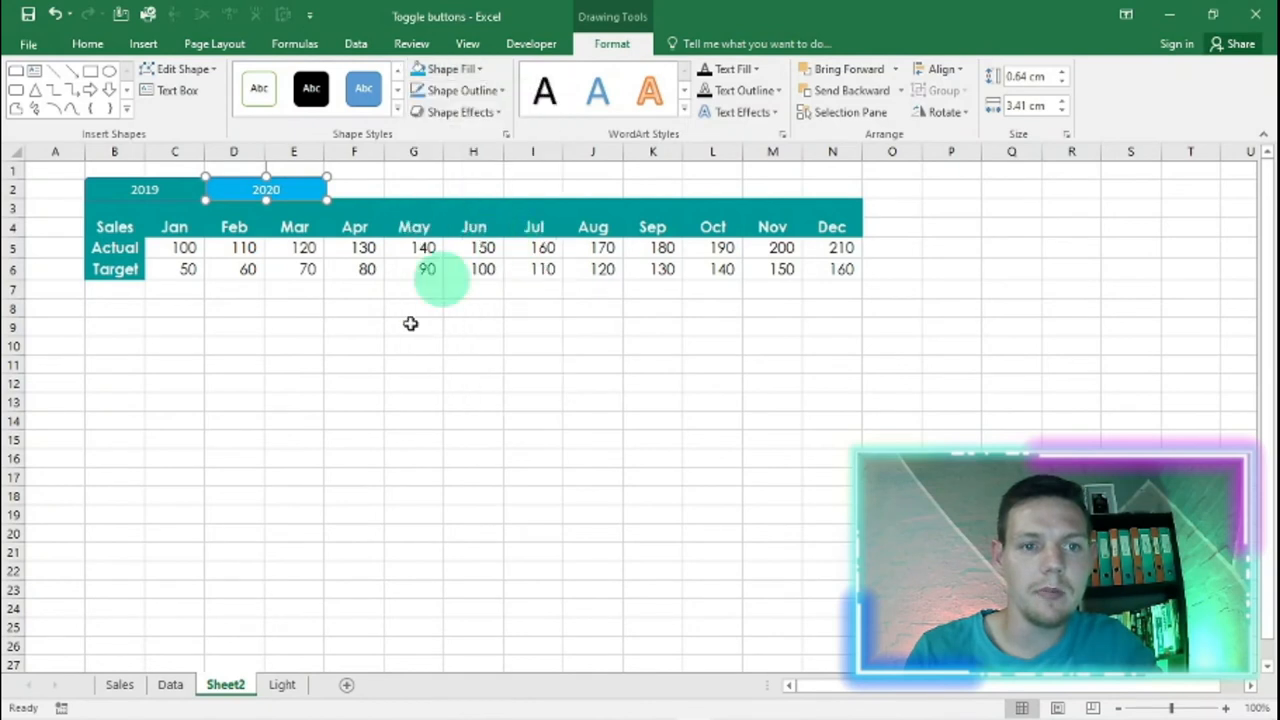
{"action": "left_click", "coordinate": [354, 401]}
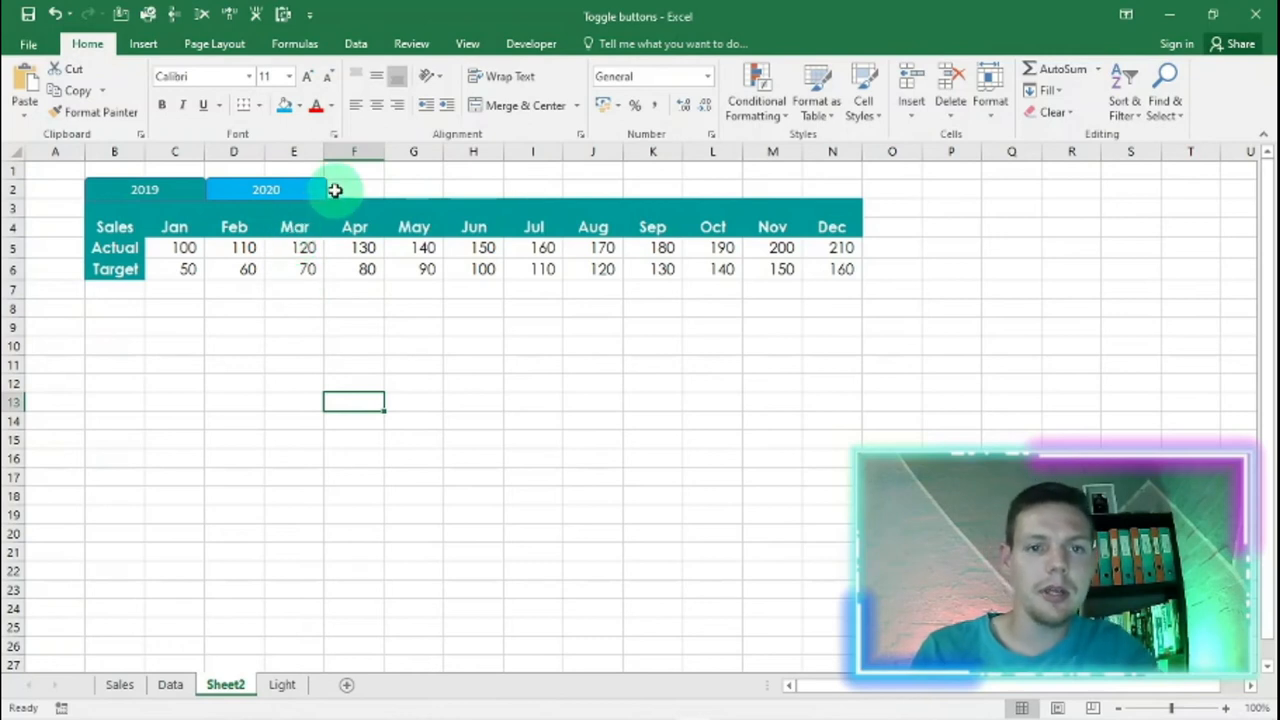
{"action": "left_click", "coordinate": [531, 43]}
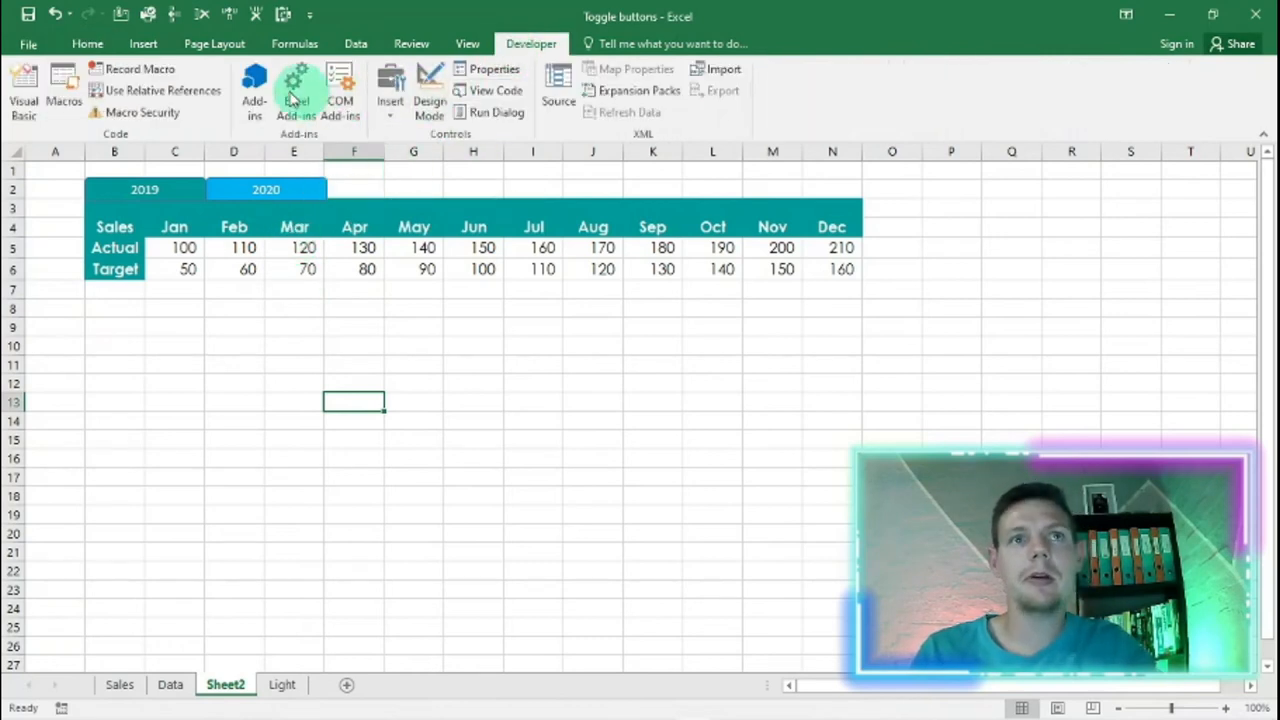
Start recording a second macro named Toggle2
{"action": "left_click", "coordinate": [140, 68]}
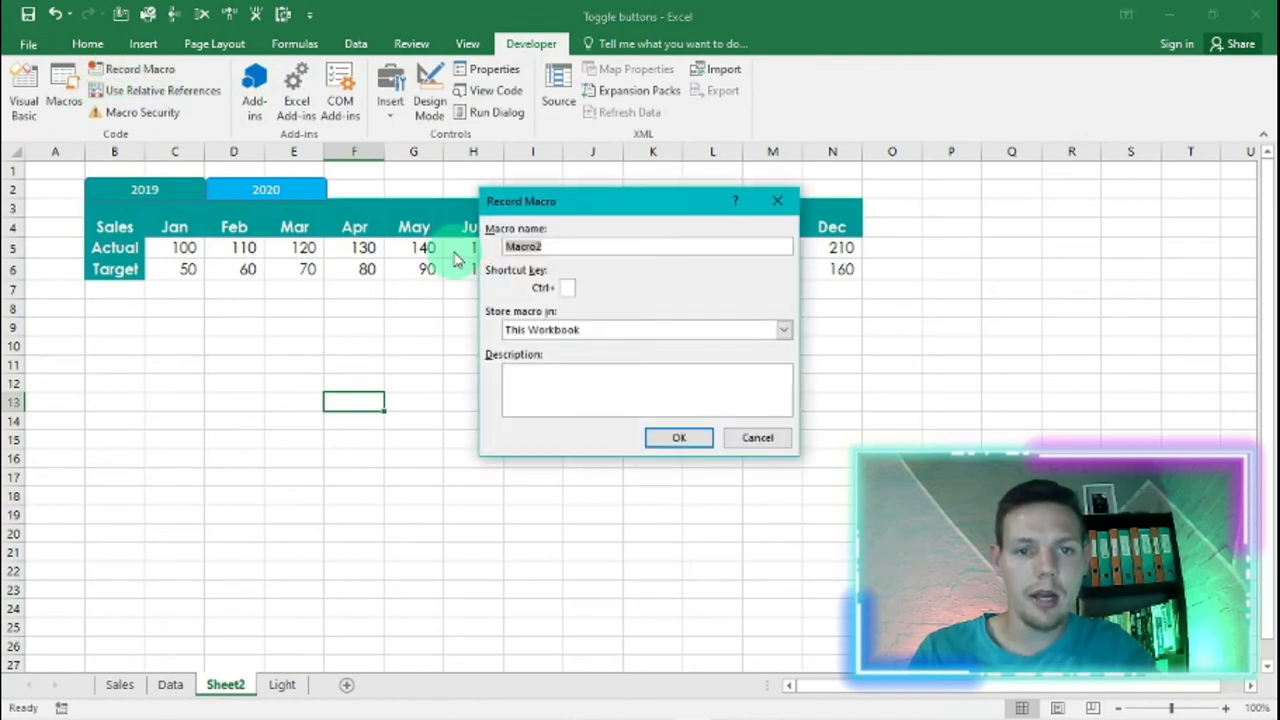
{"action": "type", "text": "Toggl"}
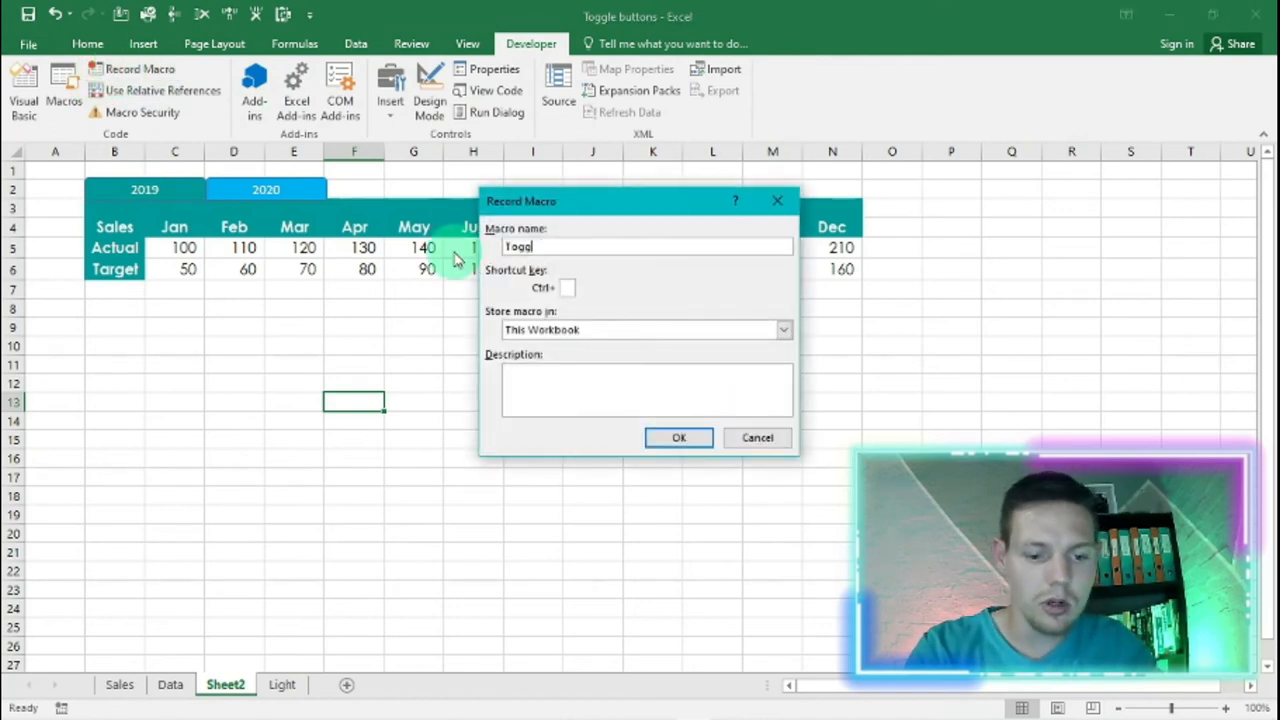
{"action": "type", "text": "e2"}
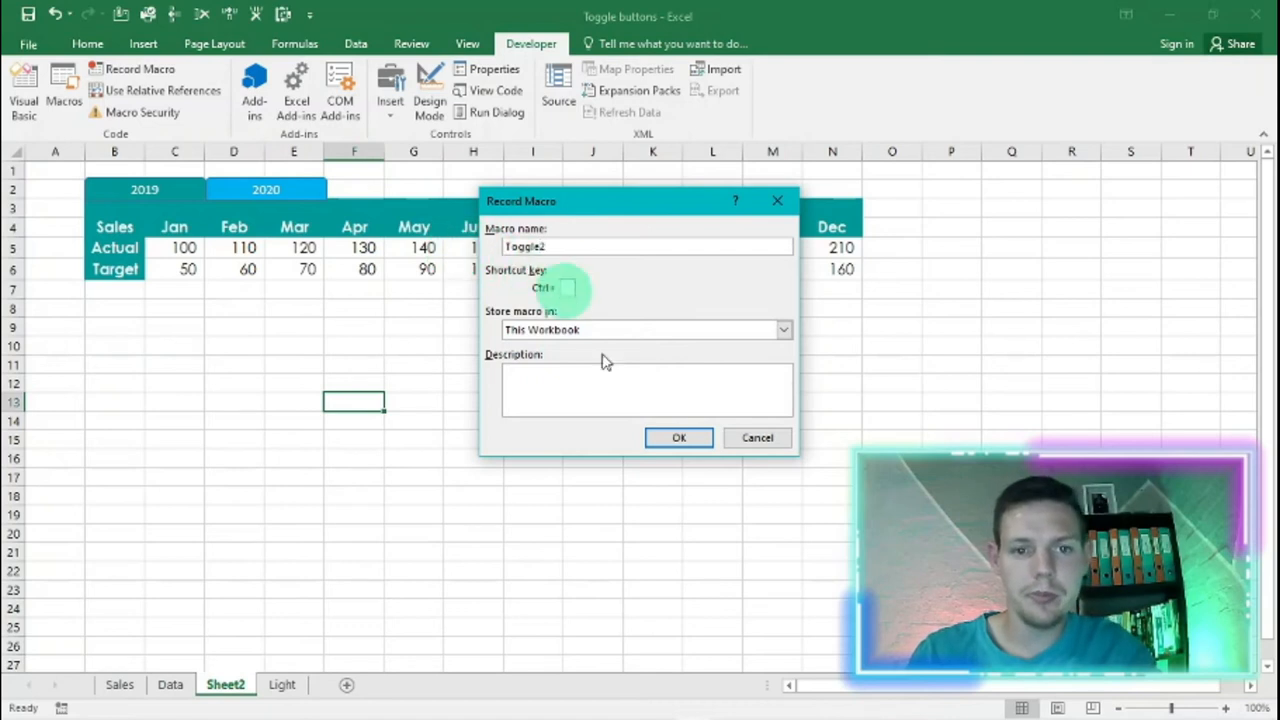
{"action": "left_click", "coordinate": [678, 437]}
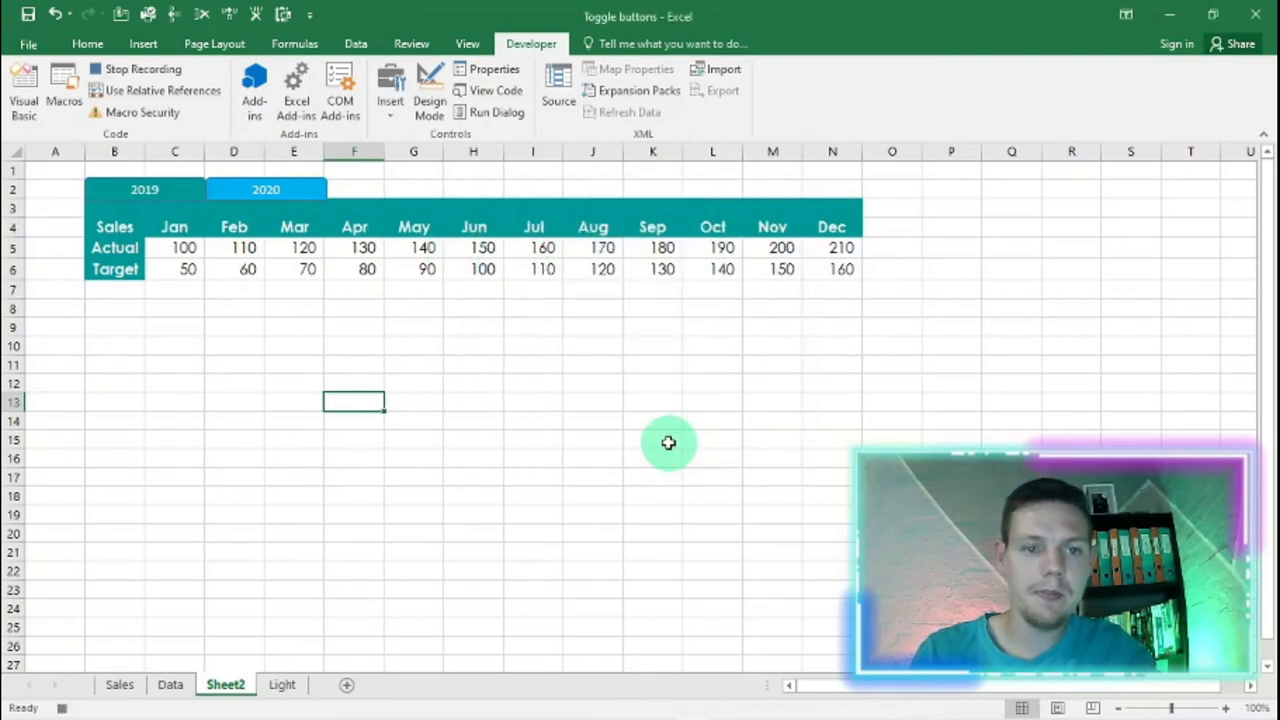
{"action": "mouse_move", "coordinate": [334, 288]}
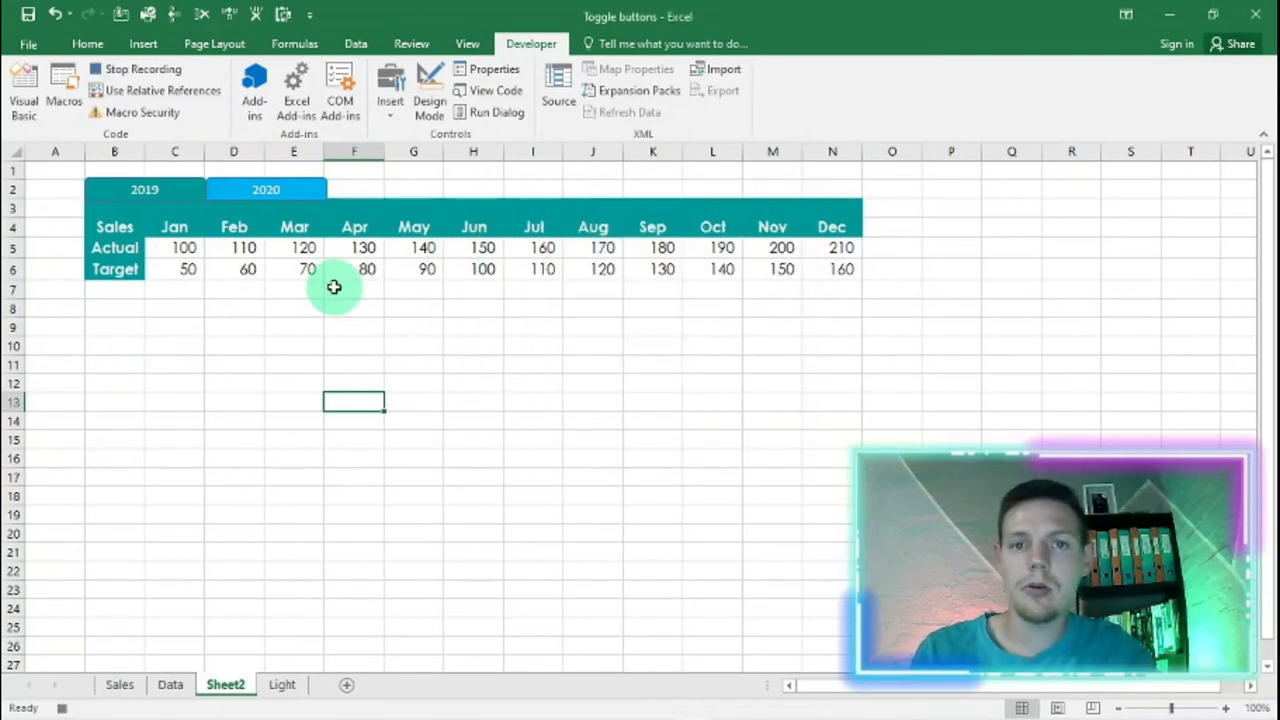
{"action": "mouse_move", "coordinate": [185, 685]}
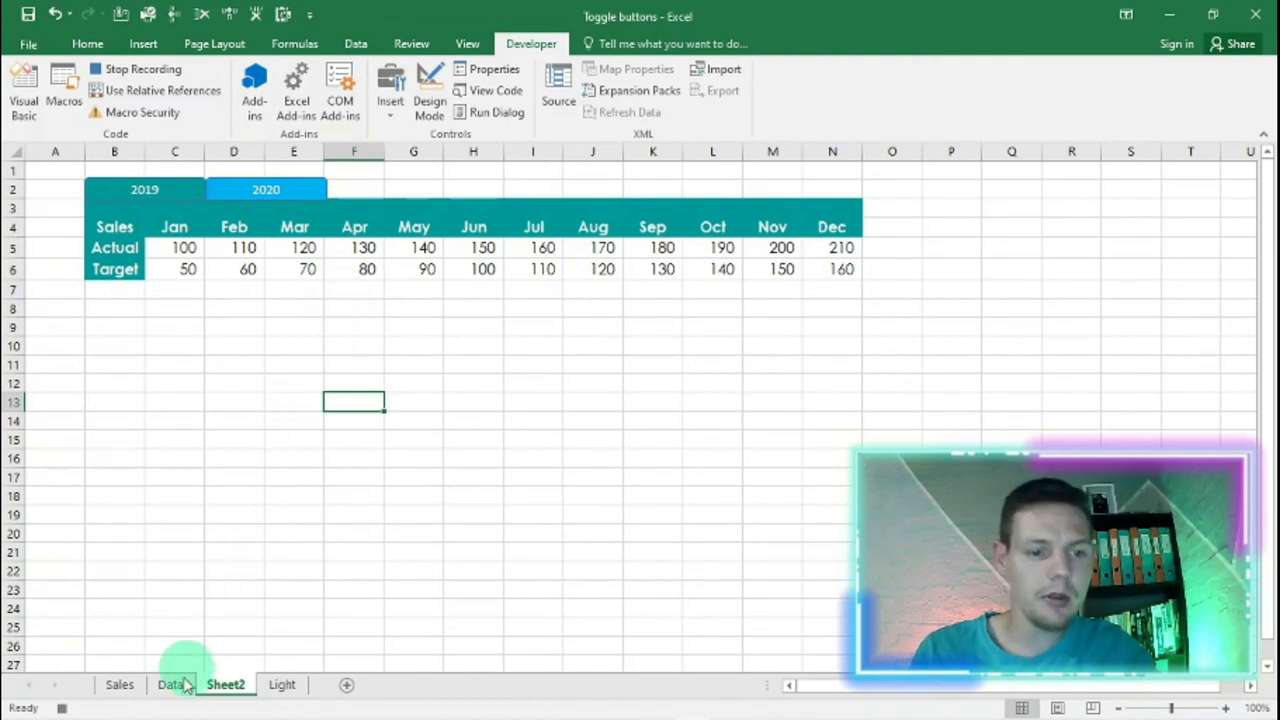
Copy the 2020 sales table from the Data sheet and return to Sheet2
{"action": "left_click", "coordinate": [170, 684]}
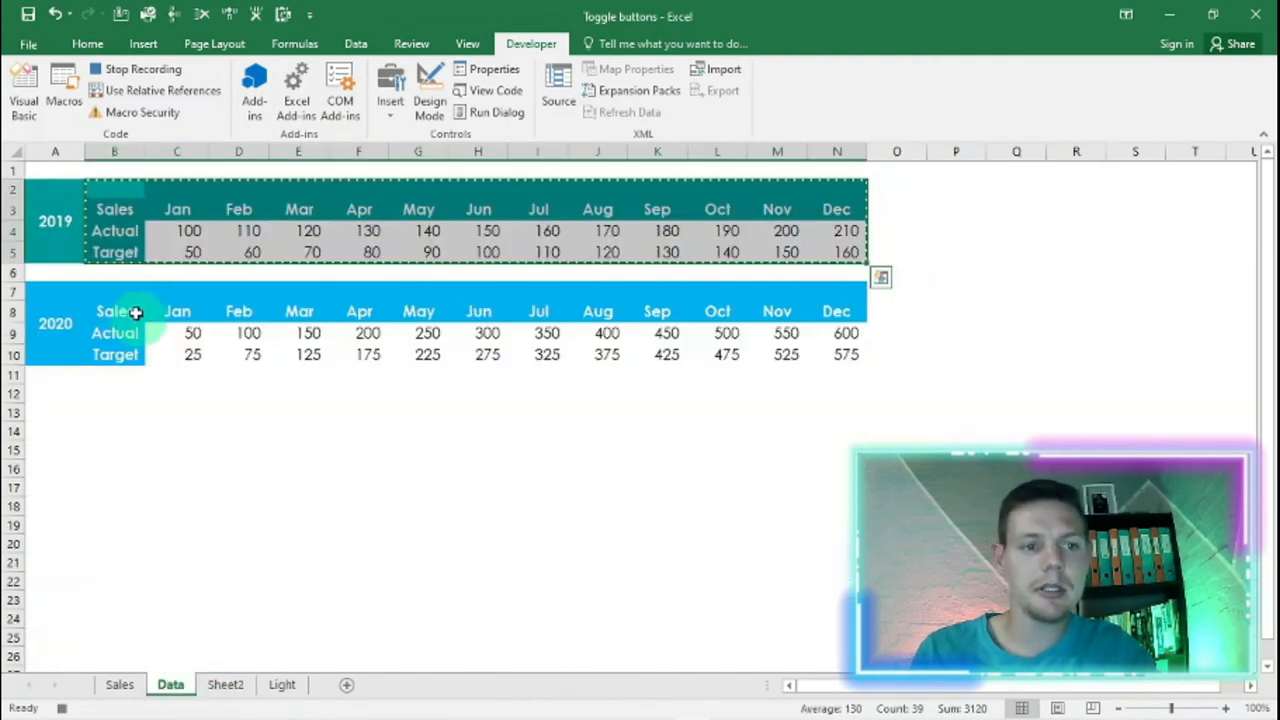
{"action": "left_click", "coordinate": [114, 291]}
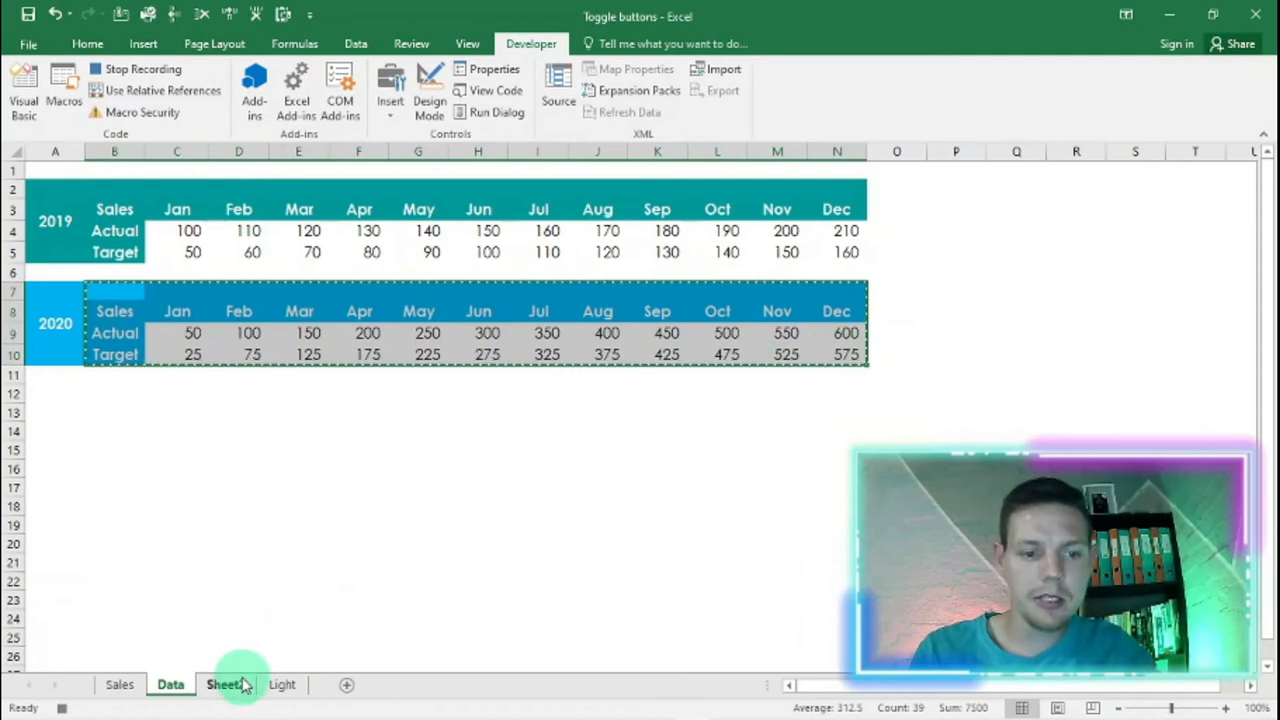
{"action": "left_click", "coordinate": [224, 684]}
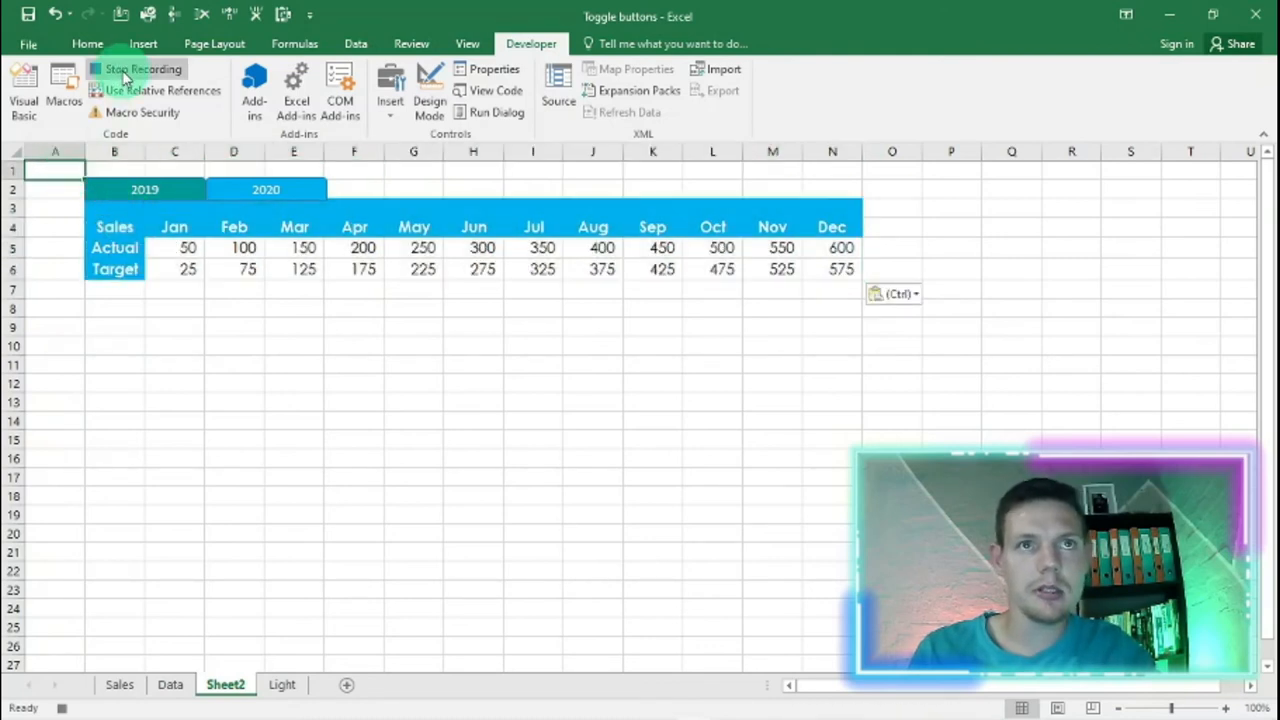
Stop recording and assign the Toggle1 macro to the 2019 button
{"action": "left_click", "coordinate": [143, 68]}
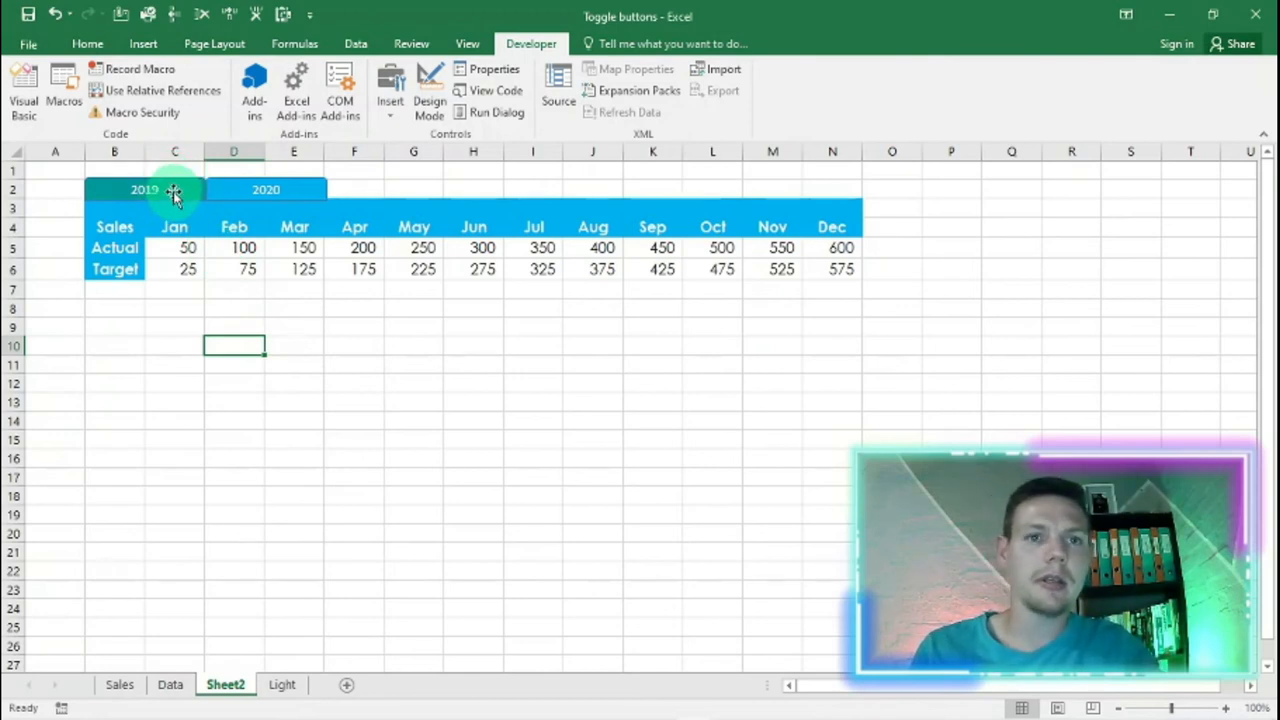
{"action": "left_click", "coordinate": [145, 189]}
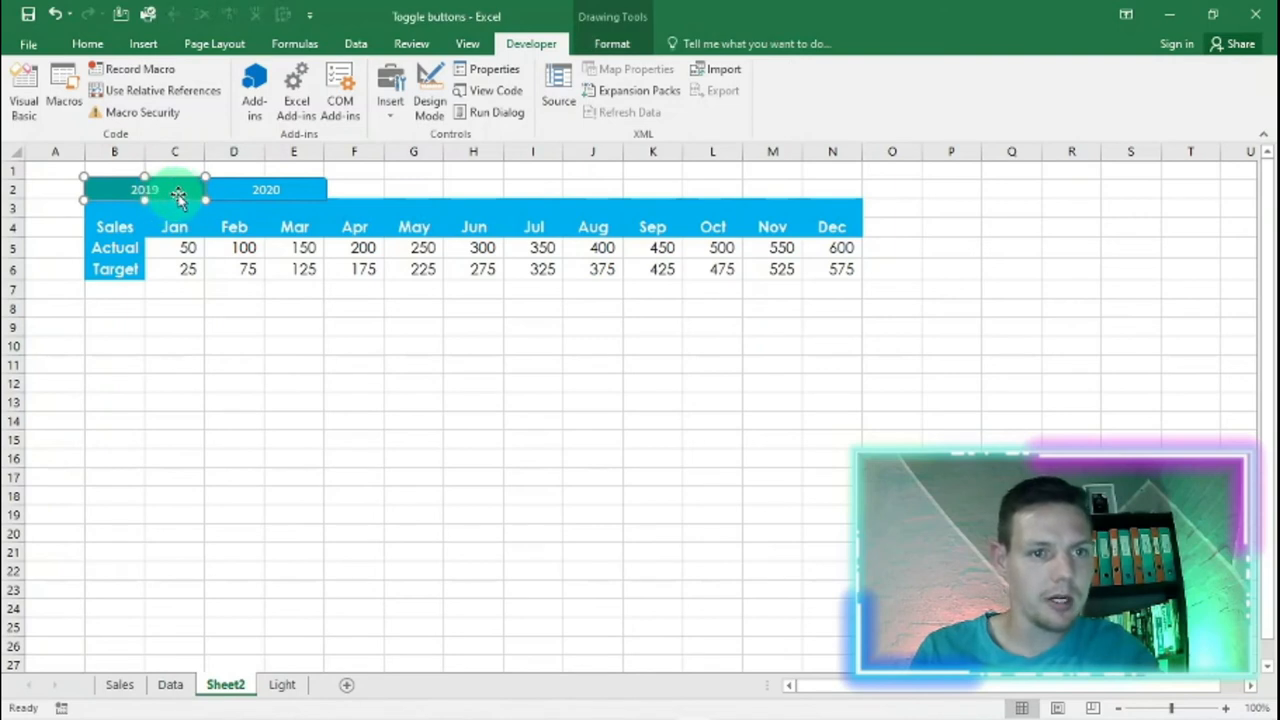
{"action": "right_click", "coordinate": [145, 189]}
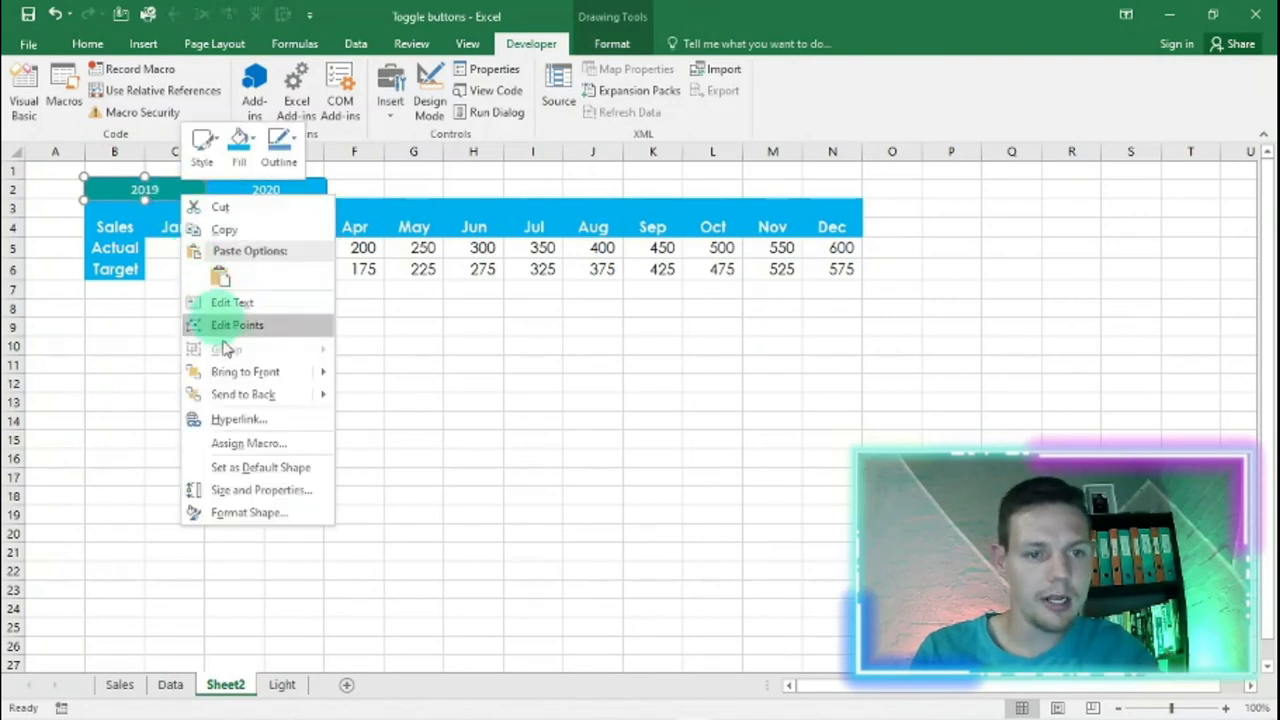
{"action": "left_click", "coordinate": [248, 443]}
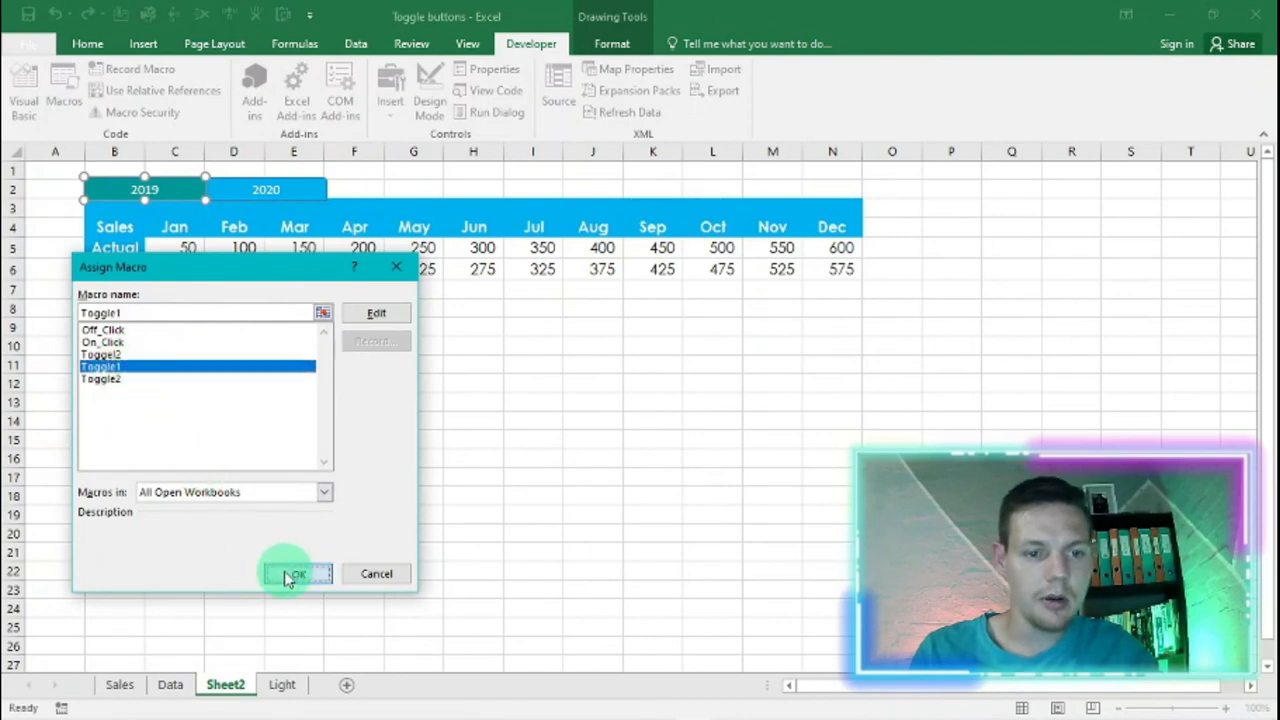
{"action": "left_click", "coordinate": [294, 573]}
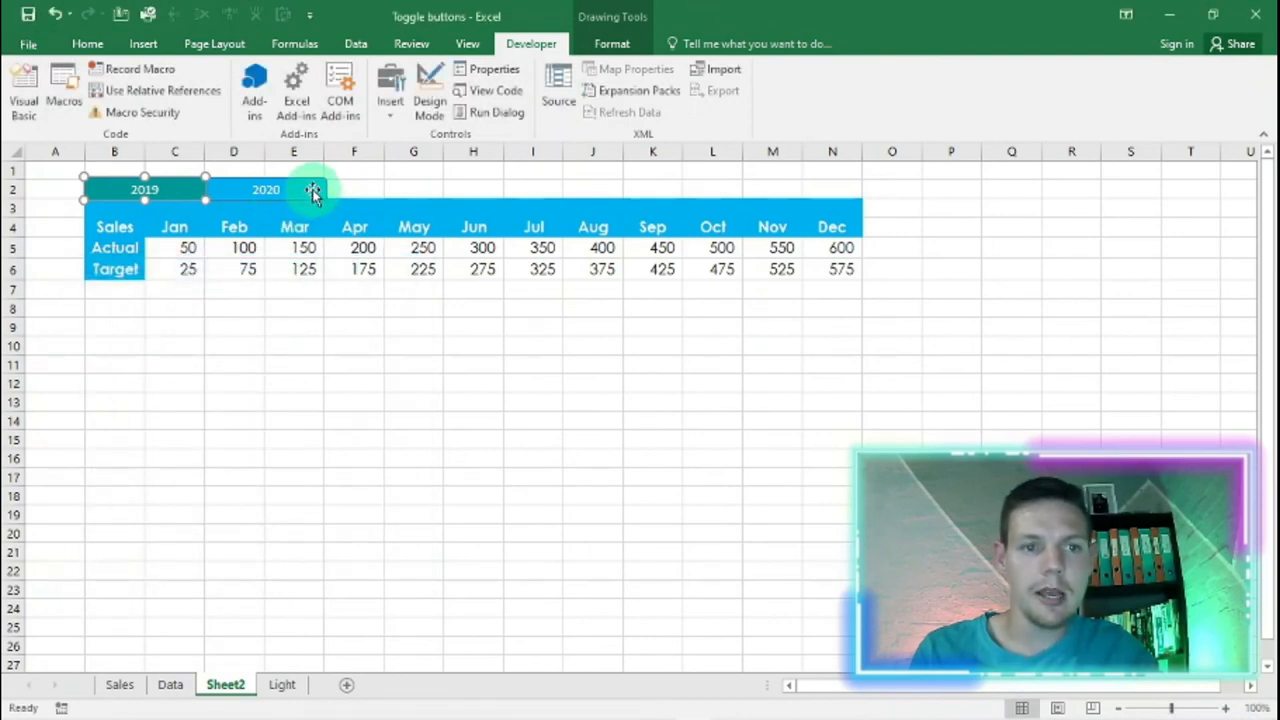
Assign the Toggle2 macro to the 2020 button
{"action": "right_click", "coordinate": [310, 190]}
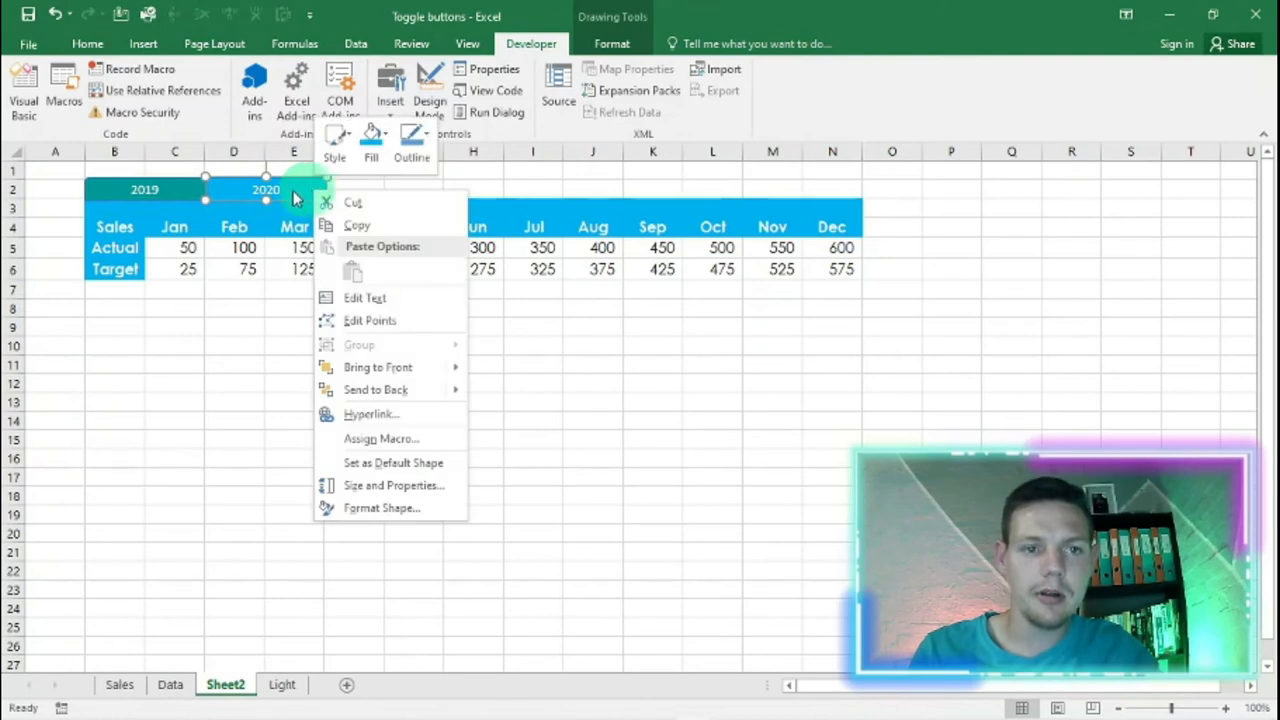
{"action": "left_click", "coordinate": [381, 438]}
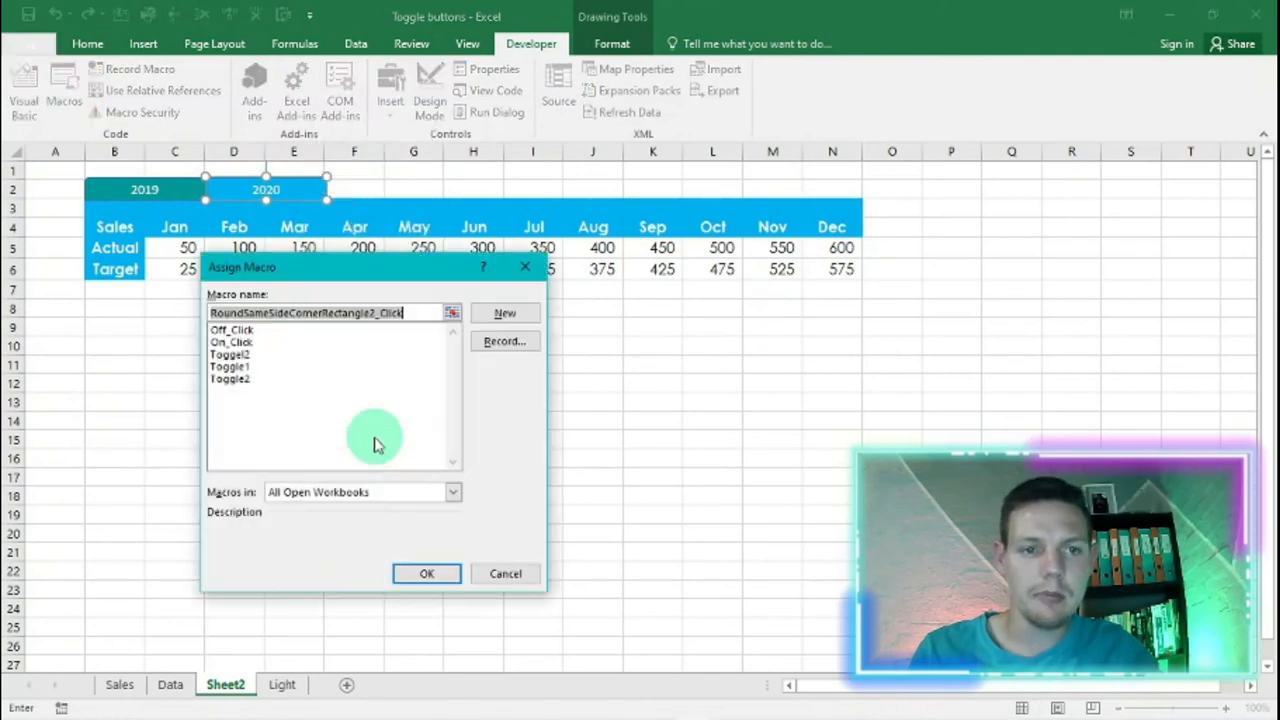
{"action": "left_click", "coordinate": [230, 378]}
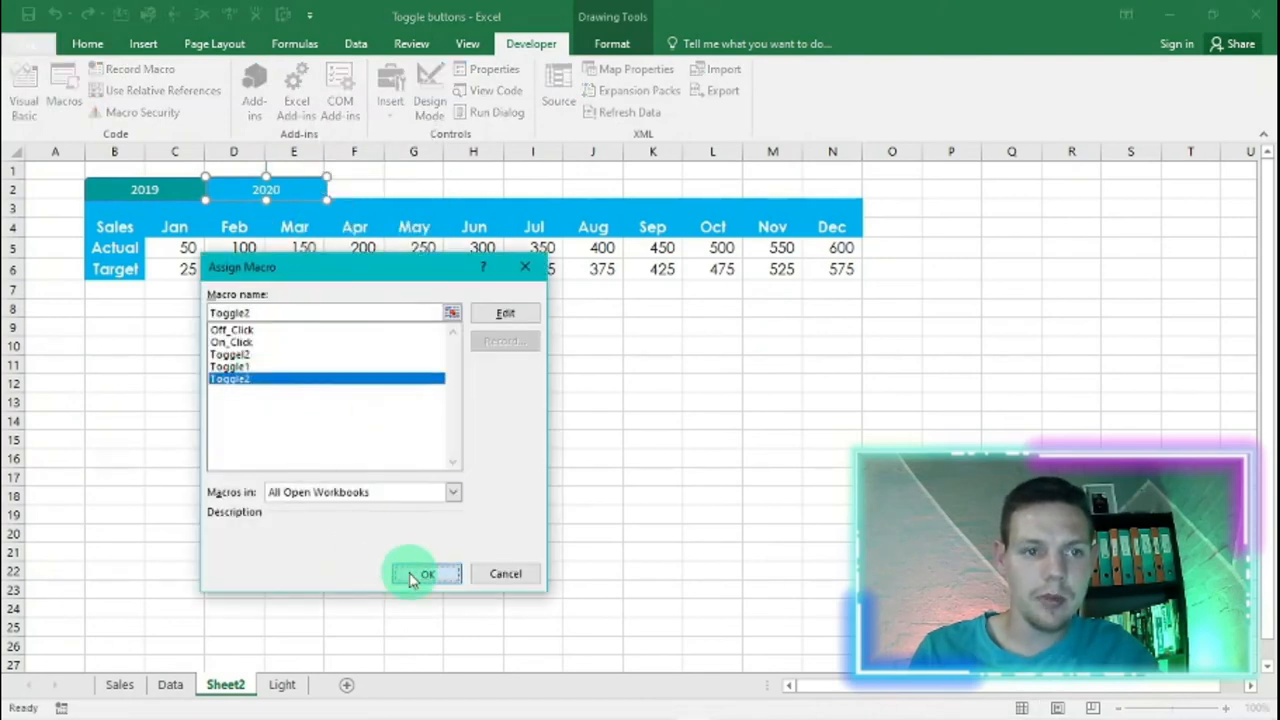
{"action": "left_click", "coordinate": [425, 573]}
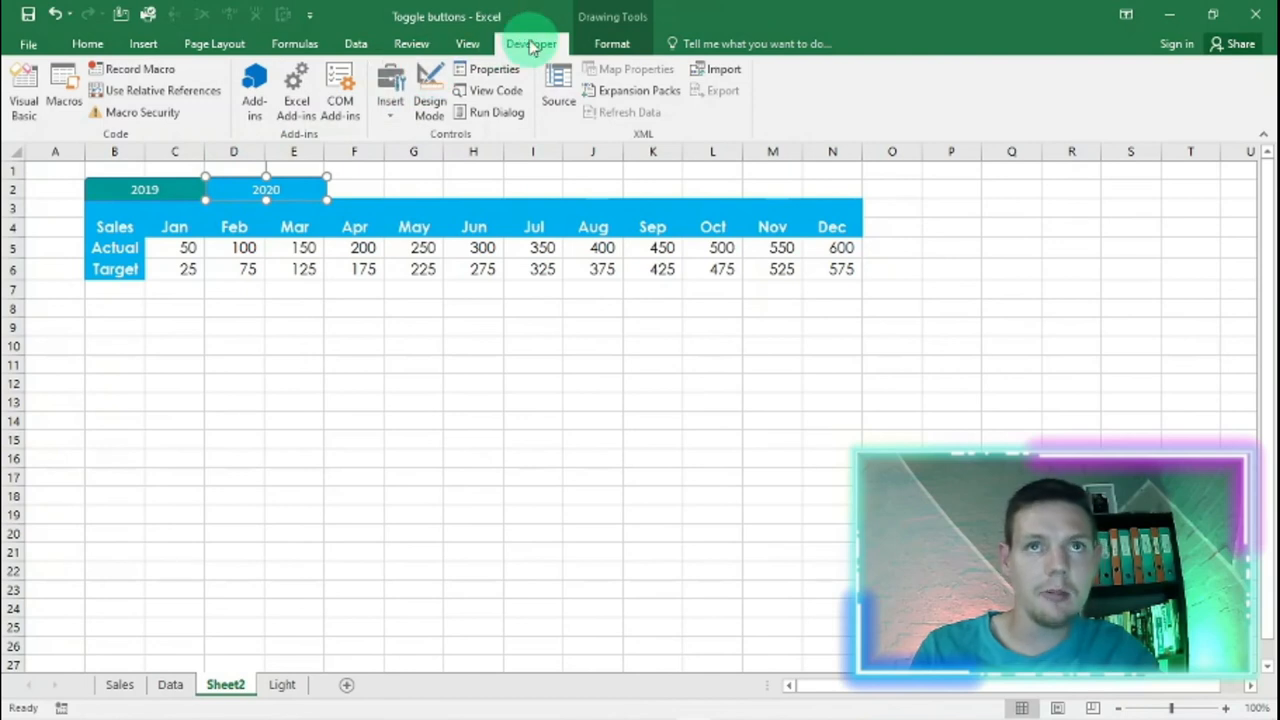
Deselect the button shapes and run Toggle1 to show the 2019 sales table
{"action": "left_click", "coordinate": [611, 43]}
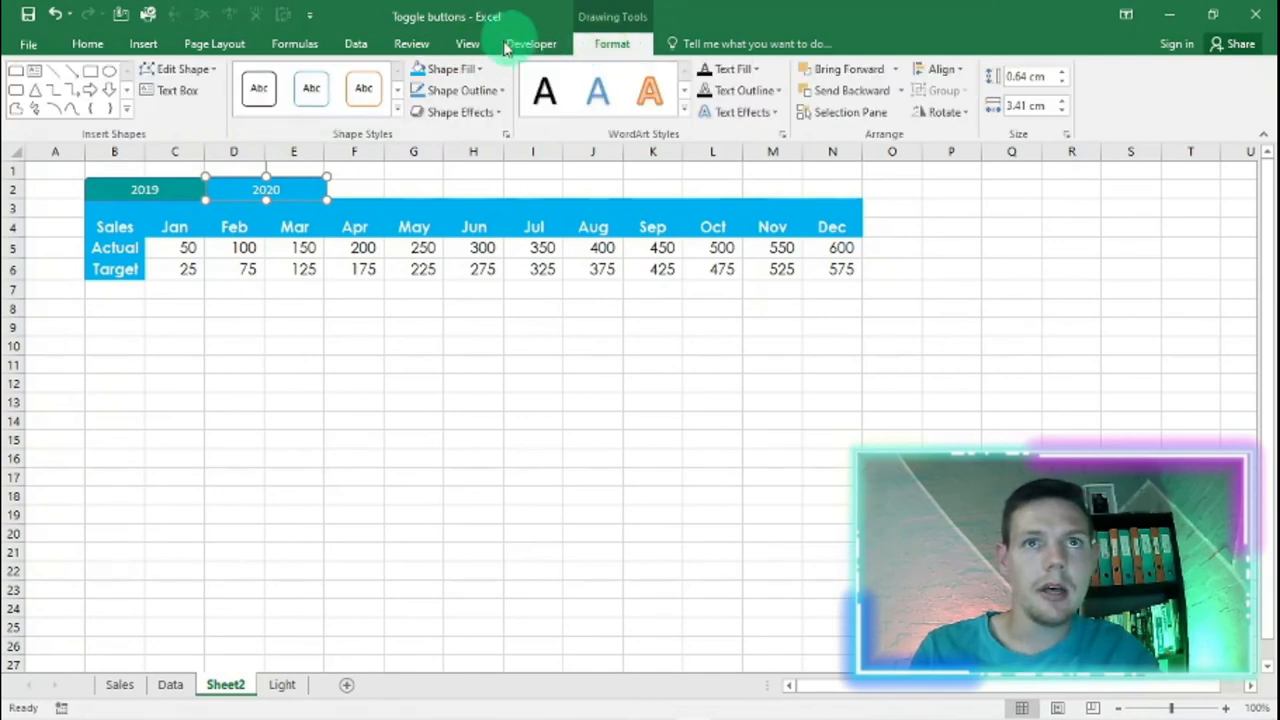
{"action": "left_click", "coordinate": [460, 90]}
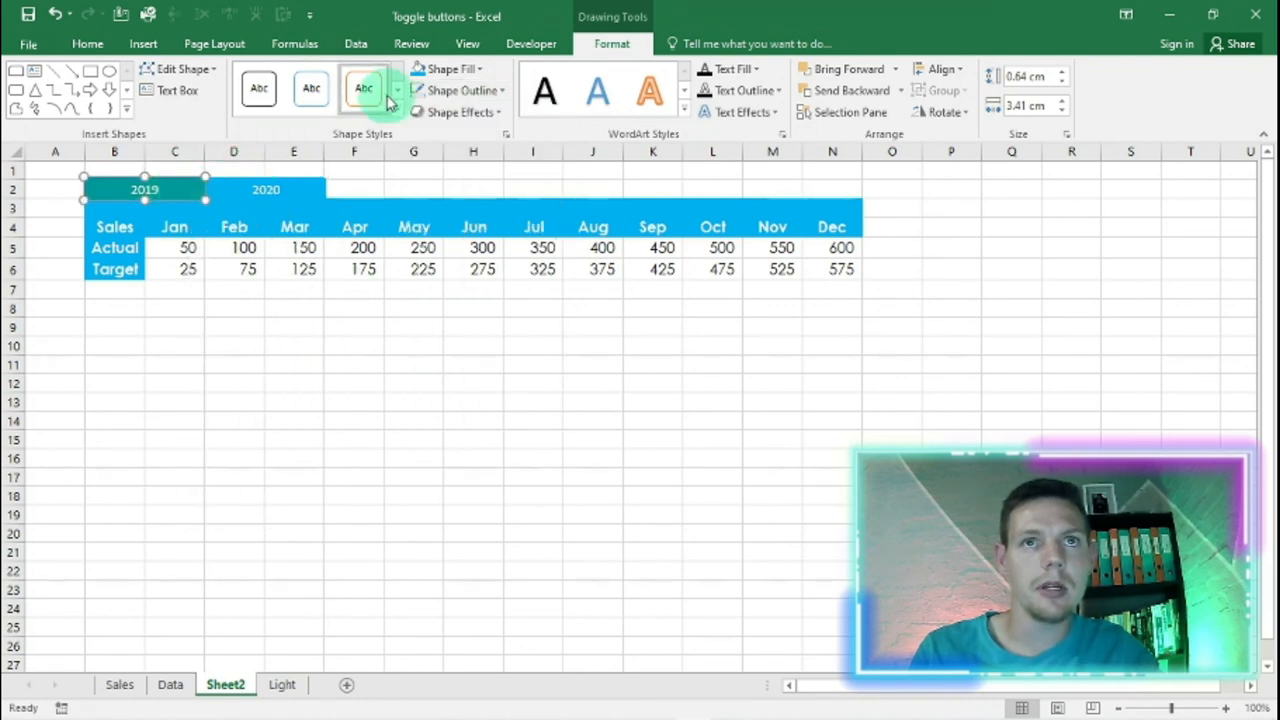
{"action": "left_click", "coordinate": [233, 404]}
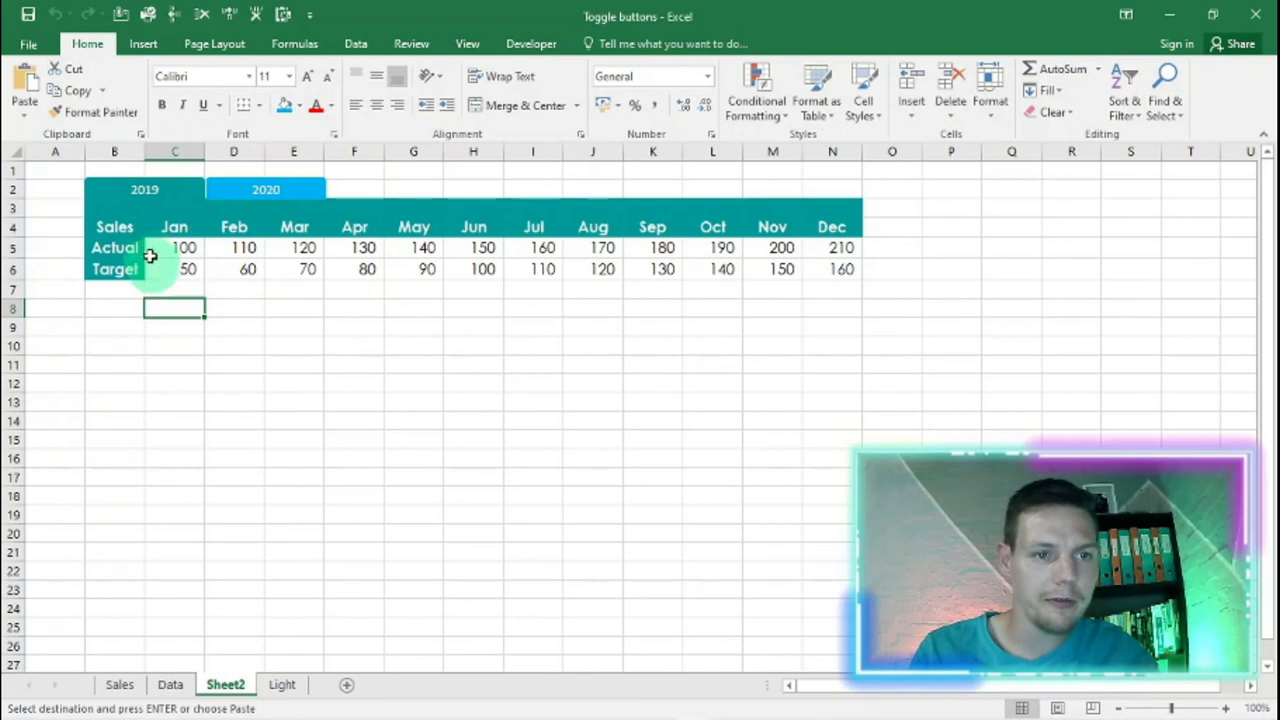
Insert a clustered column chart of B5:N6 below the table, with C4:N4 month axis labels
{"action": "left_click", "coordinate": [114, 247]}
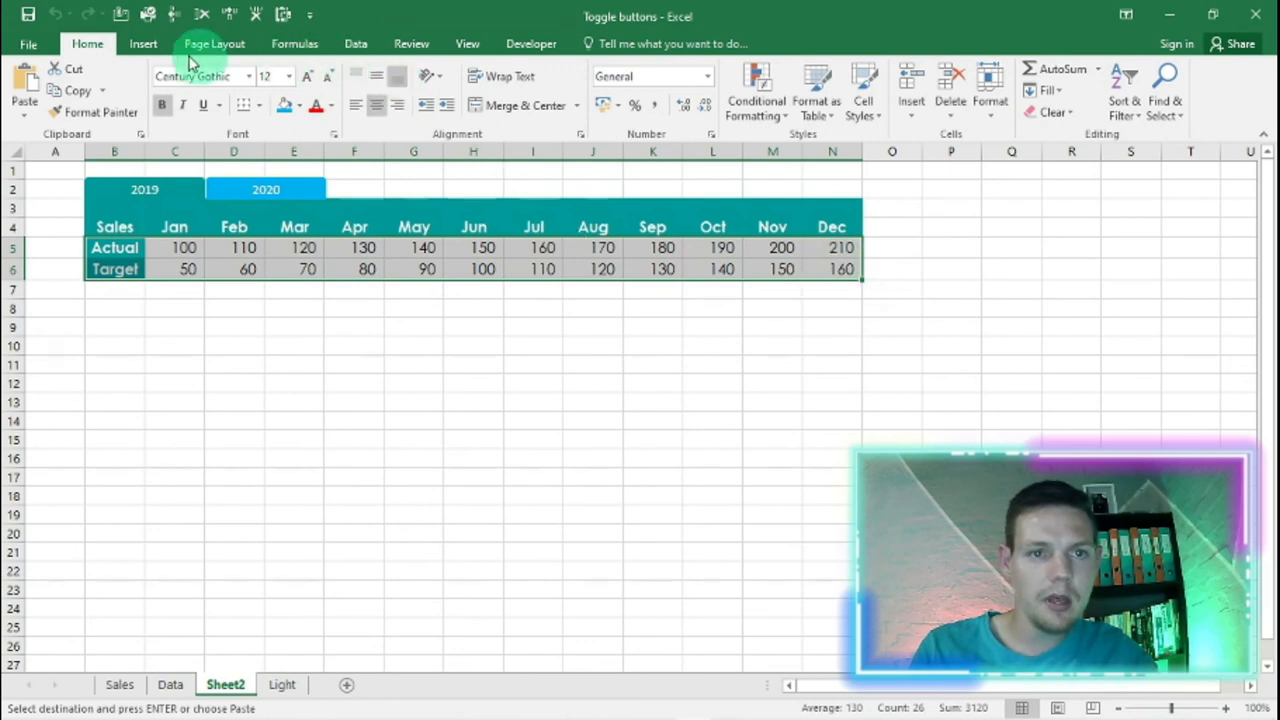
{"action": "left_click", "coordinate": [143, 43]}
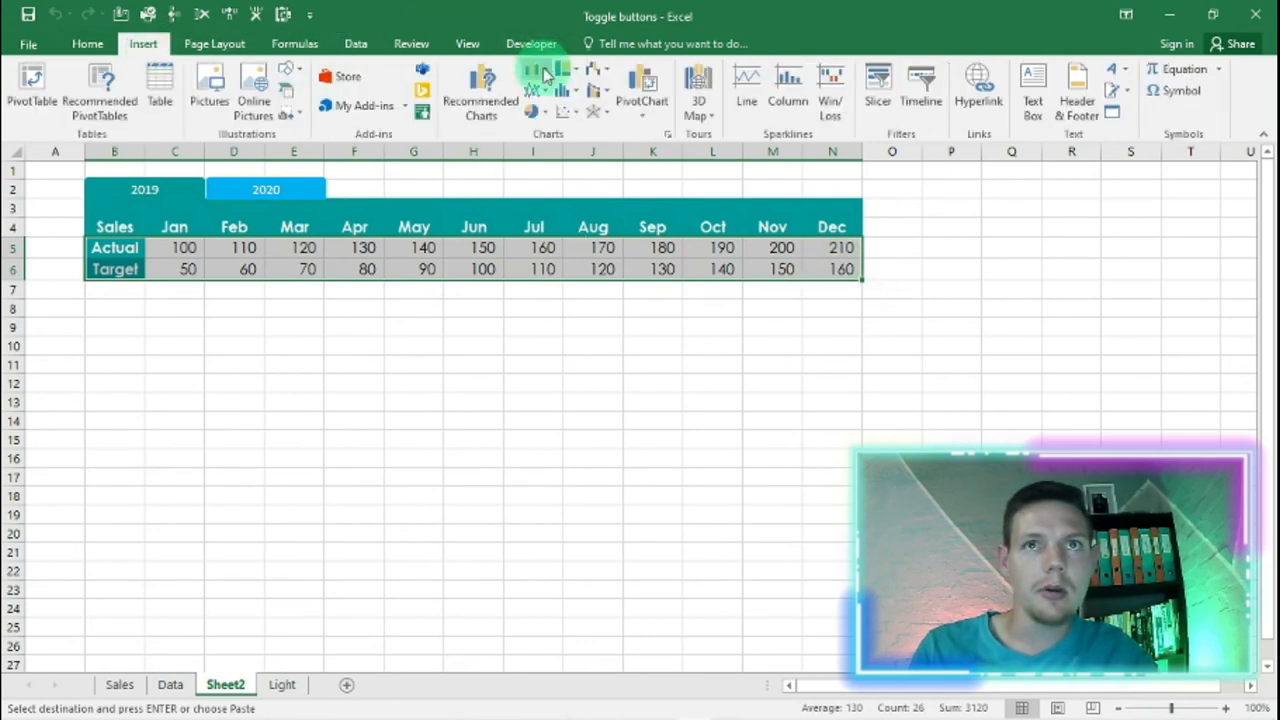
{"action": "left_click", "coordinate": [547, 75]}
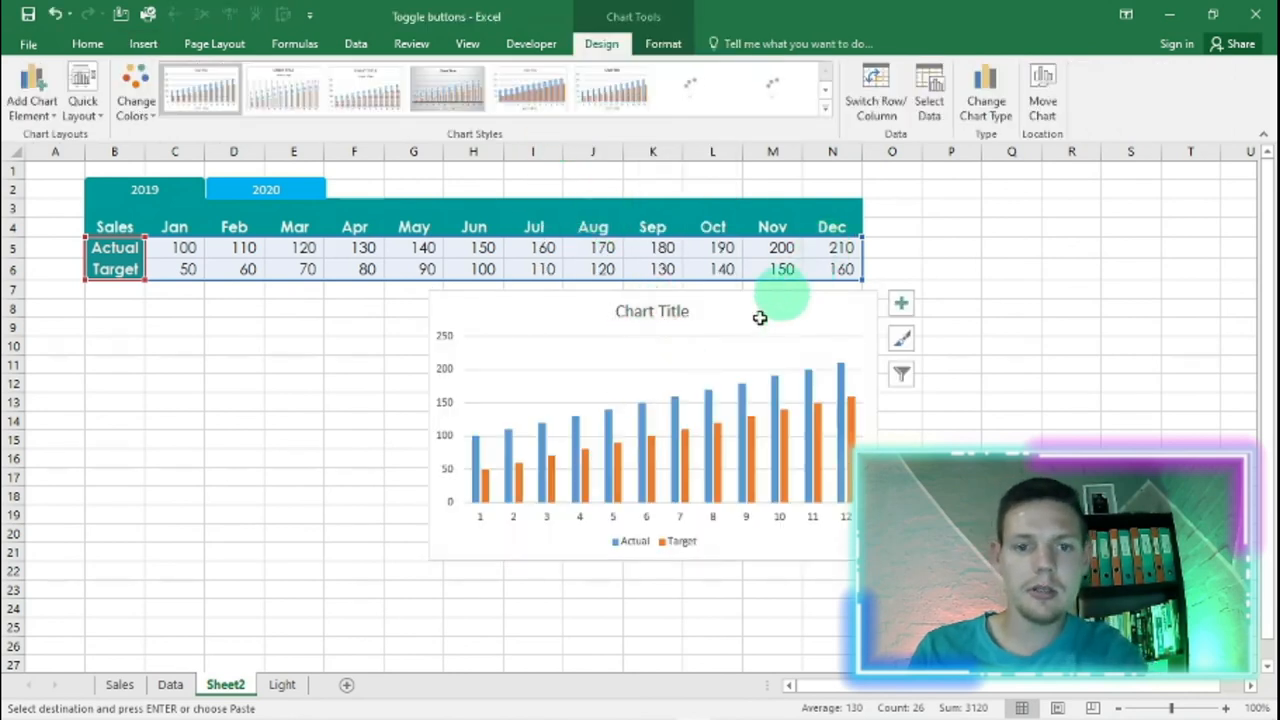
{"action": "left_click", "coordinate": [777, 88]}
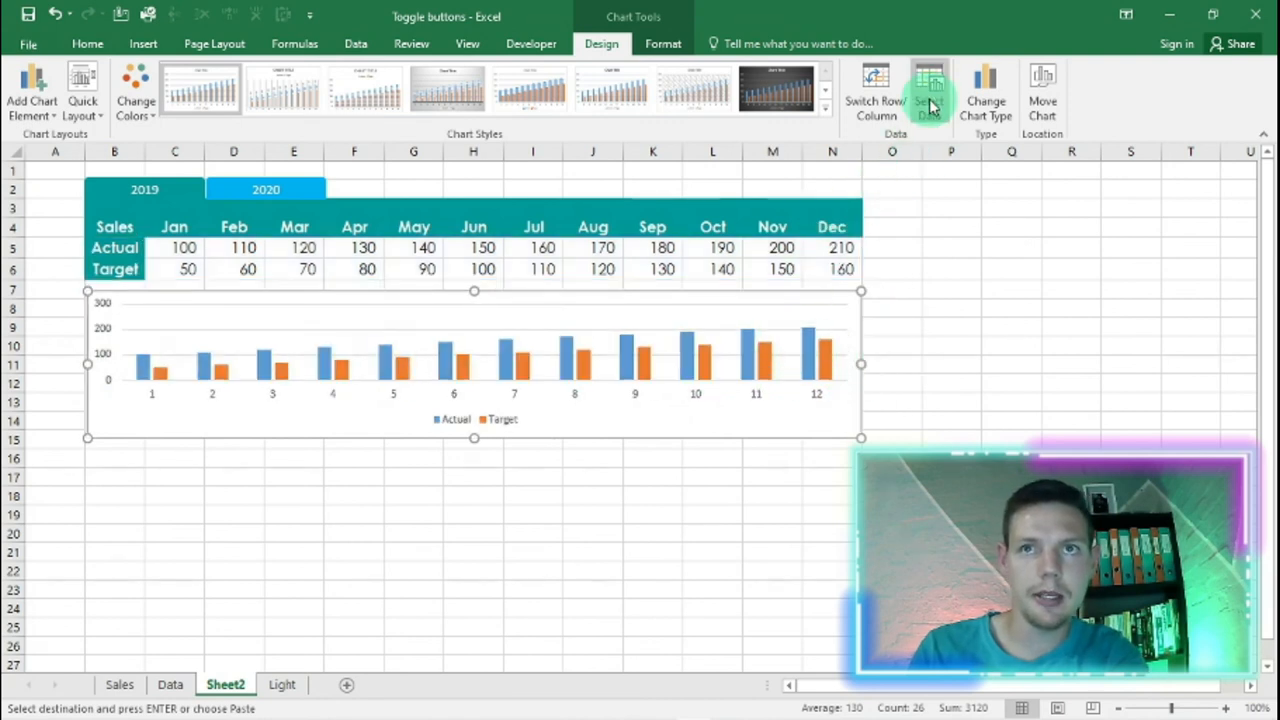
{"action": "left_click", "coordinate": [928, 90]}
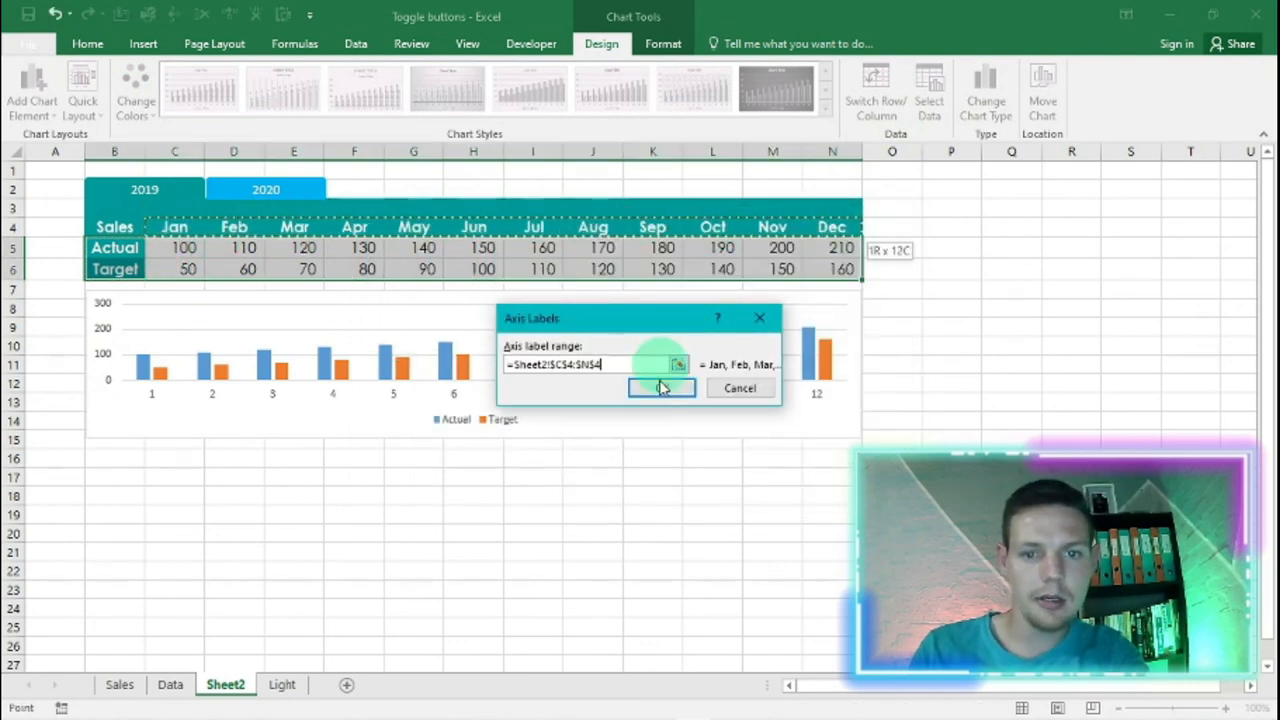
{"action": "left_click", "coordinate": [661, 388]}
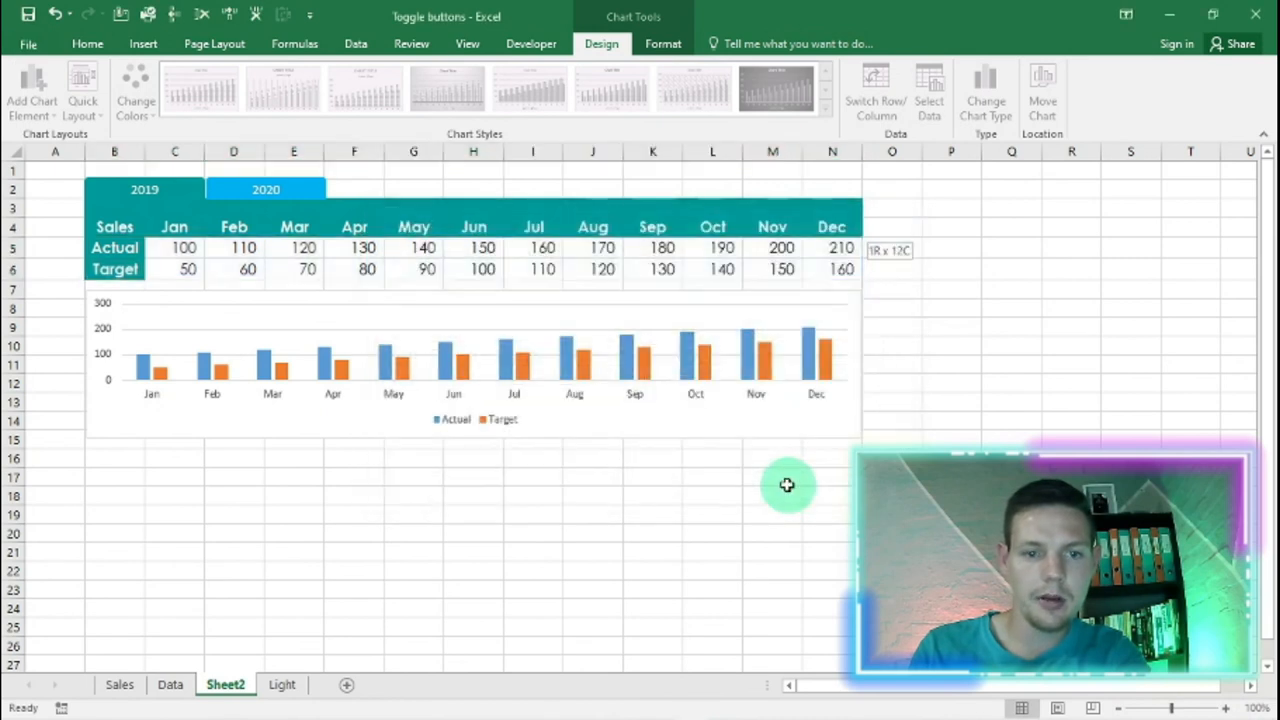
Run Toggle2 with the 2020 button so the table and chart show 2020 sales
{"action": "left_click", "coordinate": [593, 496]}
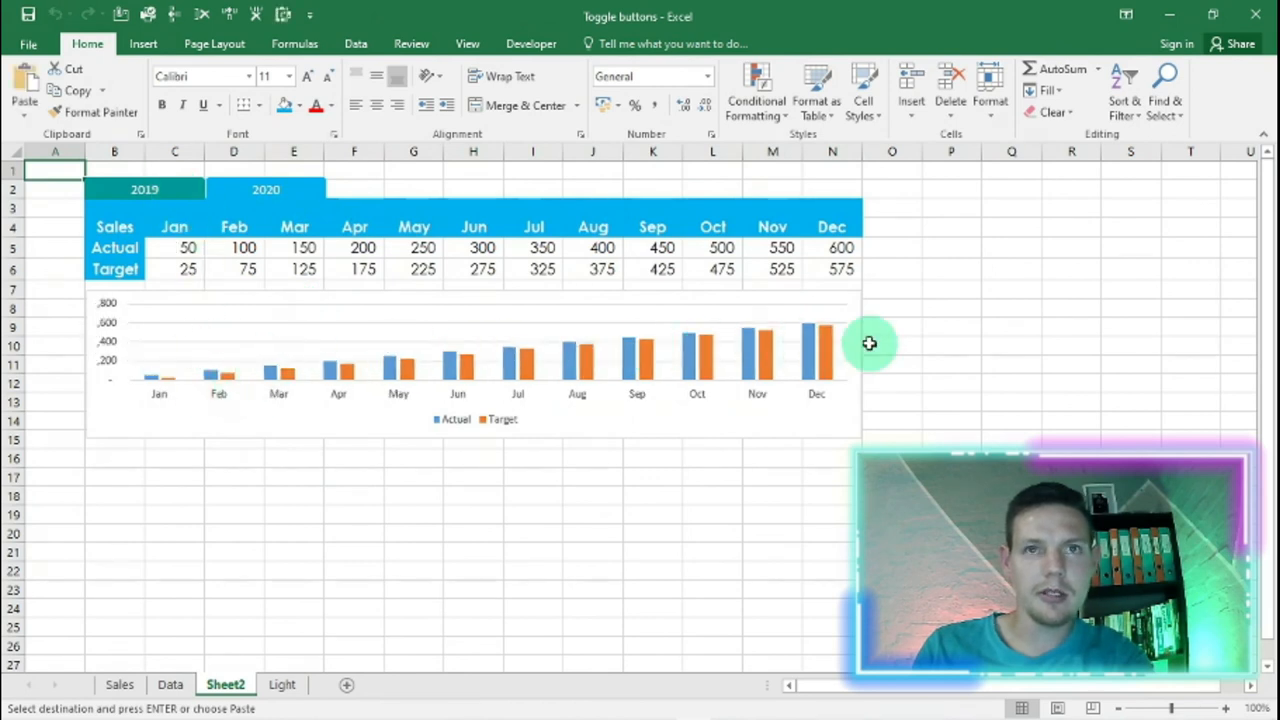
{"action": "mouse_move", "coordinate": [945, 353]}
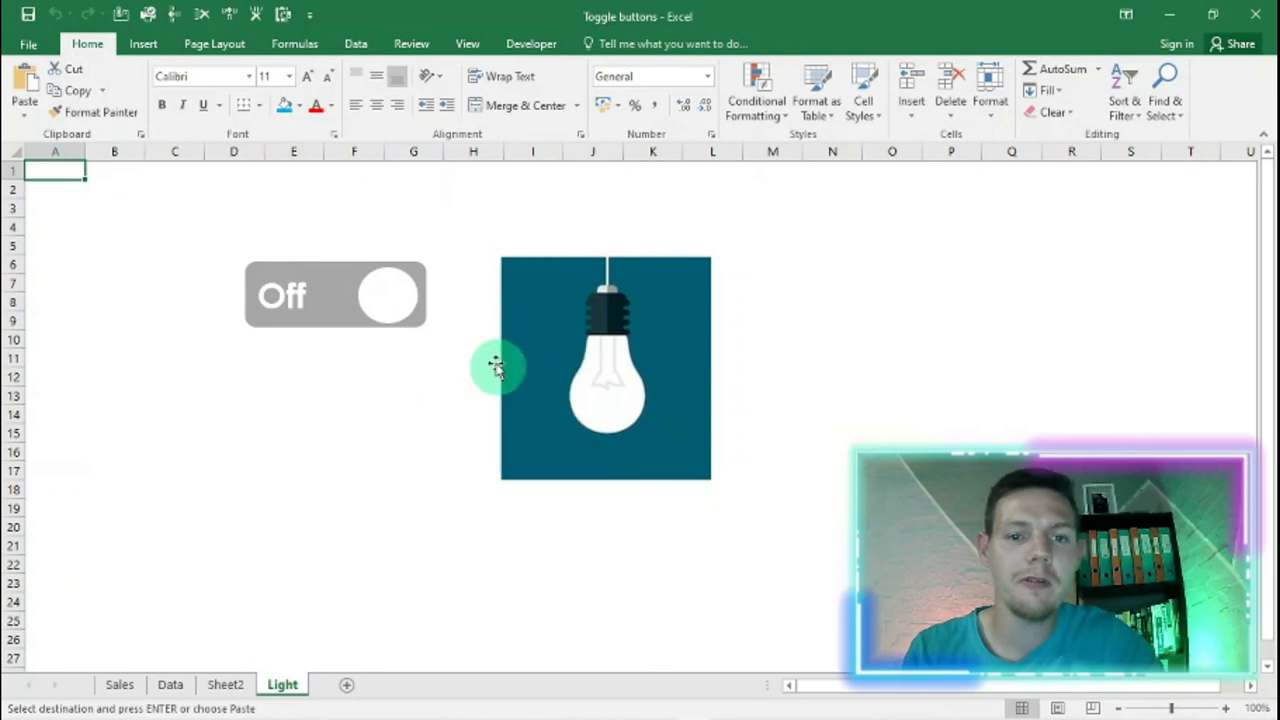
{"action": "mouse_move", "coordinate": [500, 310]}
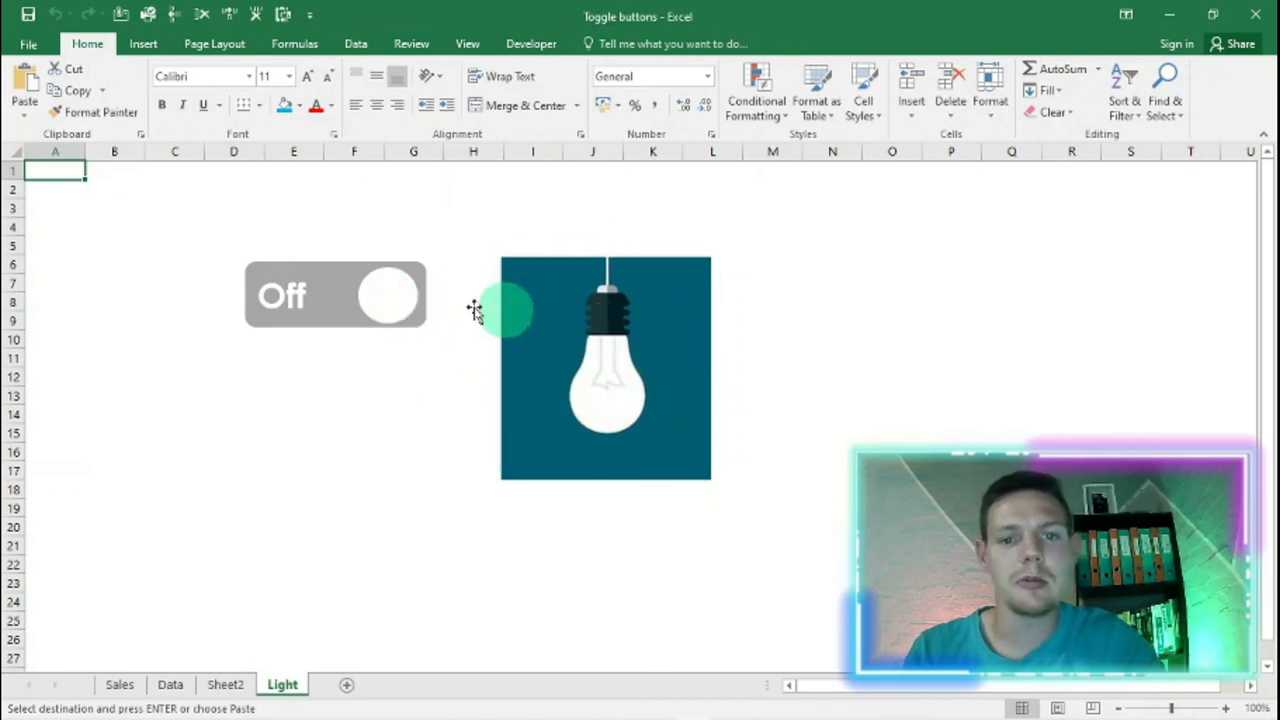